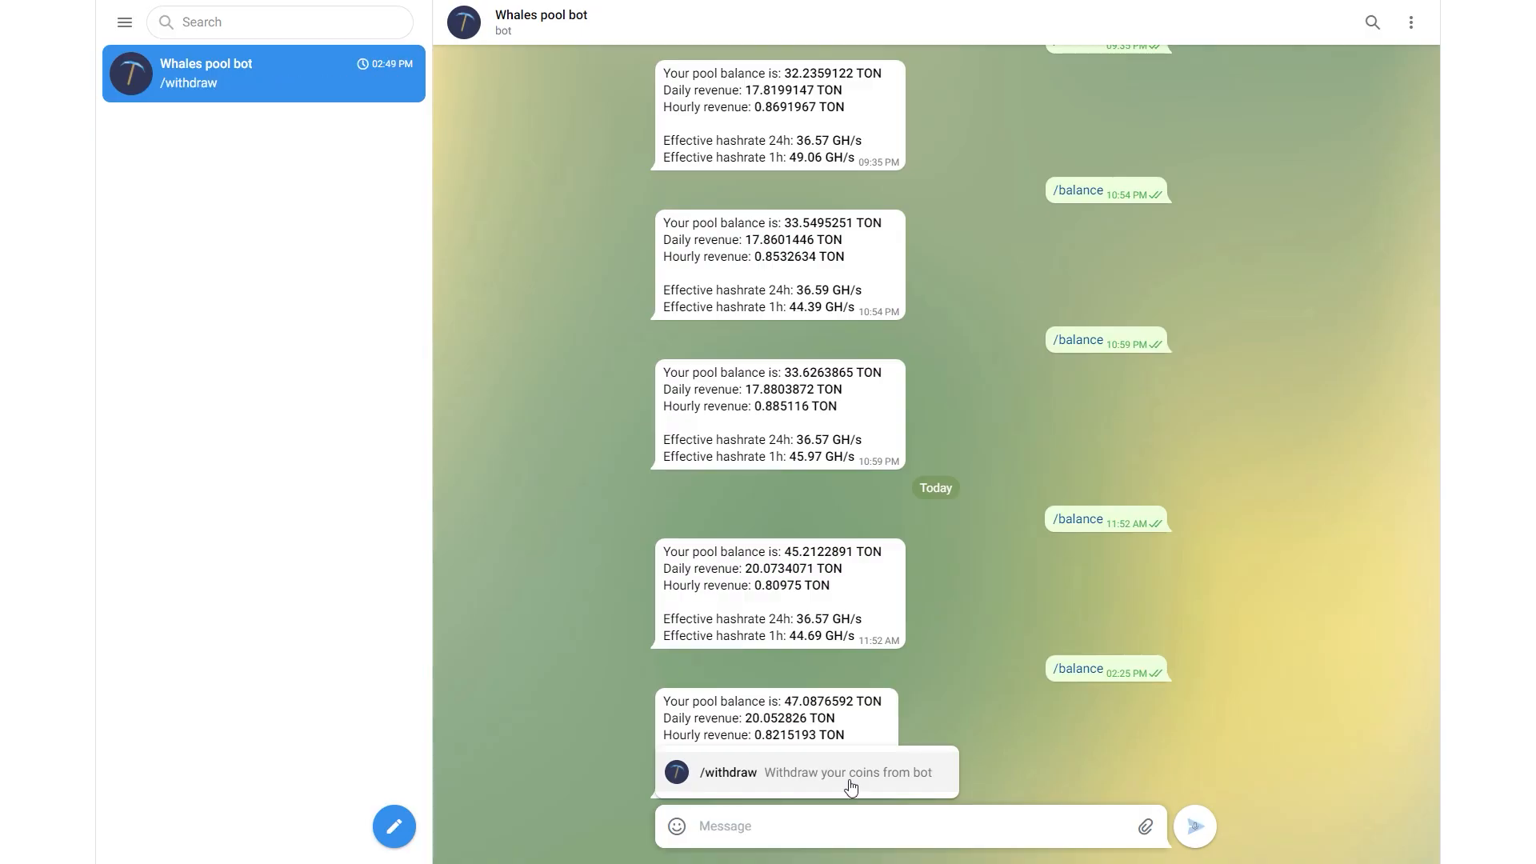
Step: Send /withdraw to the Whales pool bot and reply with 0 to withdraw everything
{"action": "left_click", "coordinate": [806, 772]}
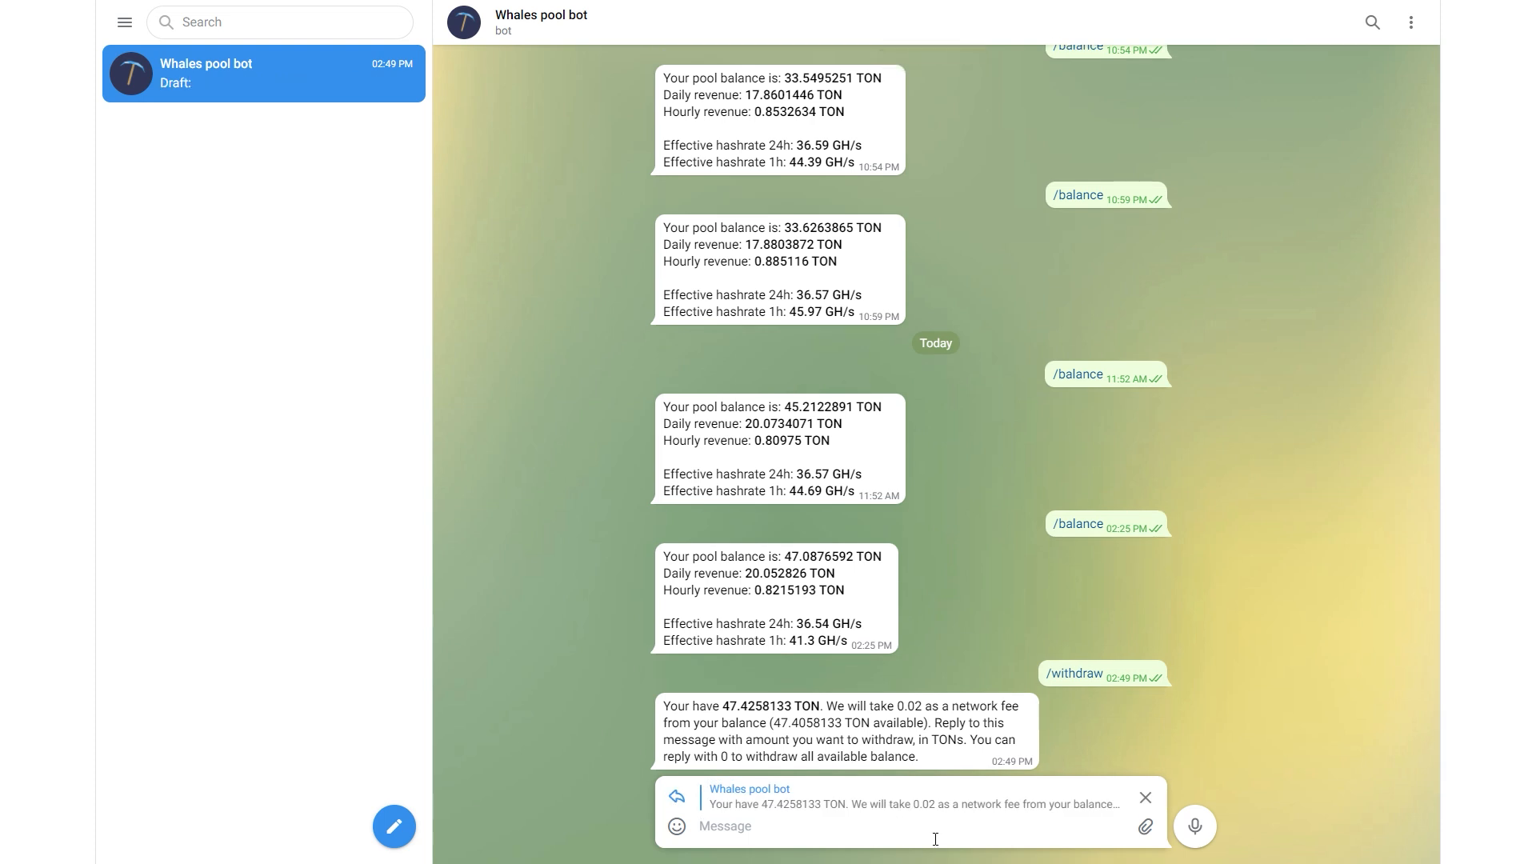
{"action": "type", "text": "47"}
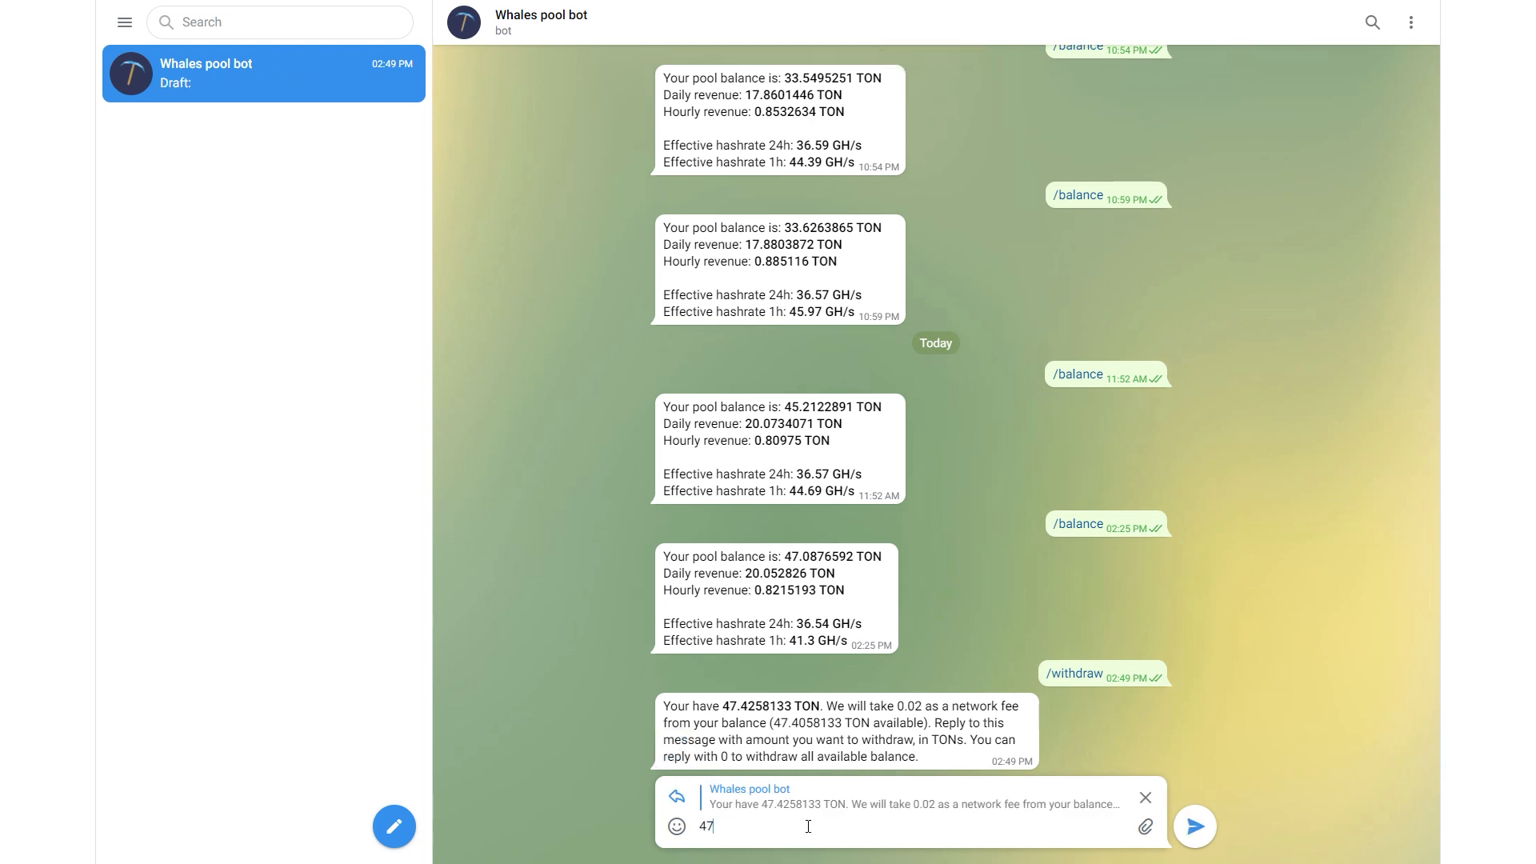
{"action": "type", "text": "."}
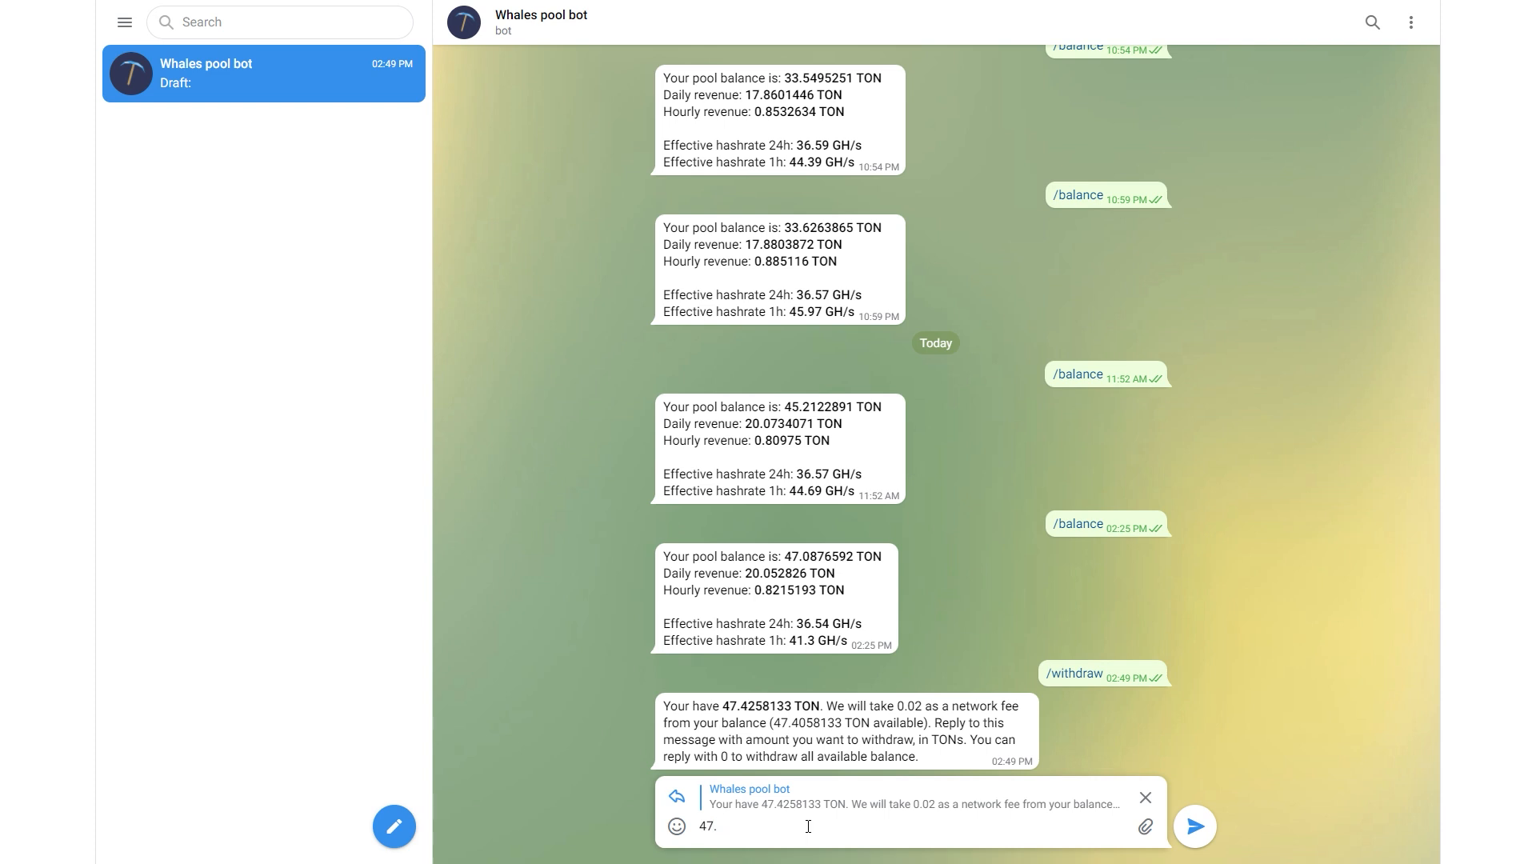
{"action": "type", "text": "47."}
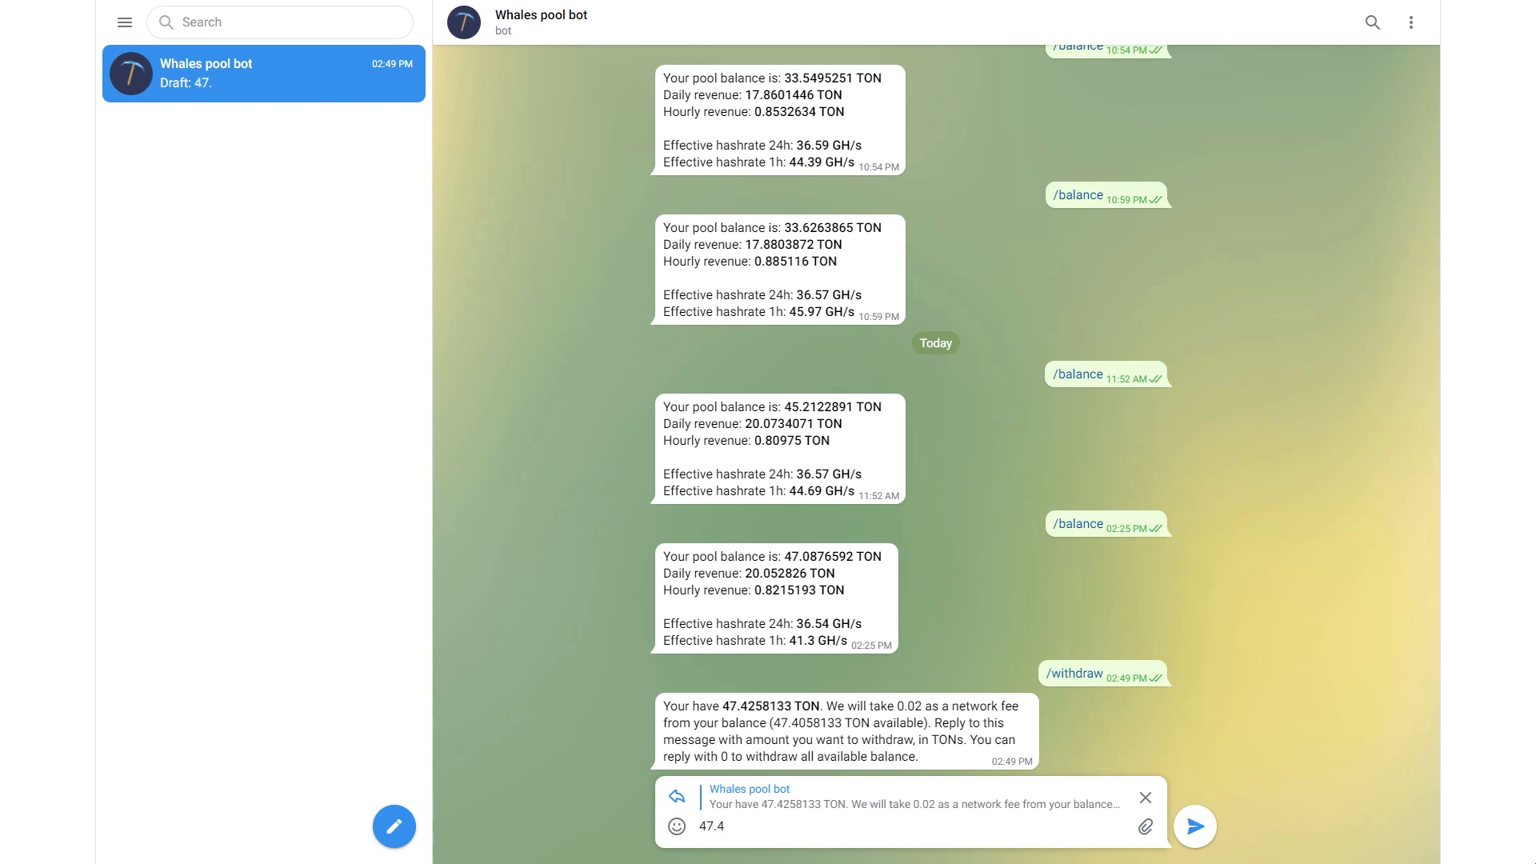
{"action": "type", "text": "4"}
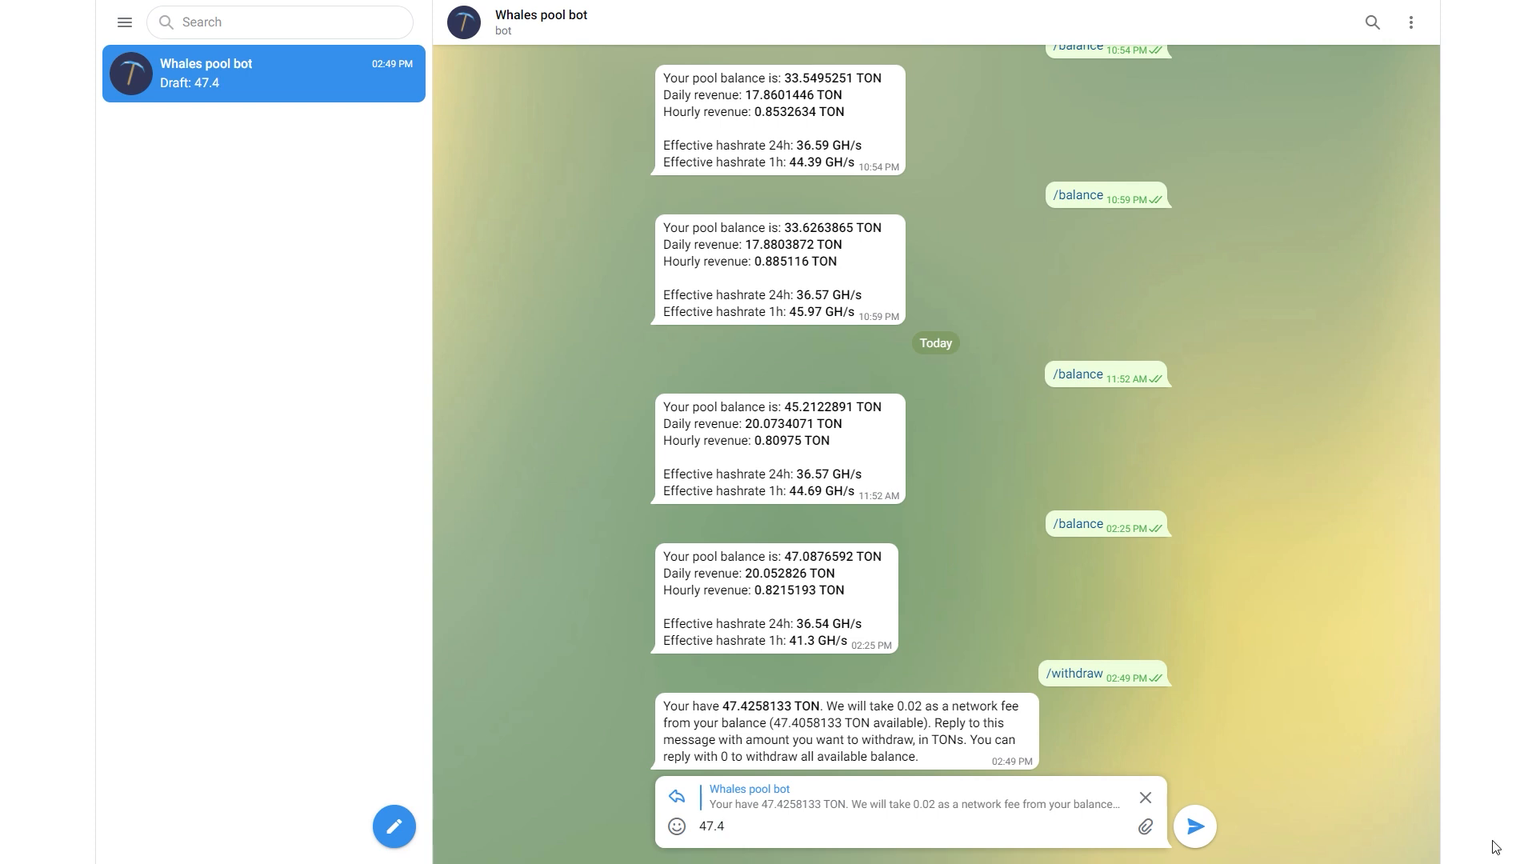
{"action": "type", "text": "0"}
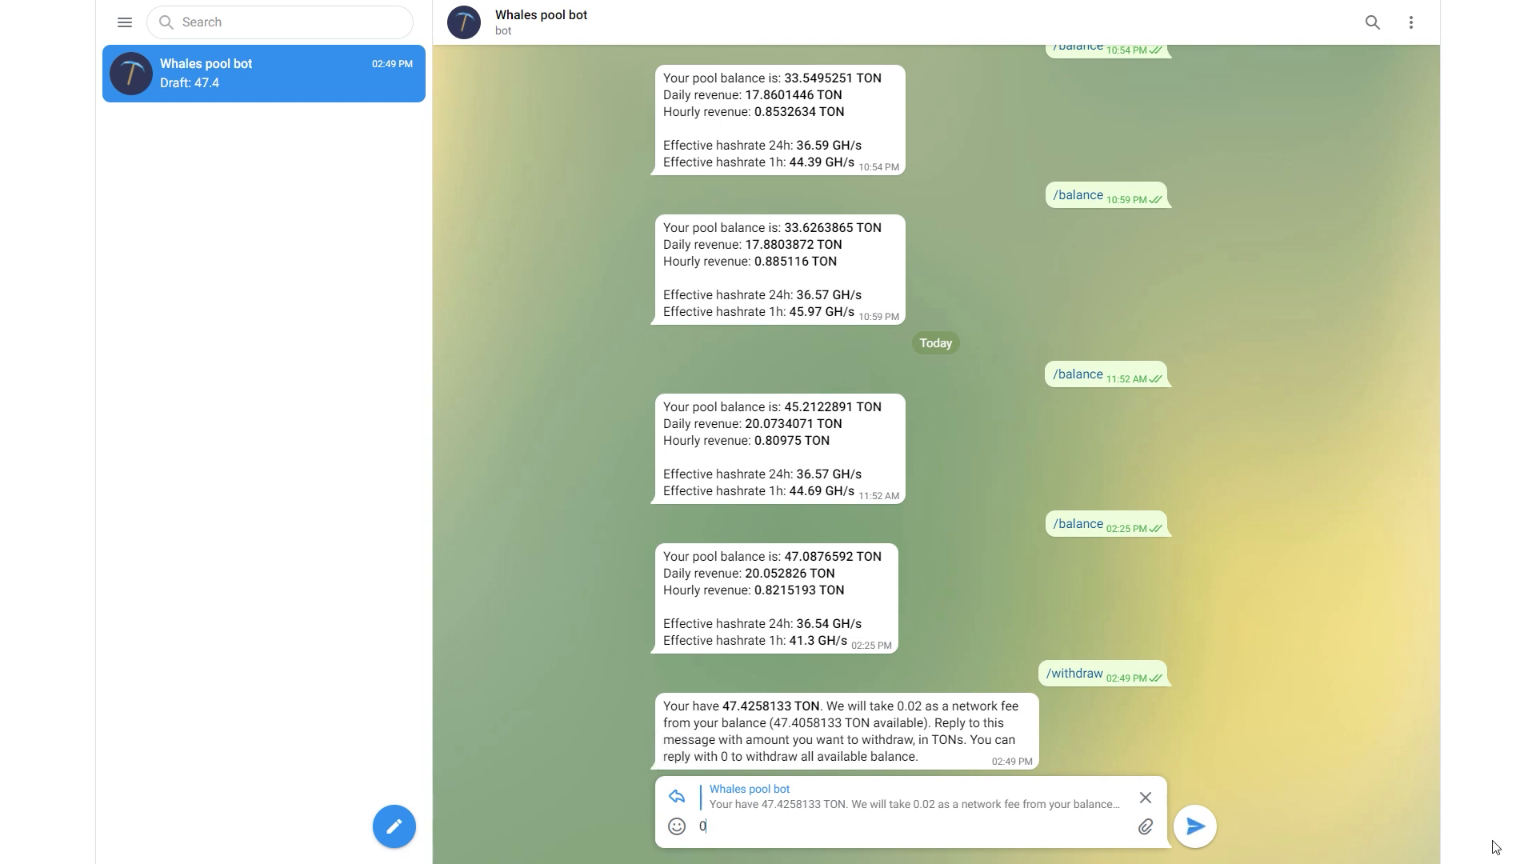
{"action": "left_click", "coordinate": [1193, 825]}
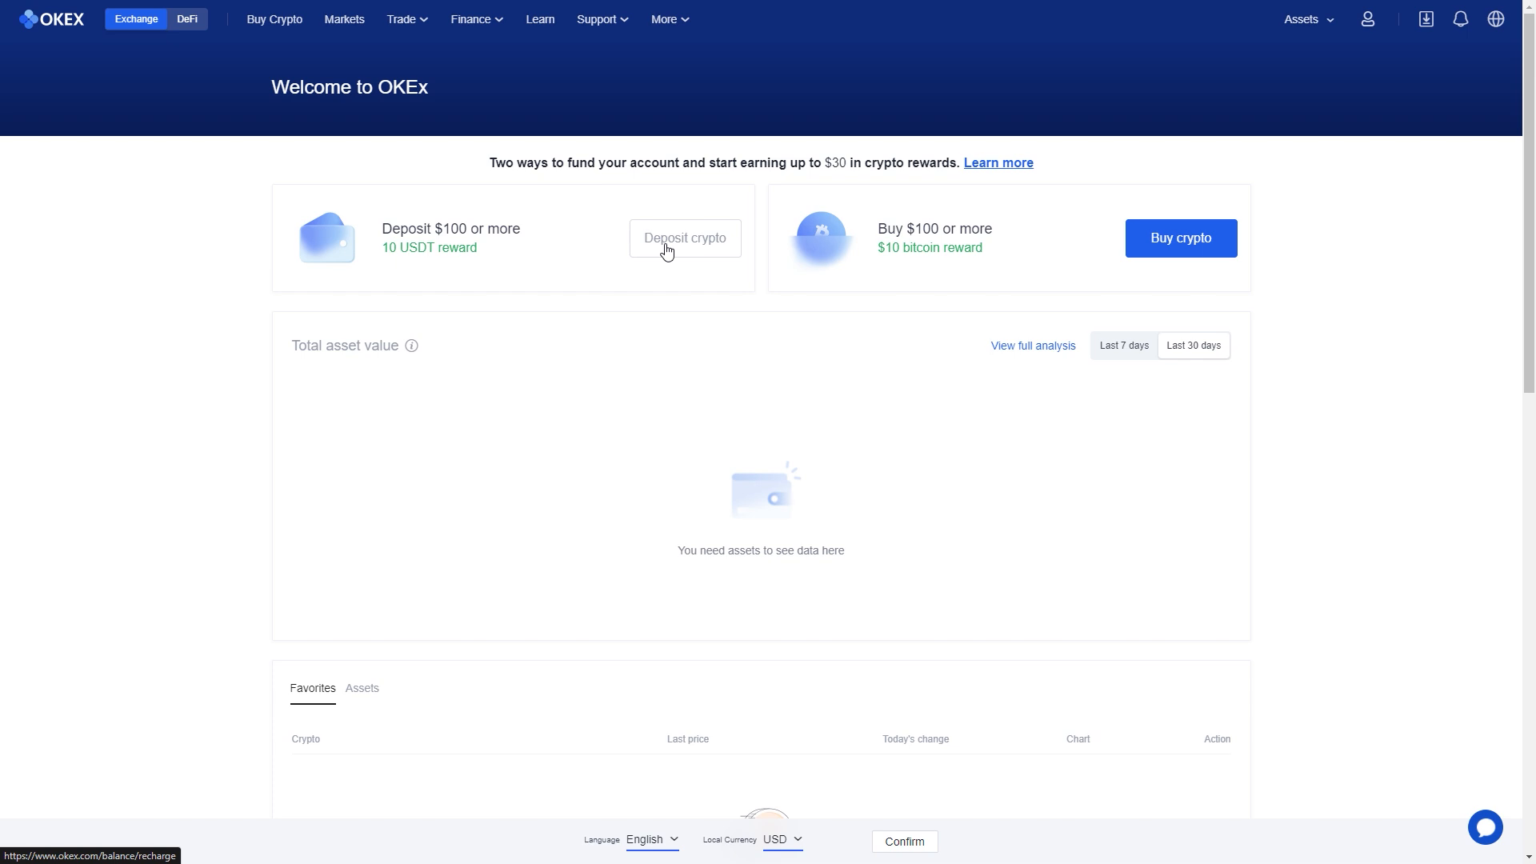
Step: Get the TONCOIN deposit address and comment on the TONCOIN-TONCOIN network
{"action": "left_click", "coordinate": [685, 239]}
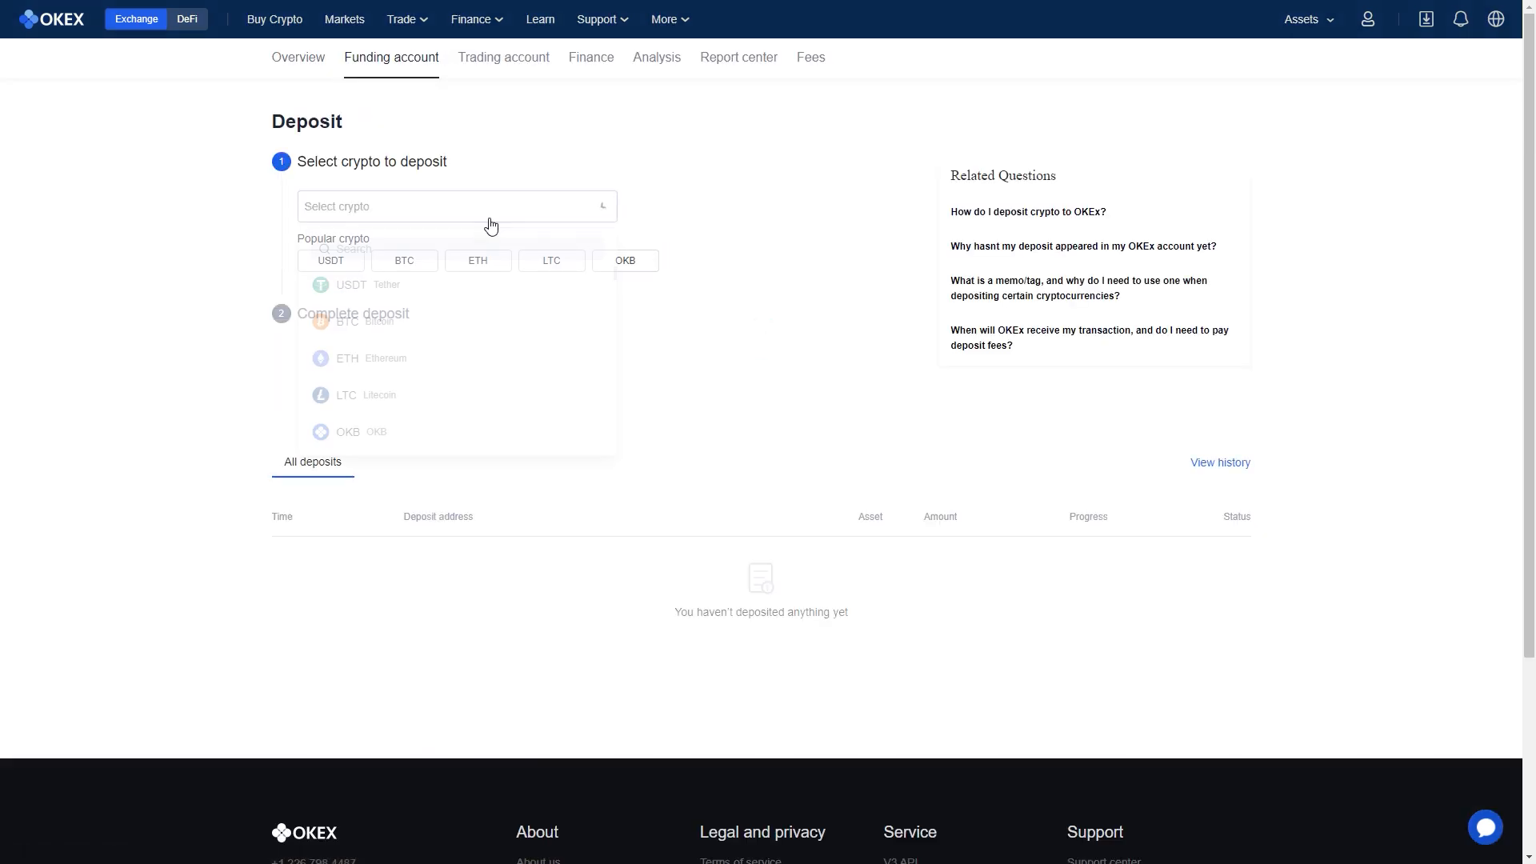
{"action": "left_click", "coordinate": [455, 205]}
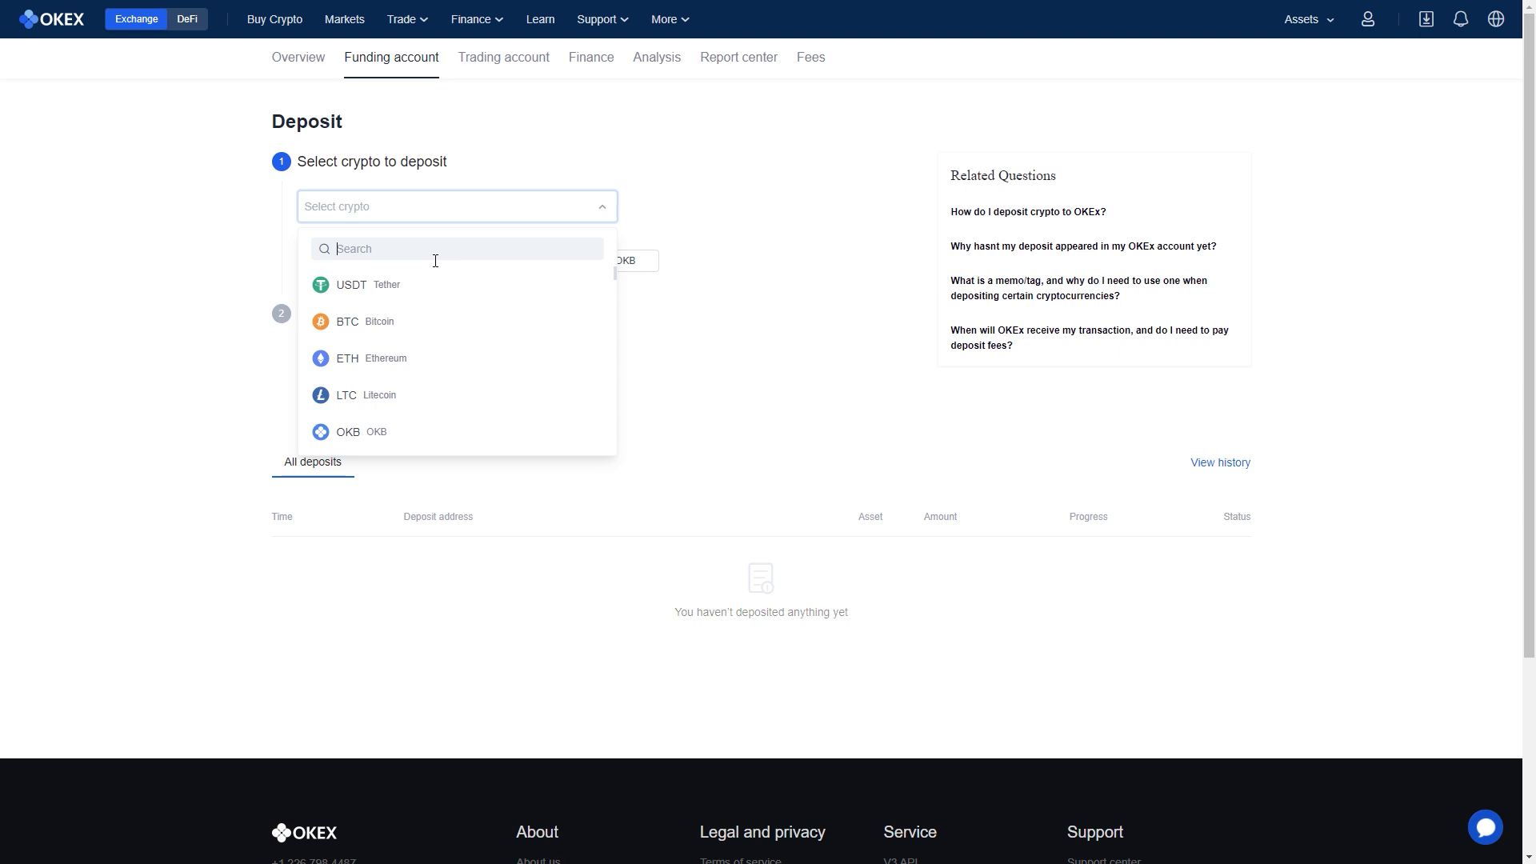
{"action": "type", "text": "ton"}
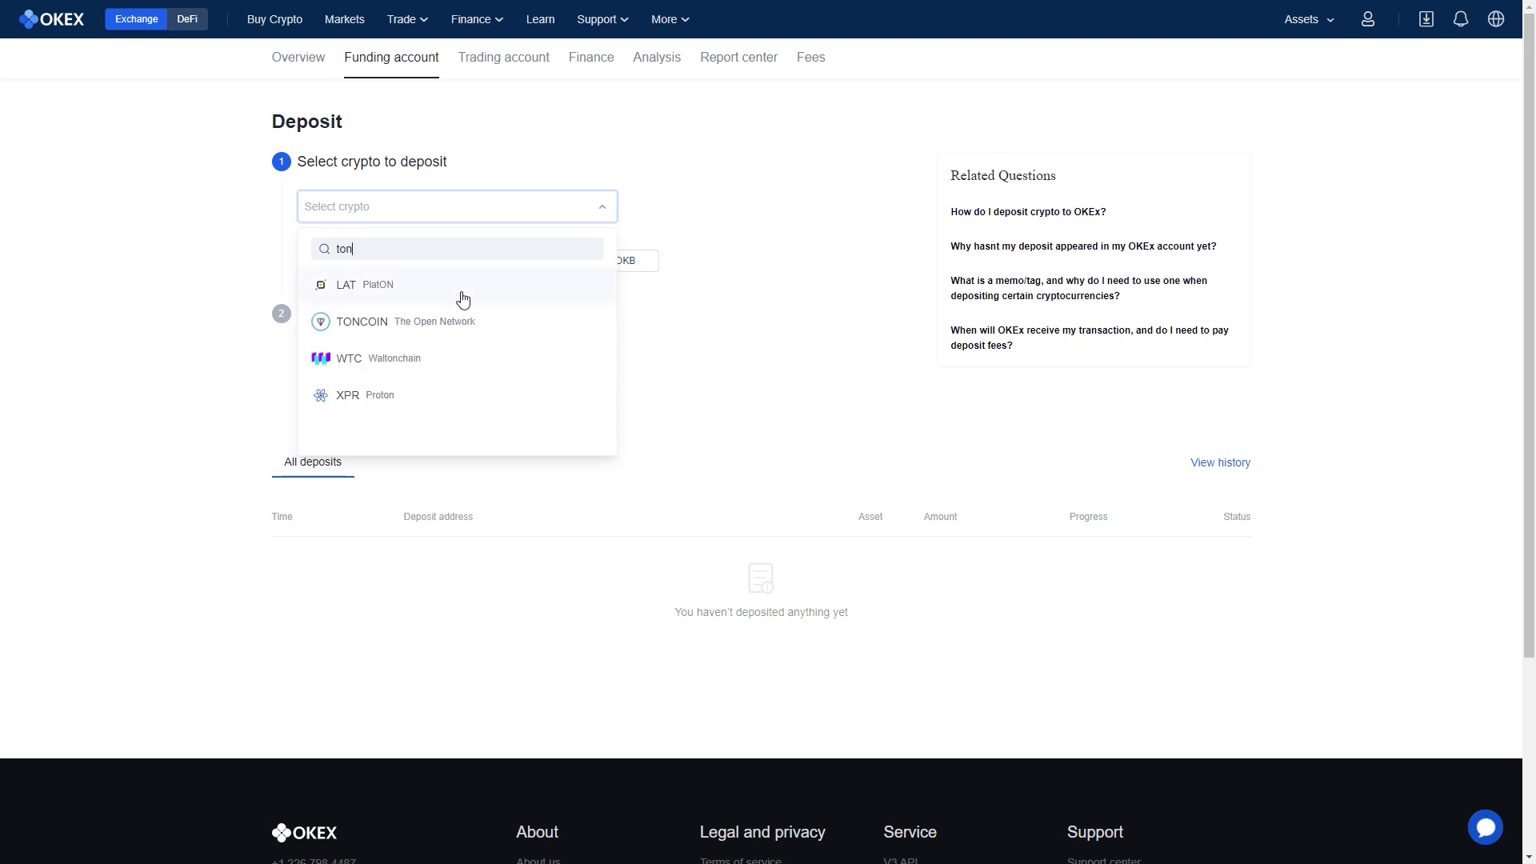
{"action": "left_click", "coordinate": [362, 321]}
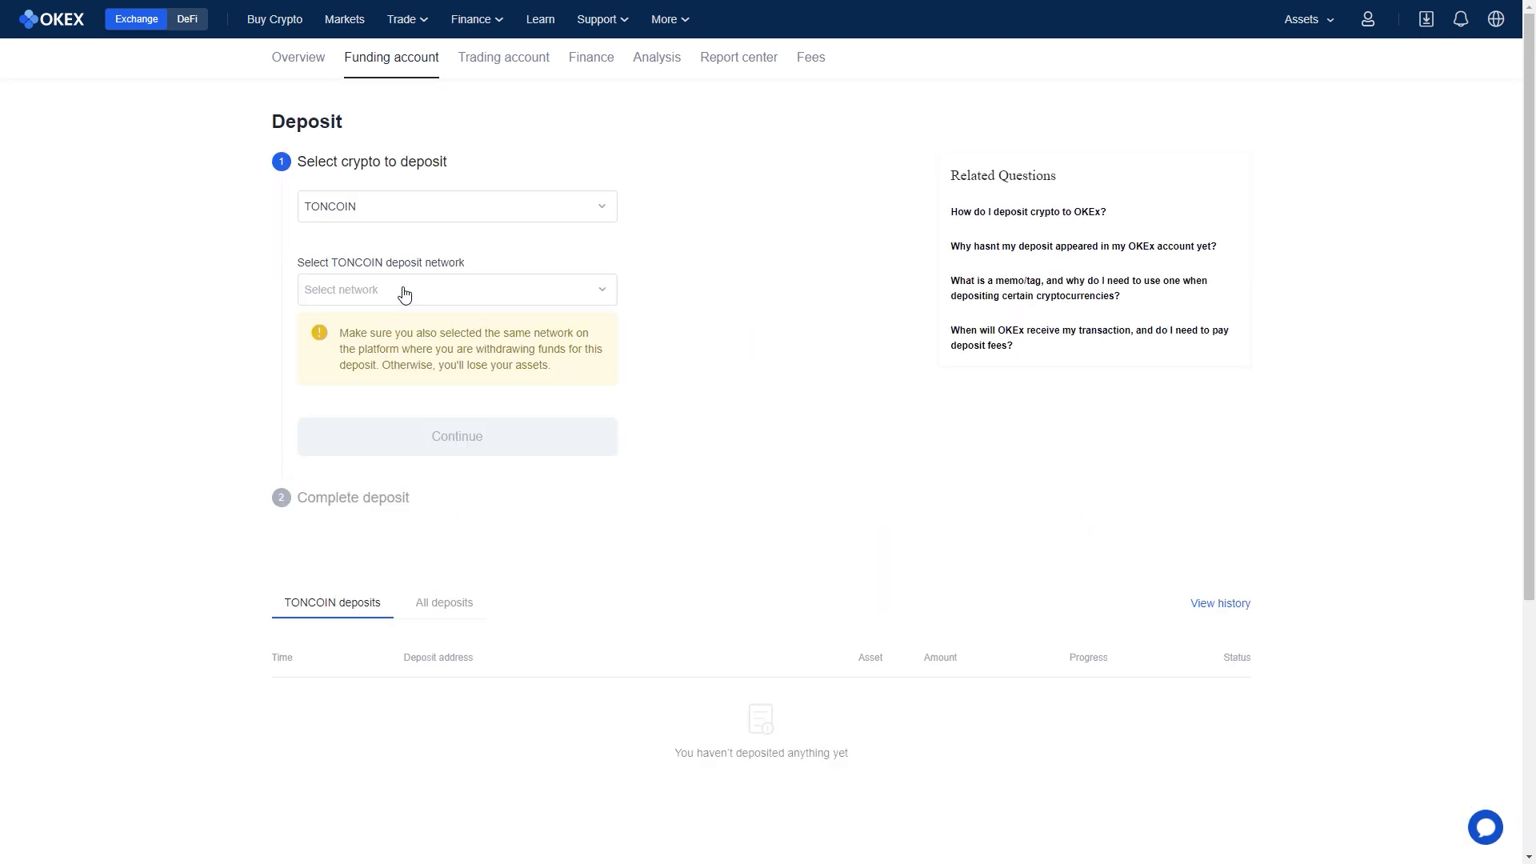
{"action": "left_click", "coordinate": [455, 289]}
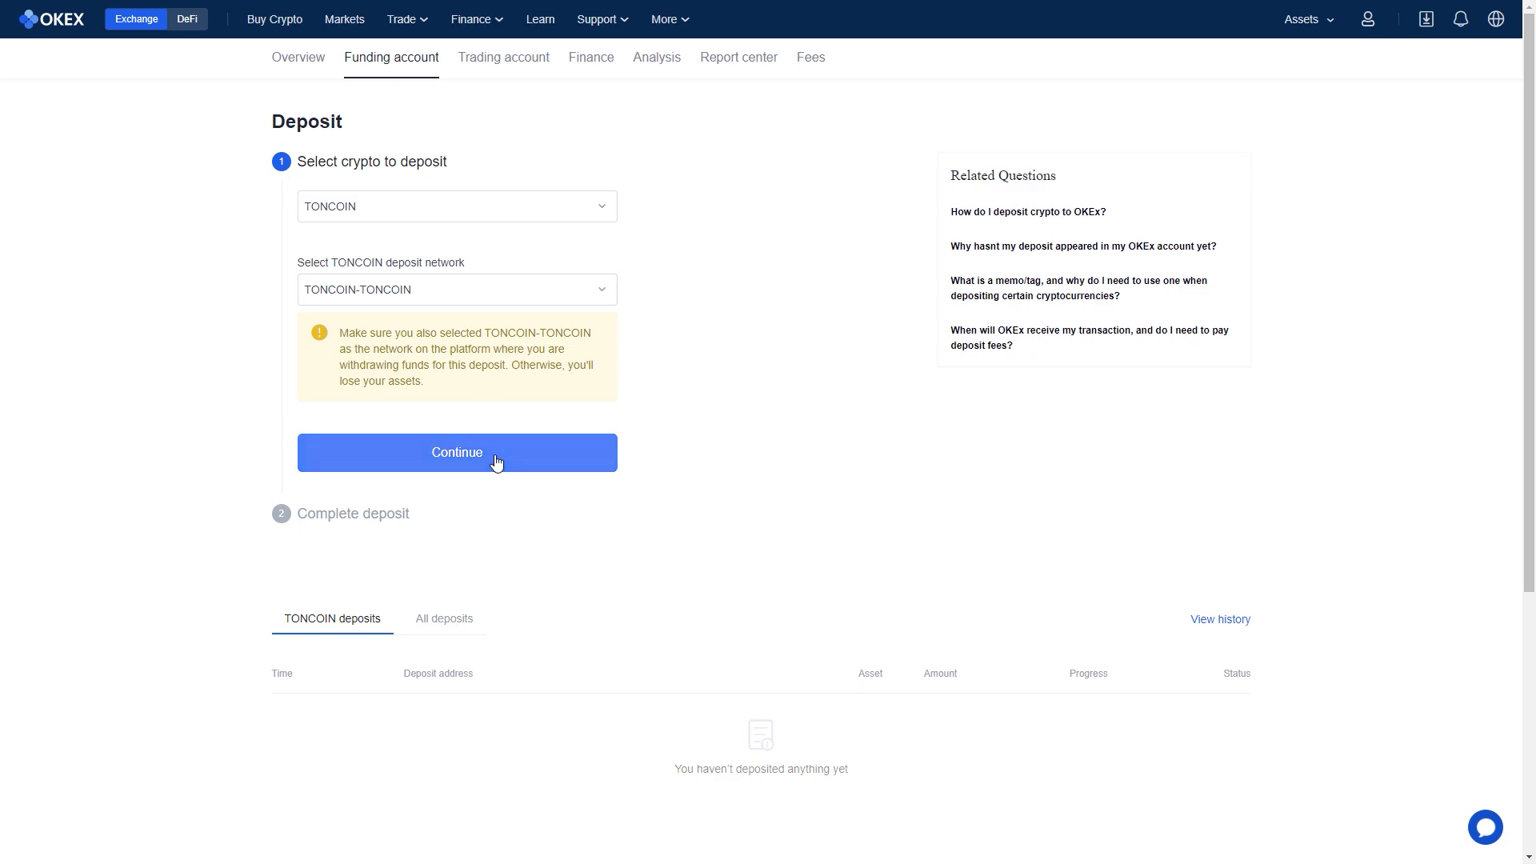
{"action": "left_click", "coordinate": [457, 451]}
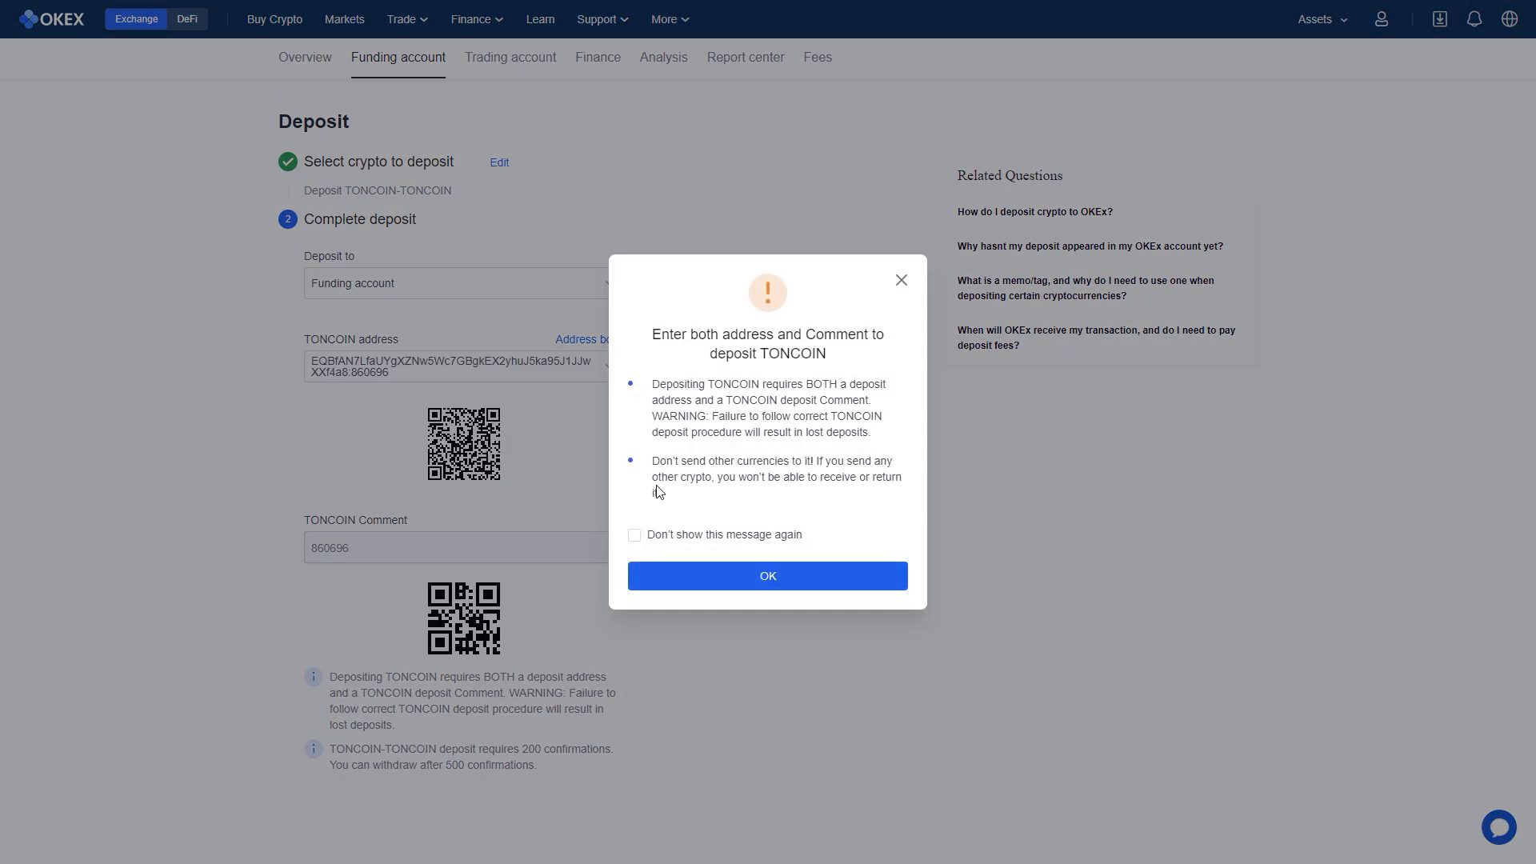
{"action": "mouse_move", "coordinate": [914, 398]}
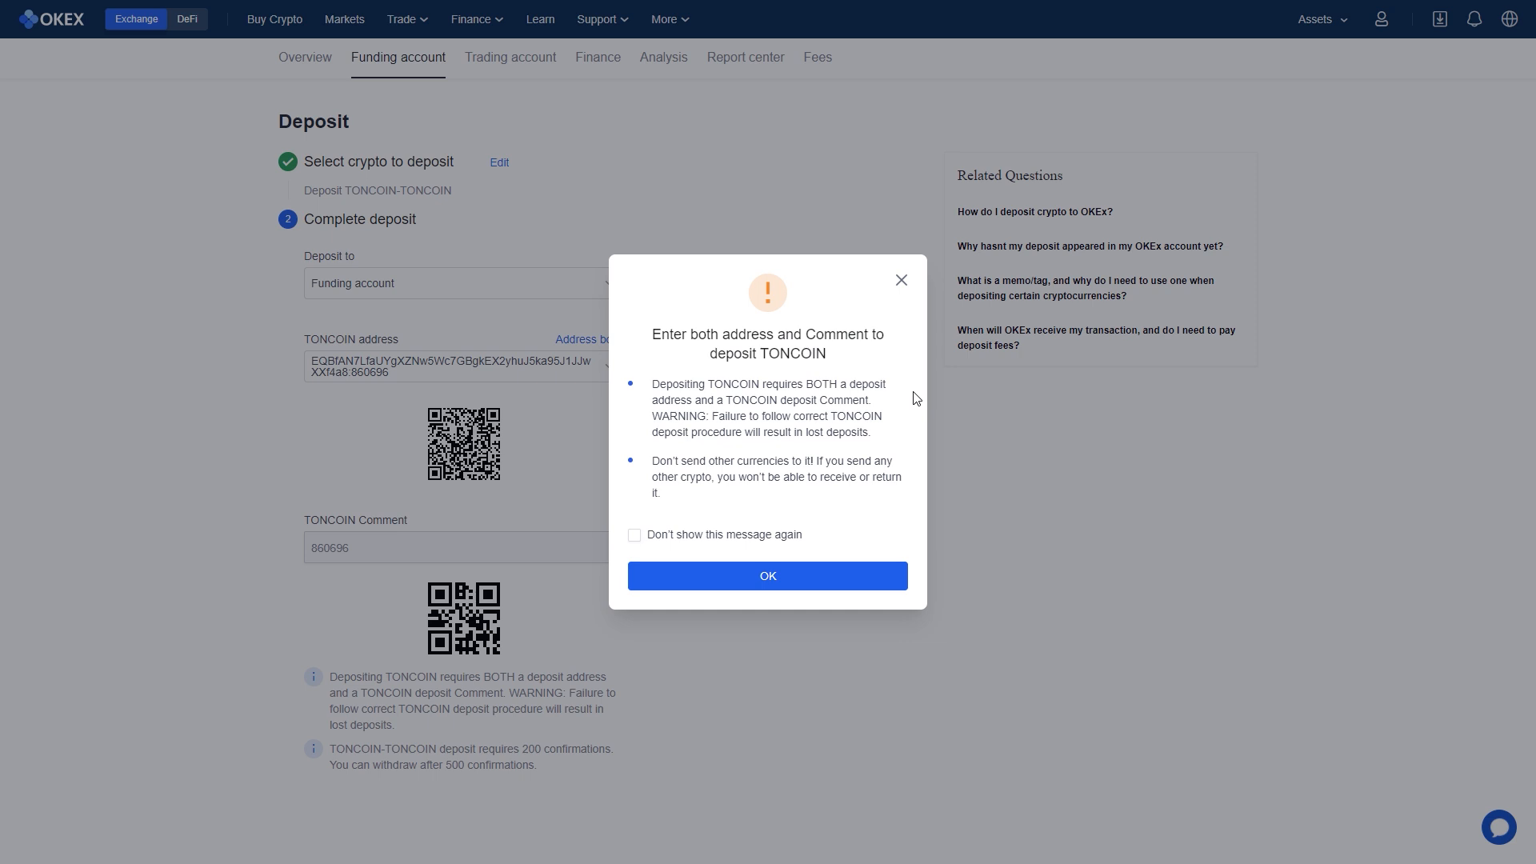
{"action": "mouse_move", "coordinate": [912, 399]}
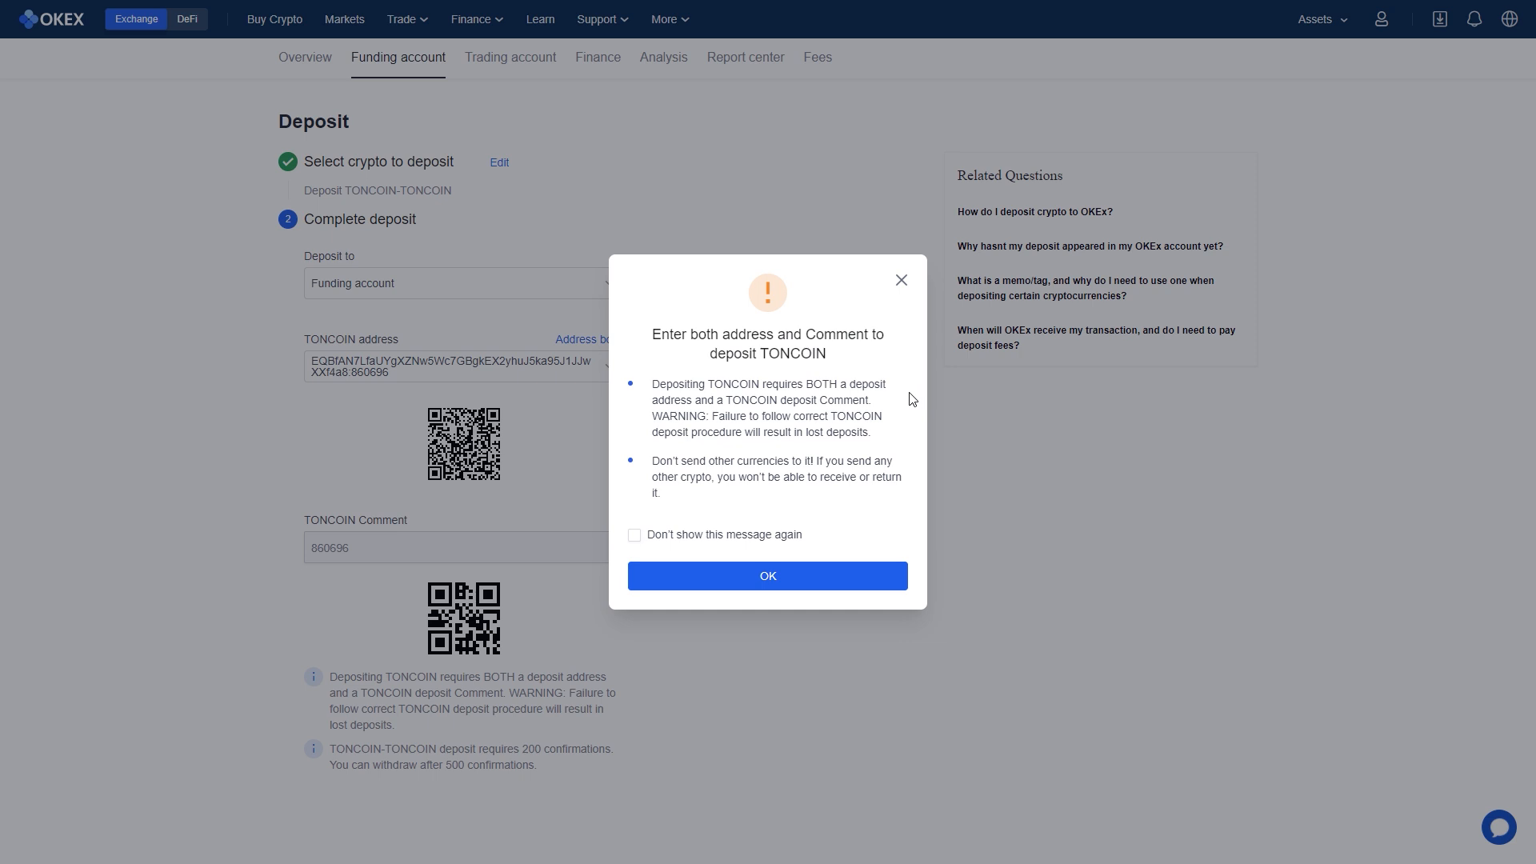
{"action": "mouse_move", "coordinate": [918, 404]}
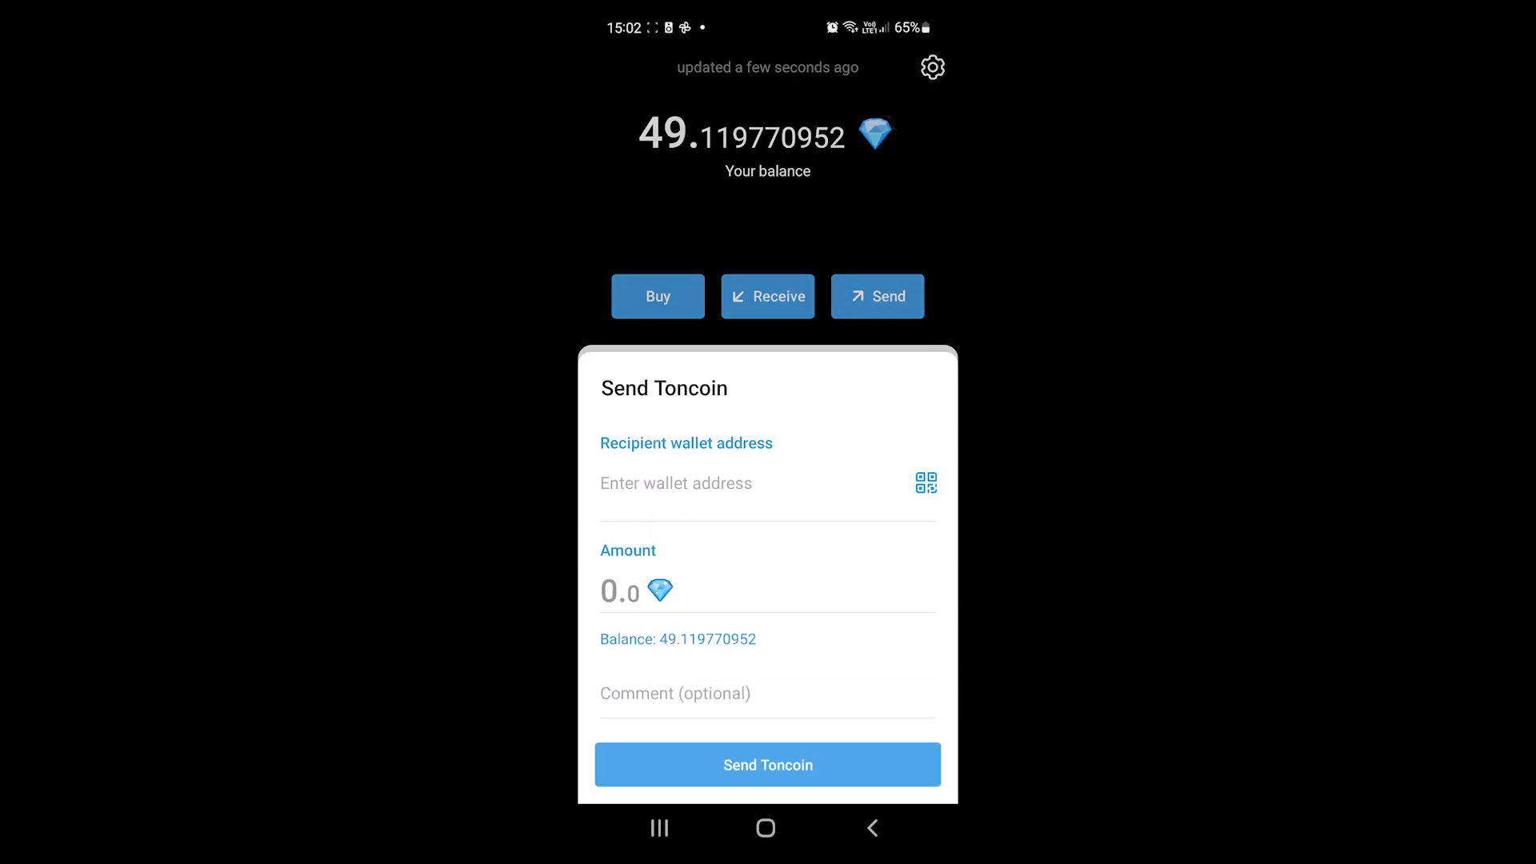
Step: Paste the OKEx deposit address as recipient and enter an amount of 49.1
{"action": "left_click", "coordinate": [925, 482]}
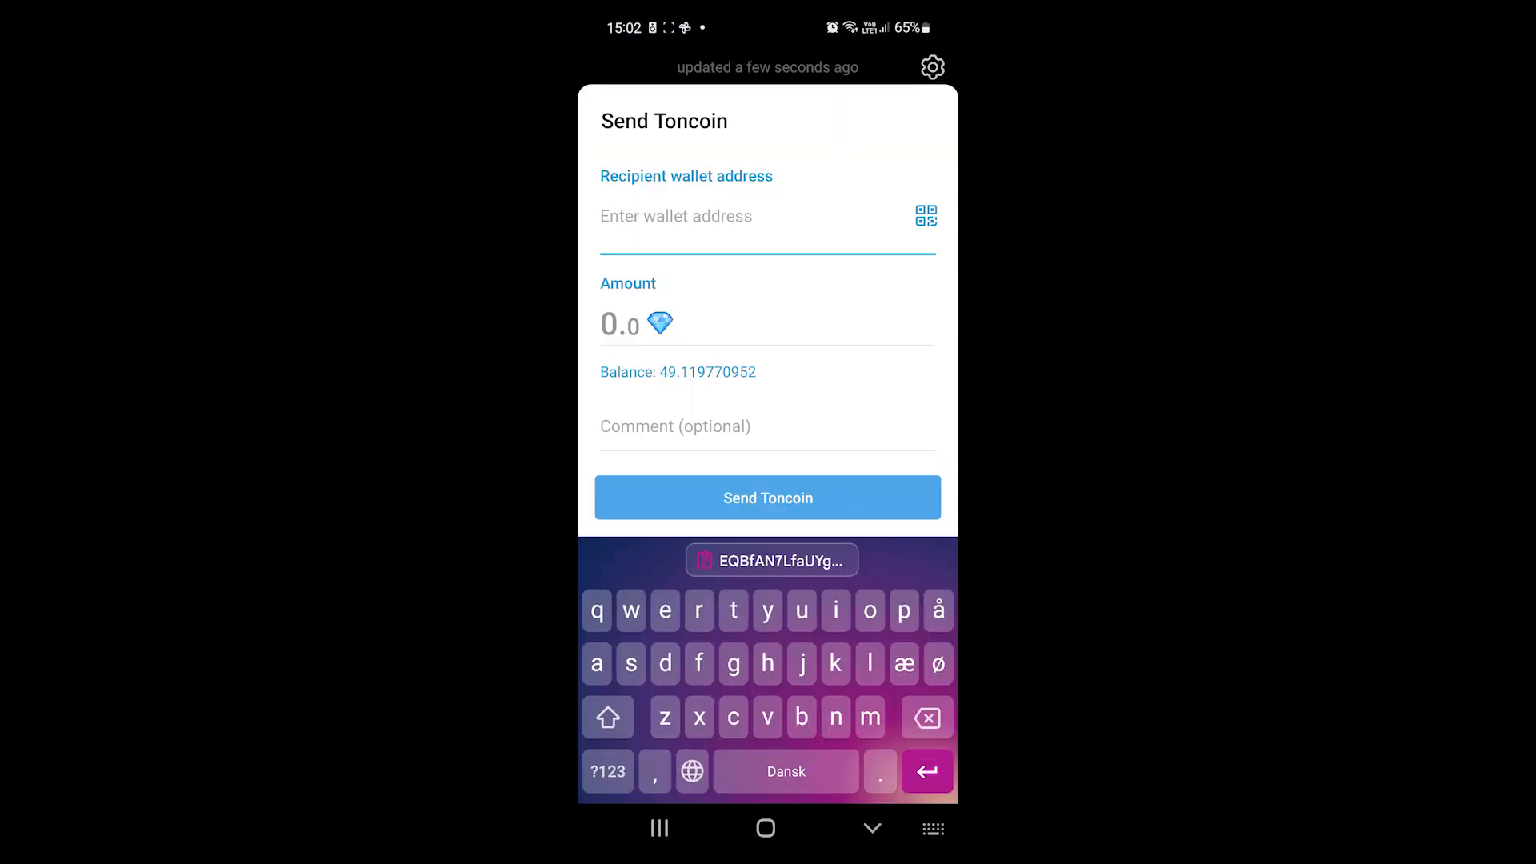
{"action": "left_click", "coordinate": [769, 559]}
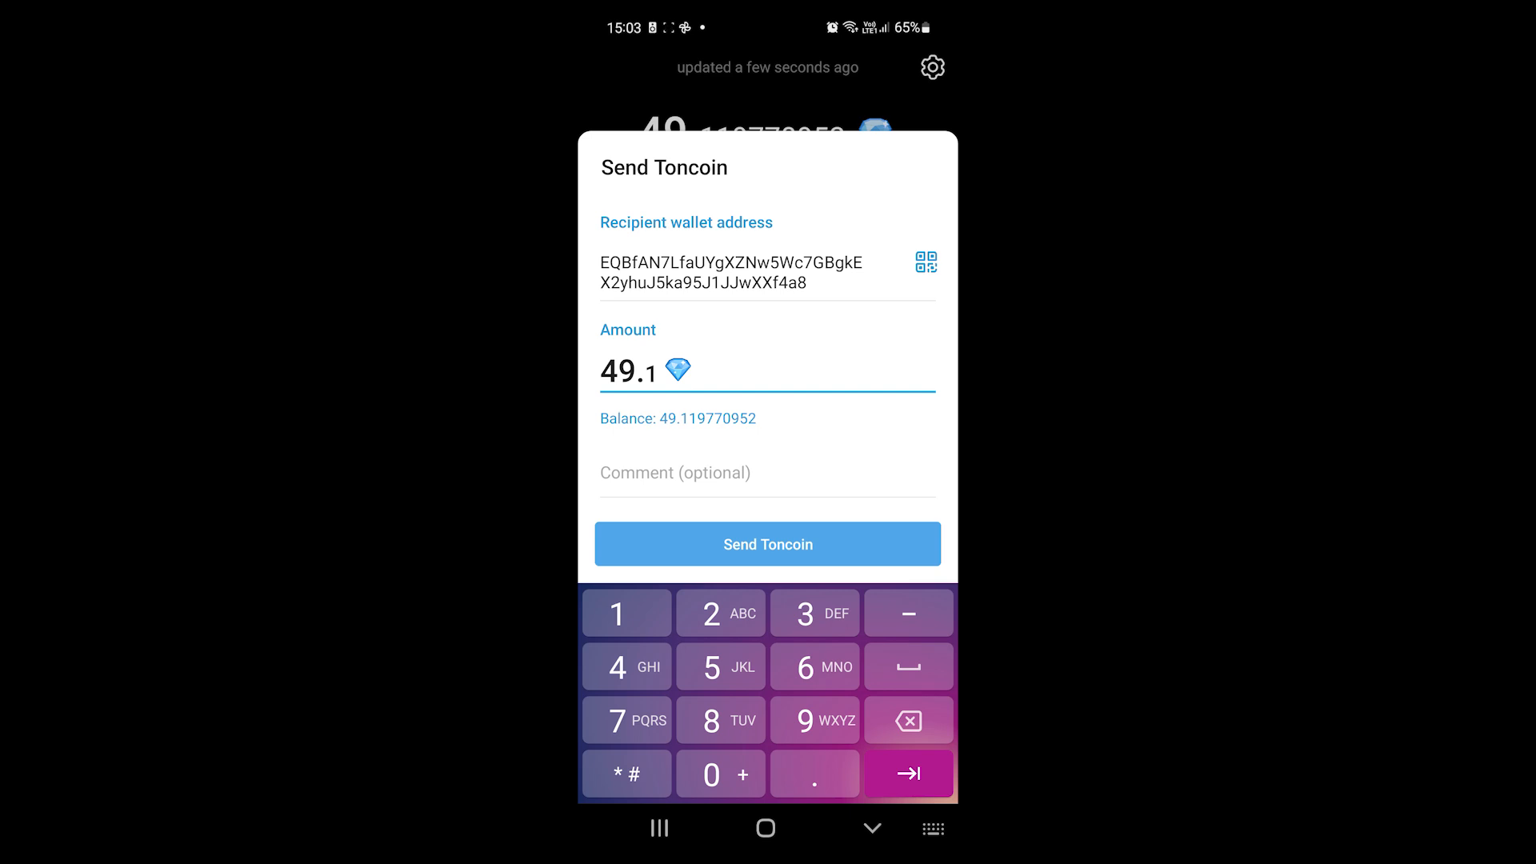
{"action": "left_click", "coordinate": [768, 472]}
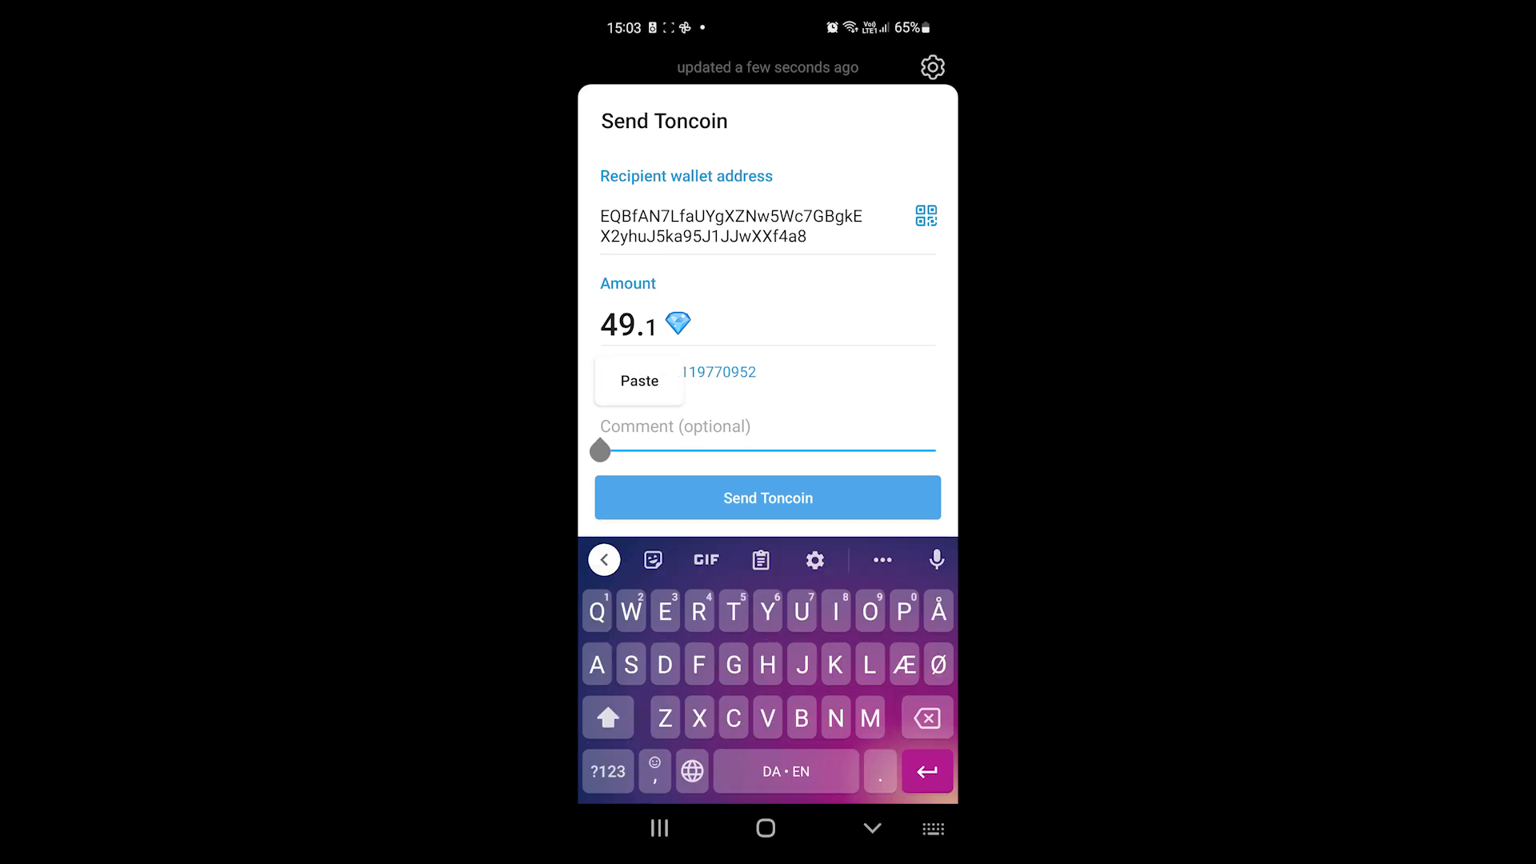
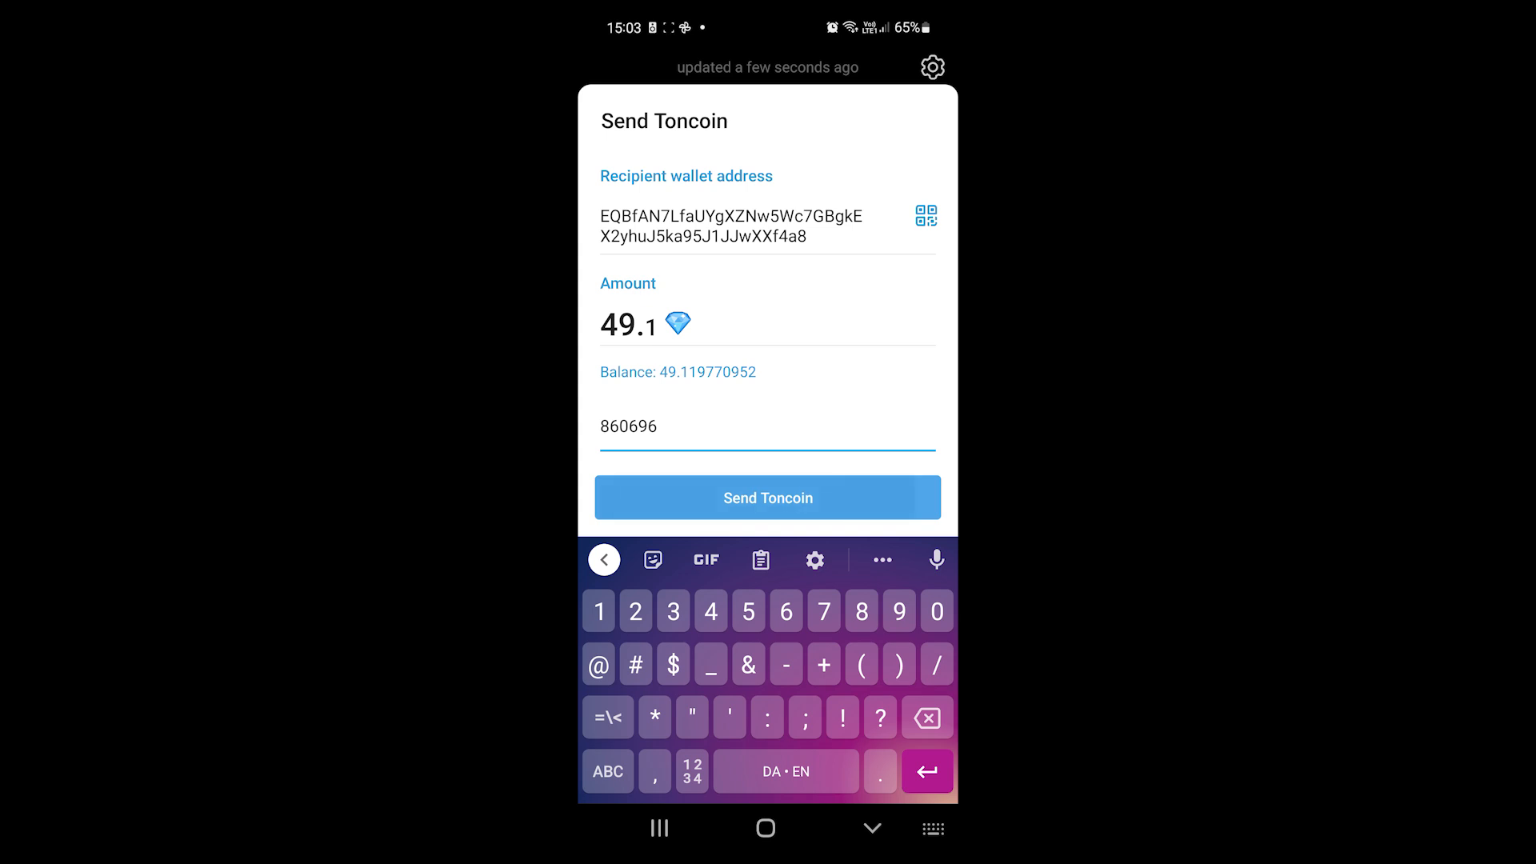
{"action": "left_click", "coordinate": [767, 497]}
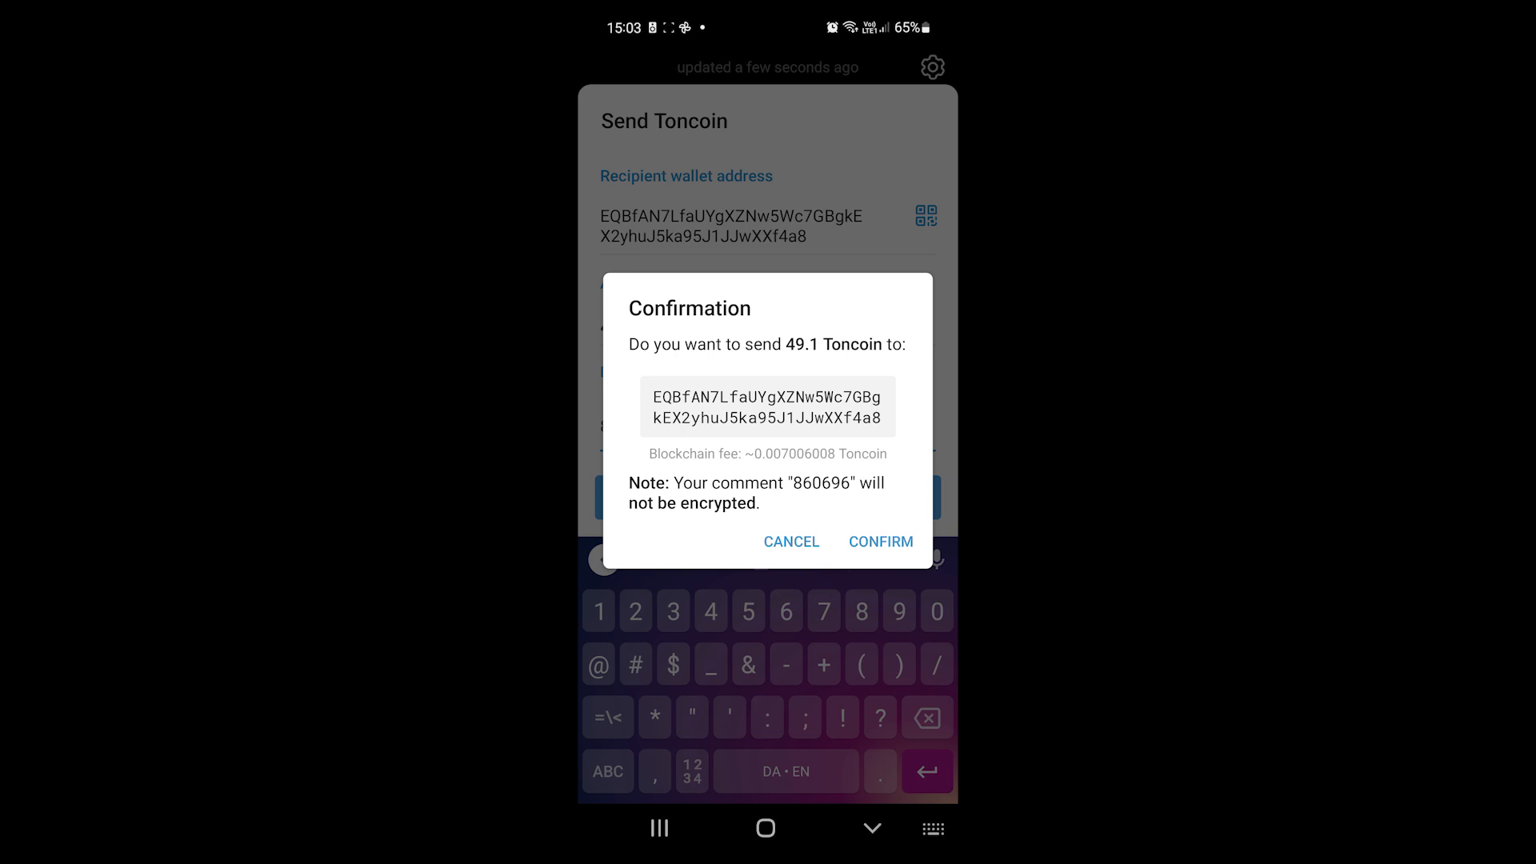
{"action": "left_click", "coordinate": [880, 542]}
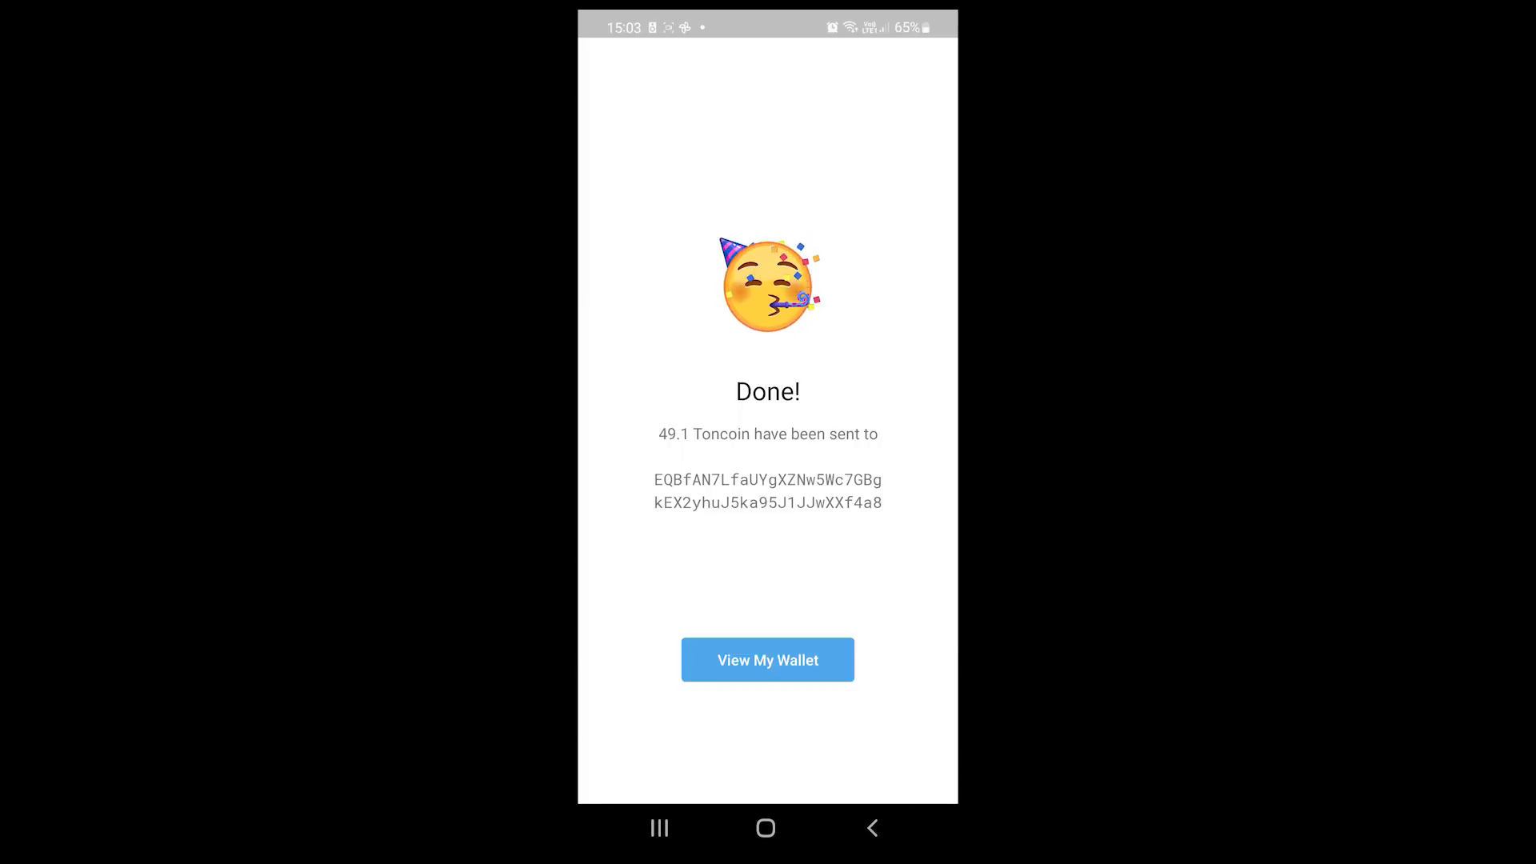
{"action": "left_click", "coordinate": [768, 660]}
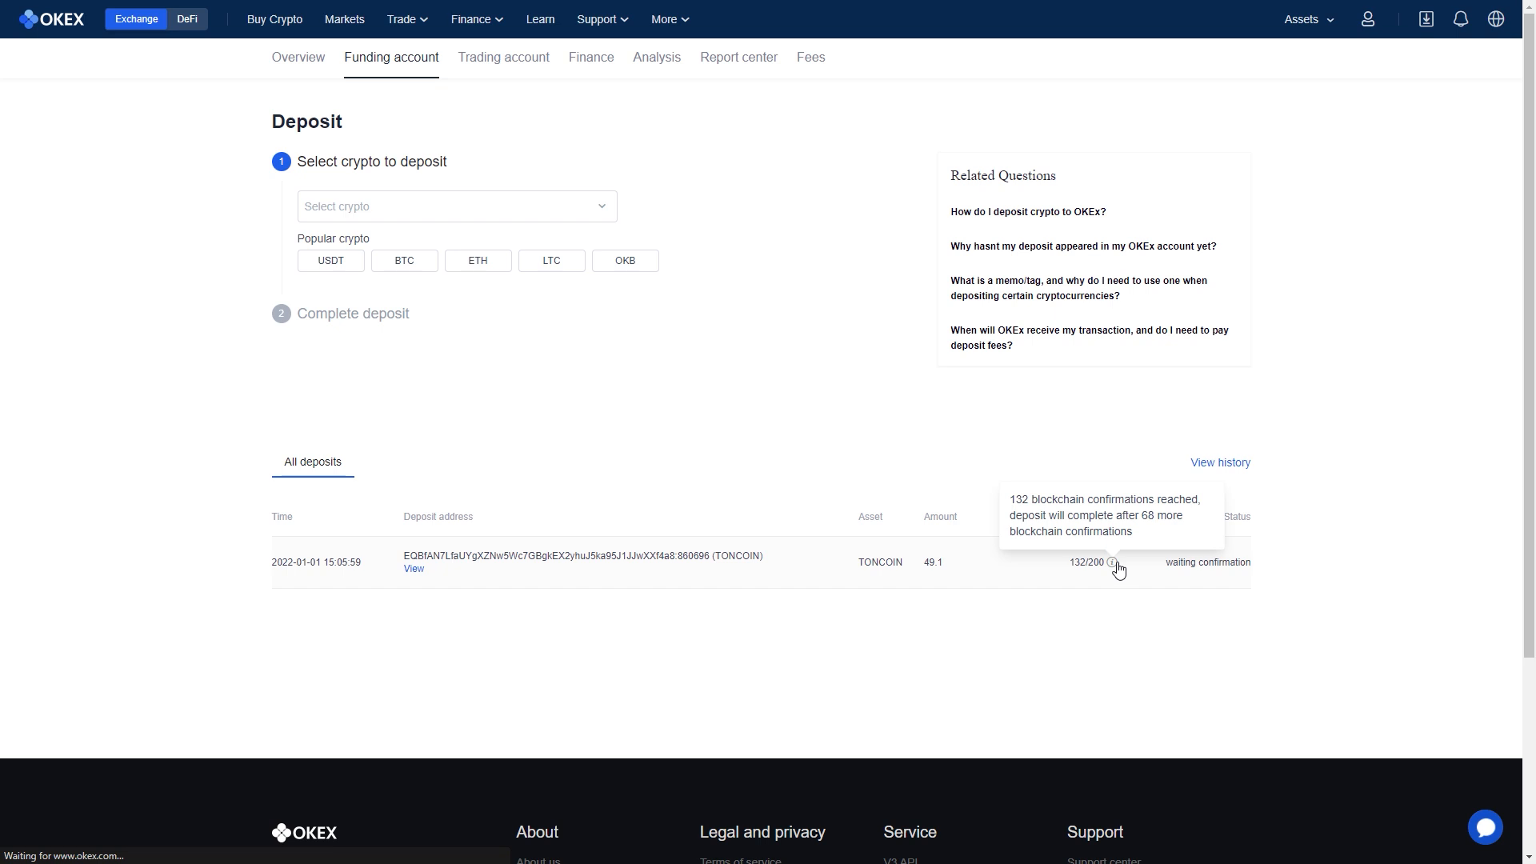
{"action": "mouse_move", "coordinate": [1112, 567]}
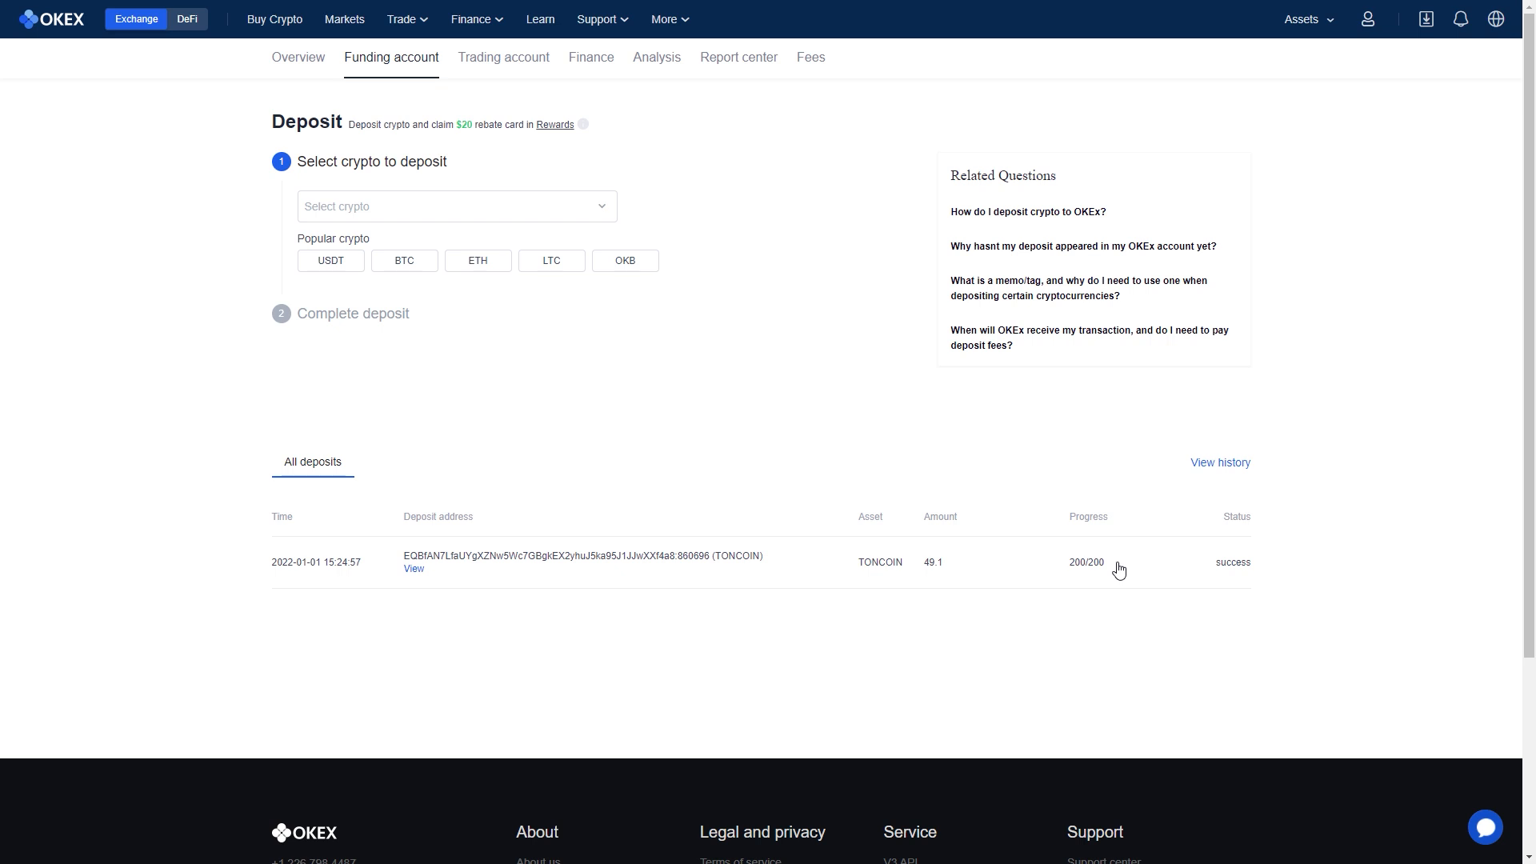
Step: Open the TONCOIN/USDT market in basic spot trading
{"action": "left_click", "coordinate": [403, 19]}
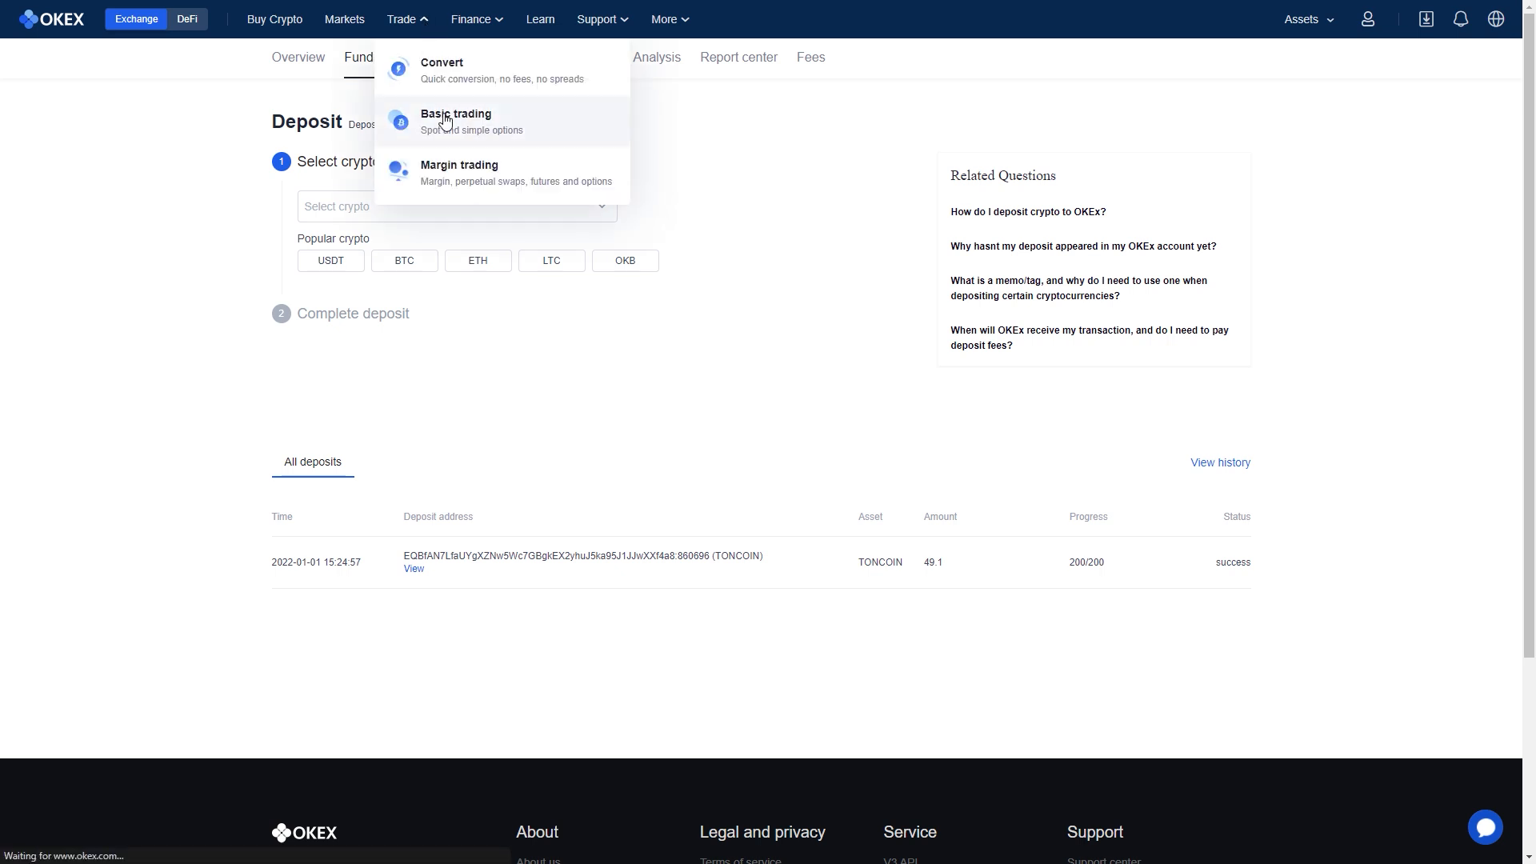
{"action": "left_click", "coordinate": [456, 122]}
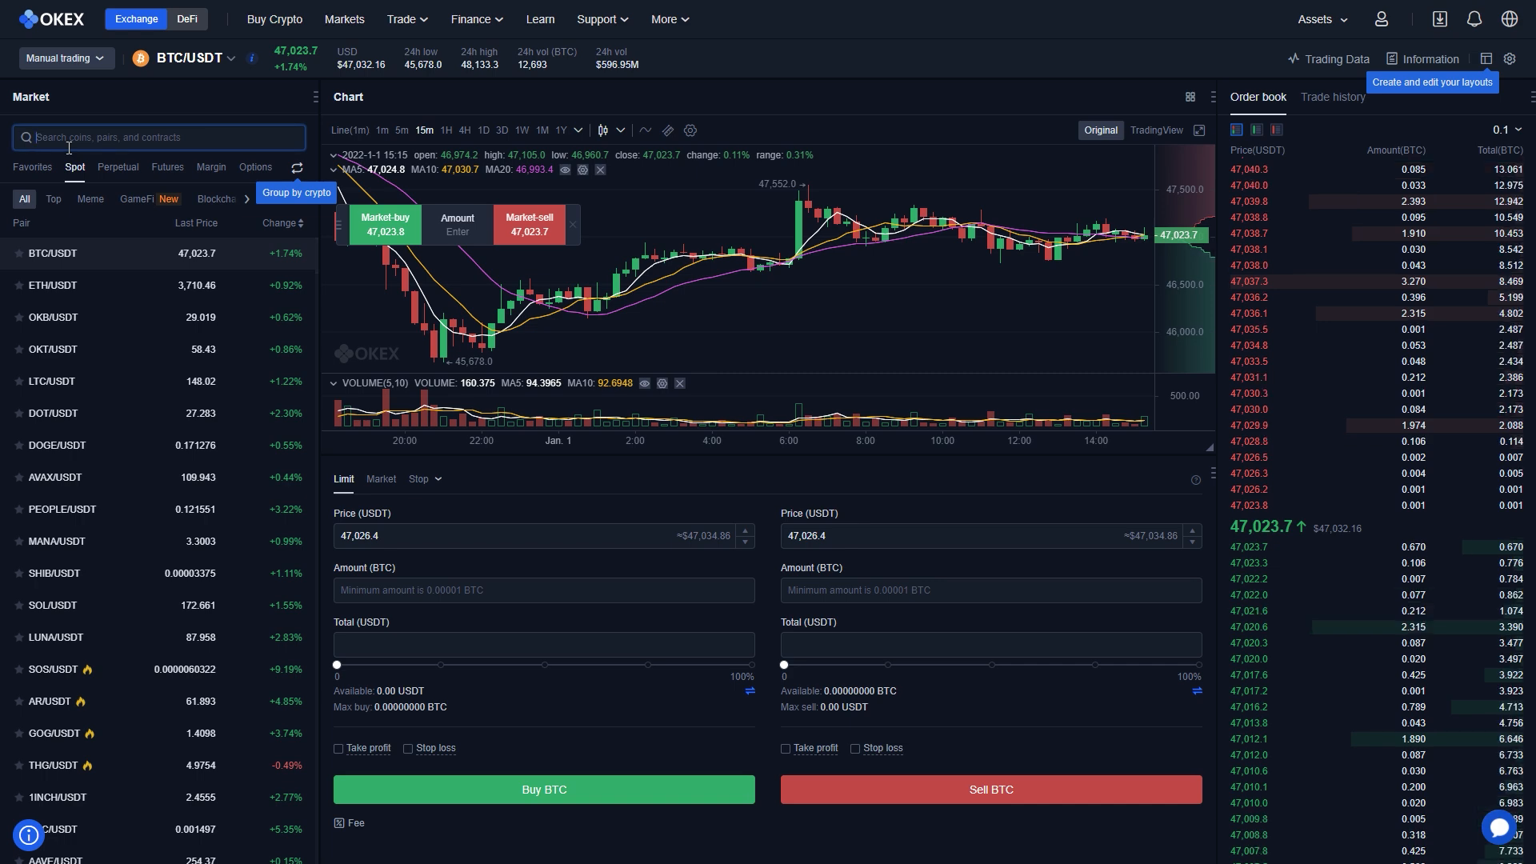
{"action": "type", "text": "ton"}
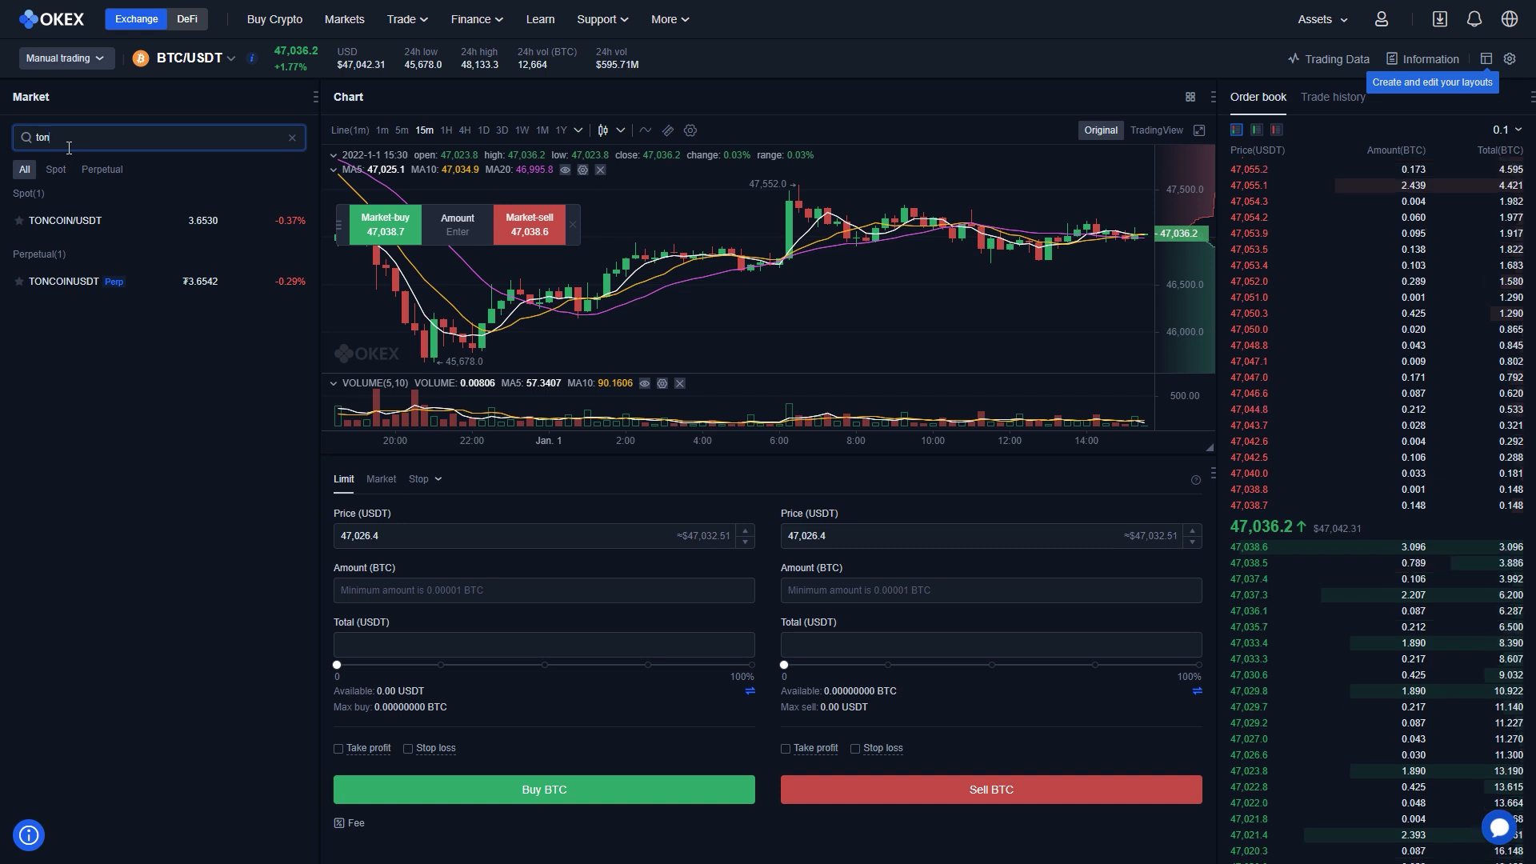
{"action": "left_click", "coordinate": [66, 219]}
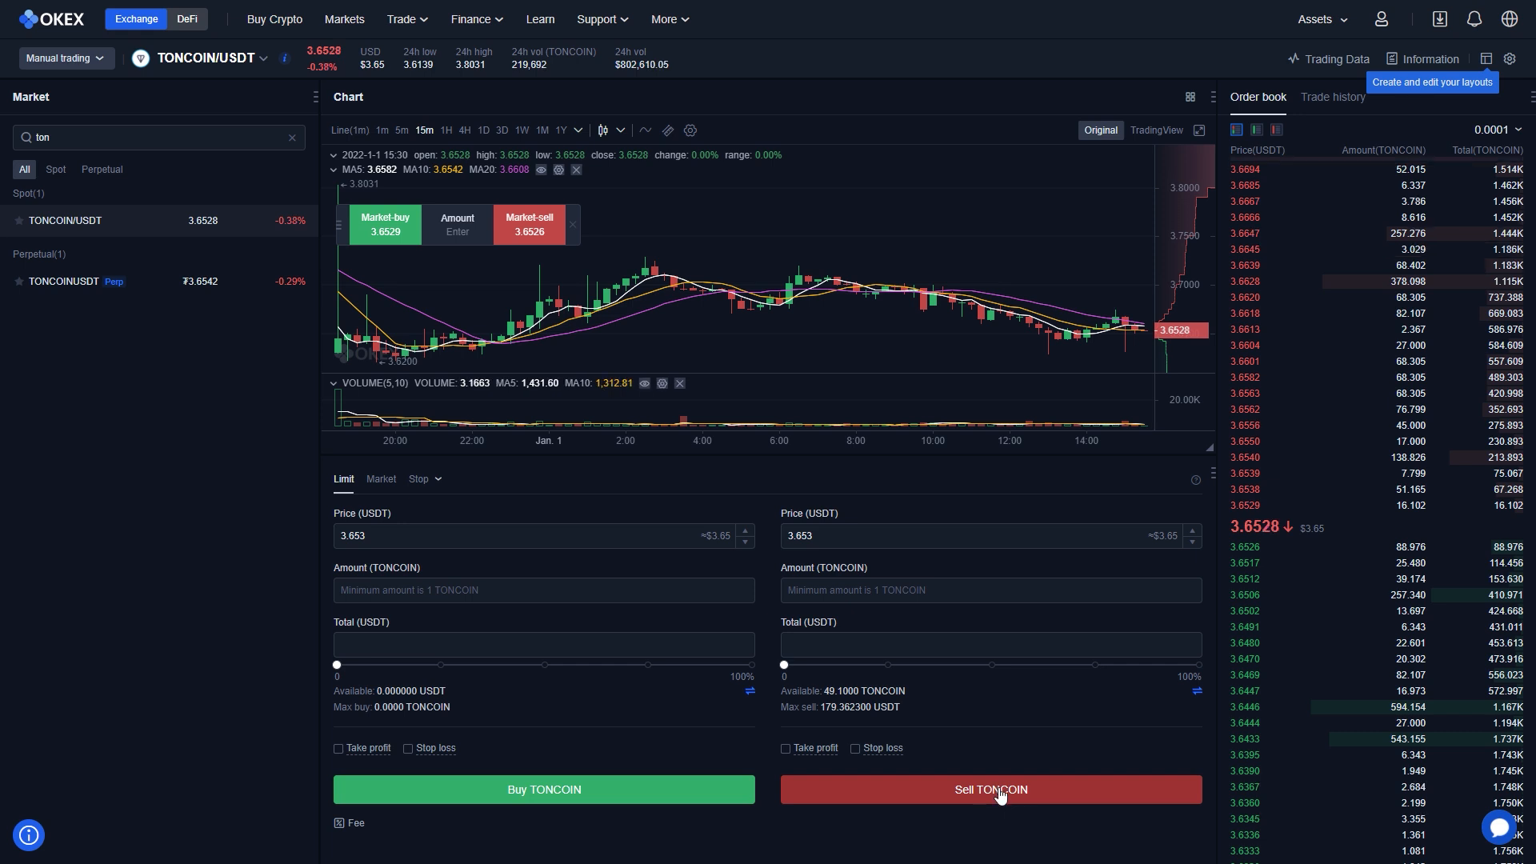
Step: Fill the sell form with the full 49.1 TONCOIN at 3.653 USDT
{"action": "left_click", "coordinate": [990, 789]}
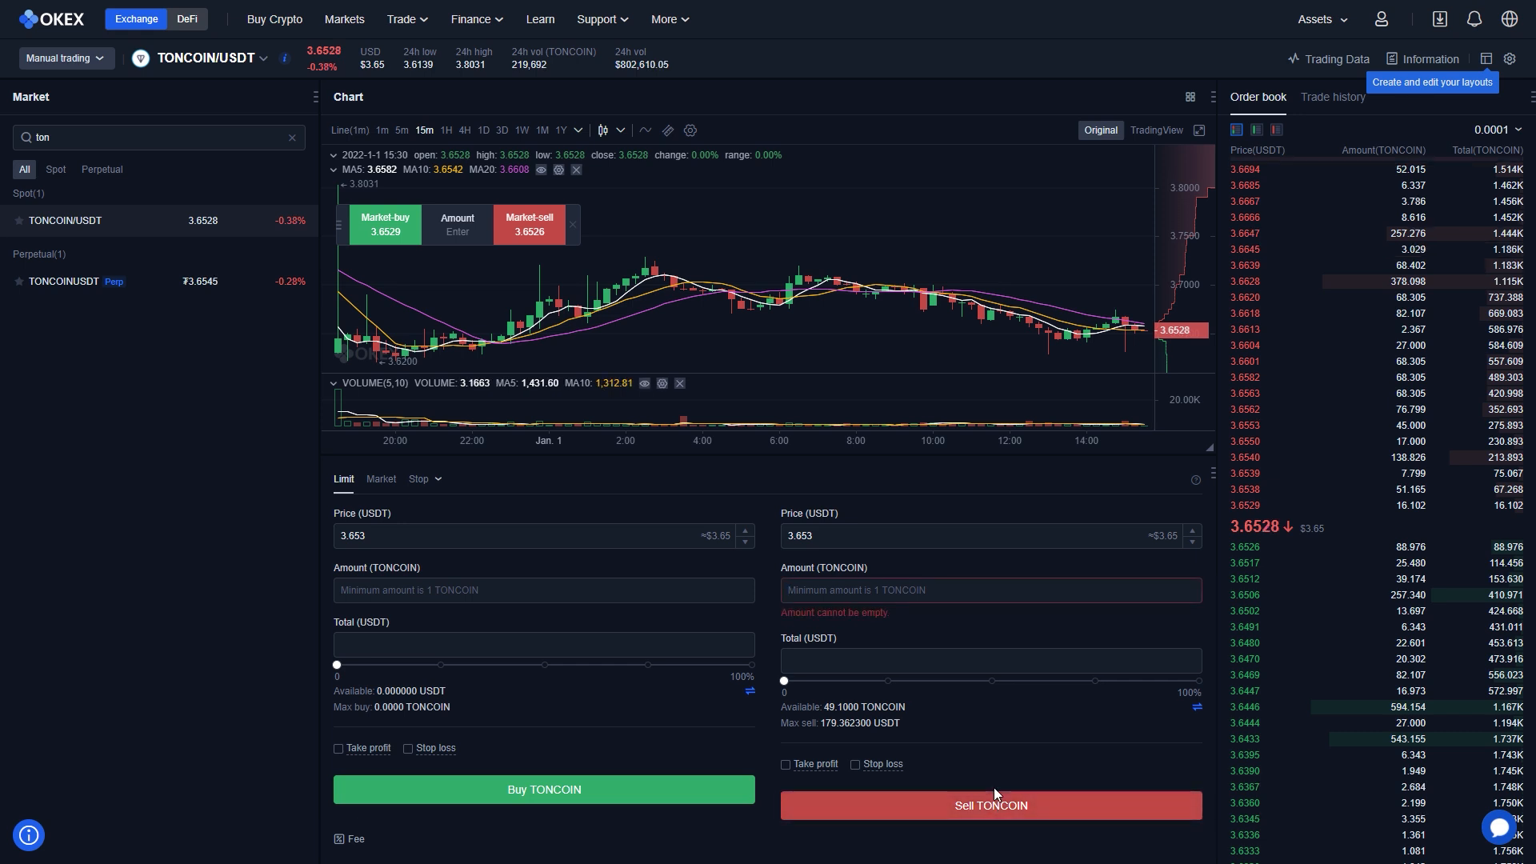
{"action": "left_click", "coordinate": [990, 590]}
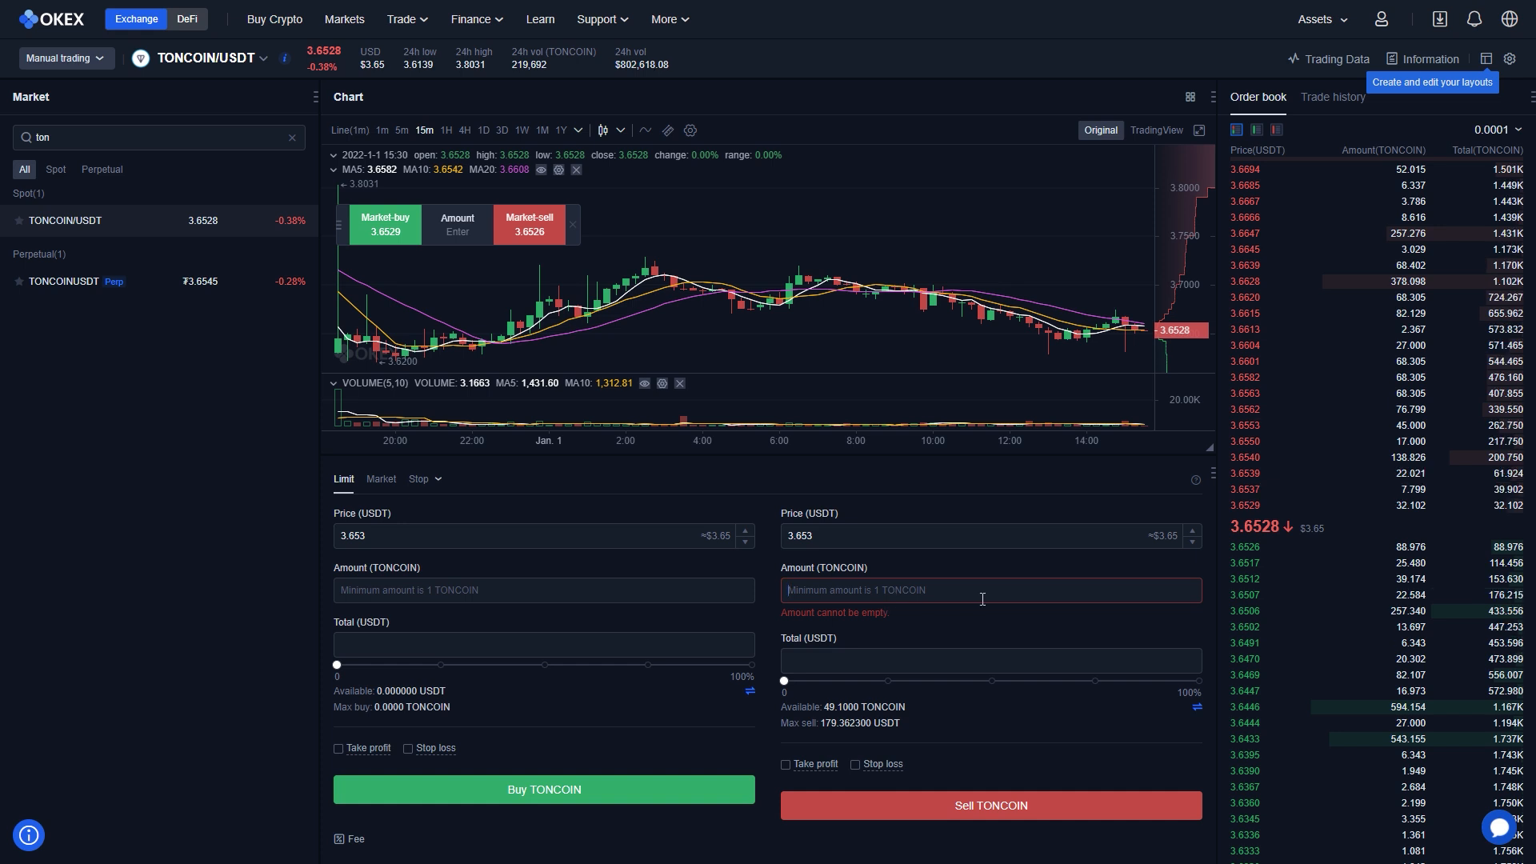
{"action": "type", "text": "4"}
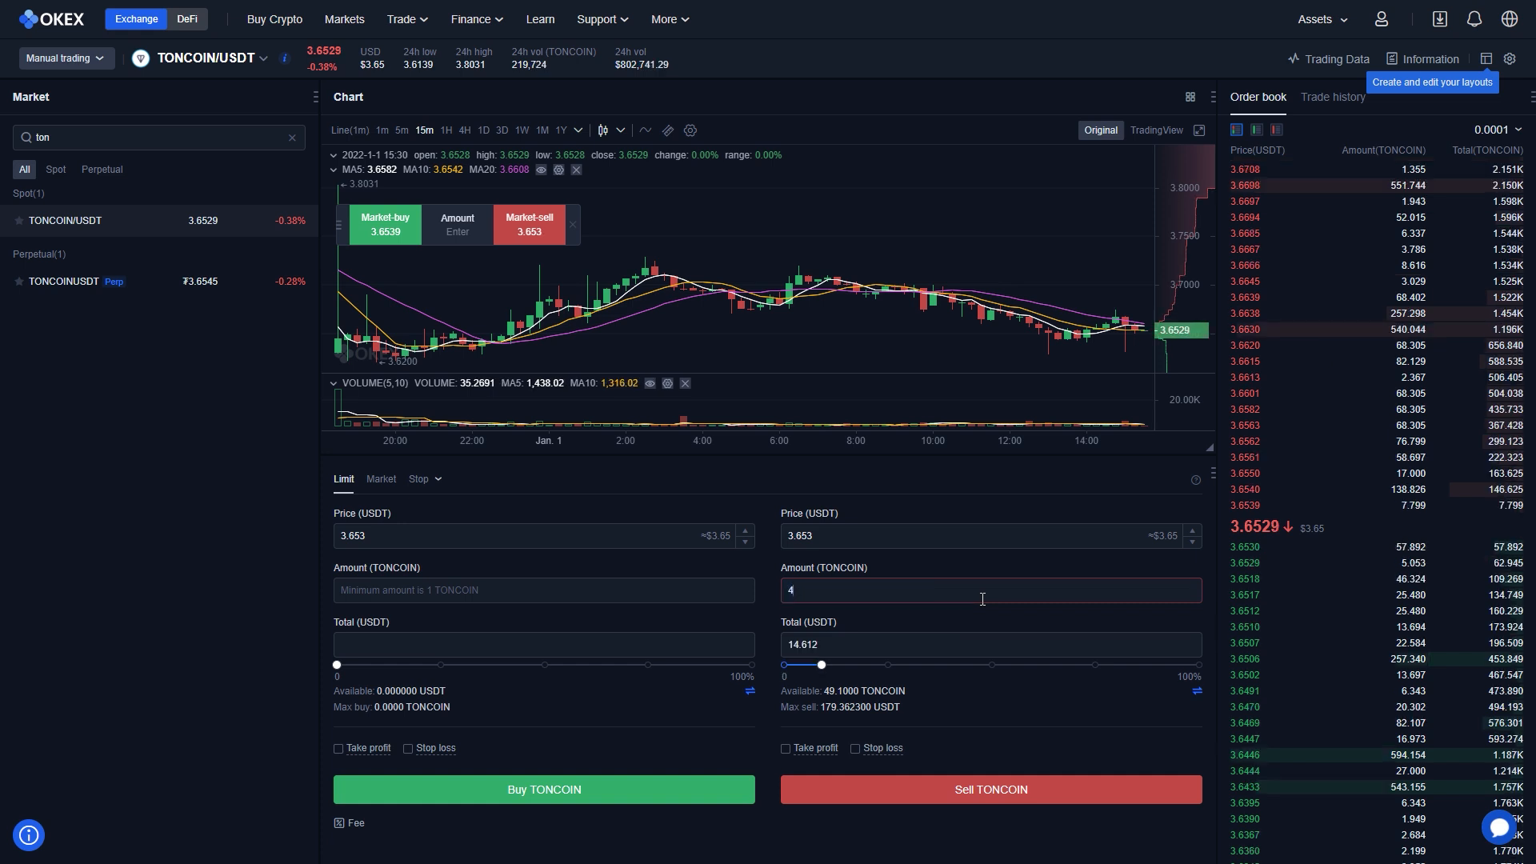
{"action": "type", "text": "1.1"}
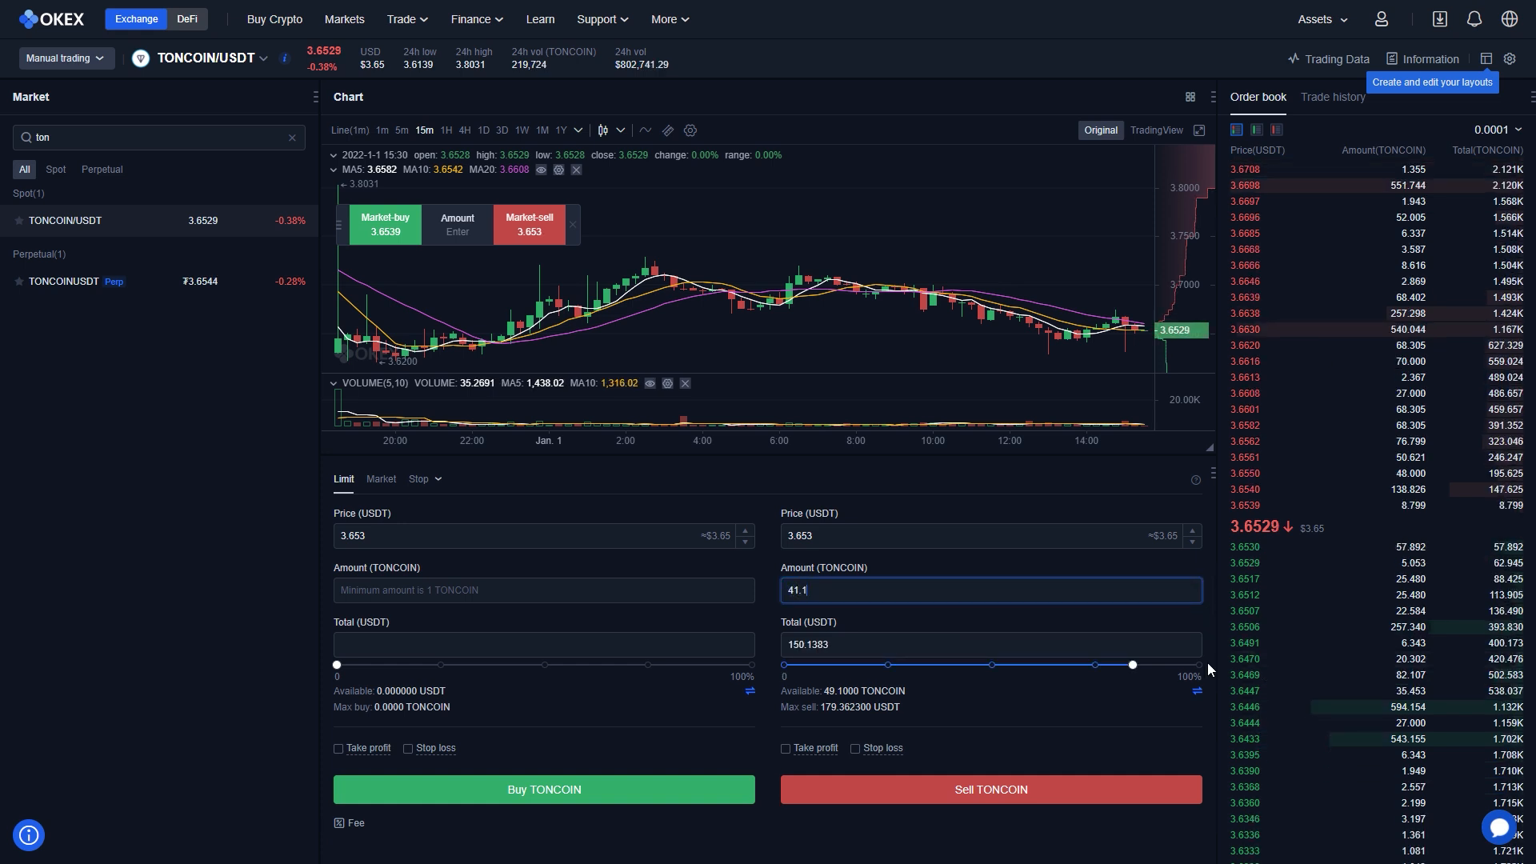
{"action": "left_click_drag", "start_coordinate": [1131, 664], "coordinate": [1197, 664]}
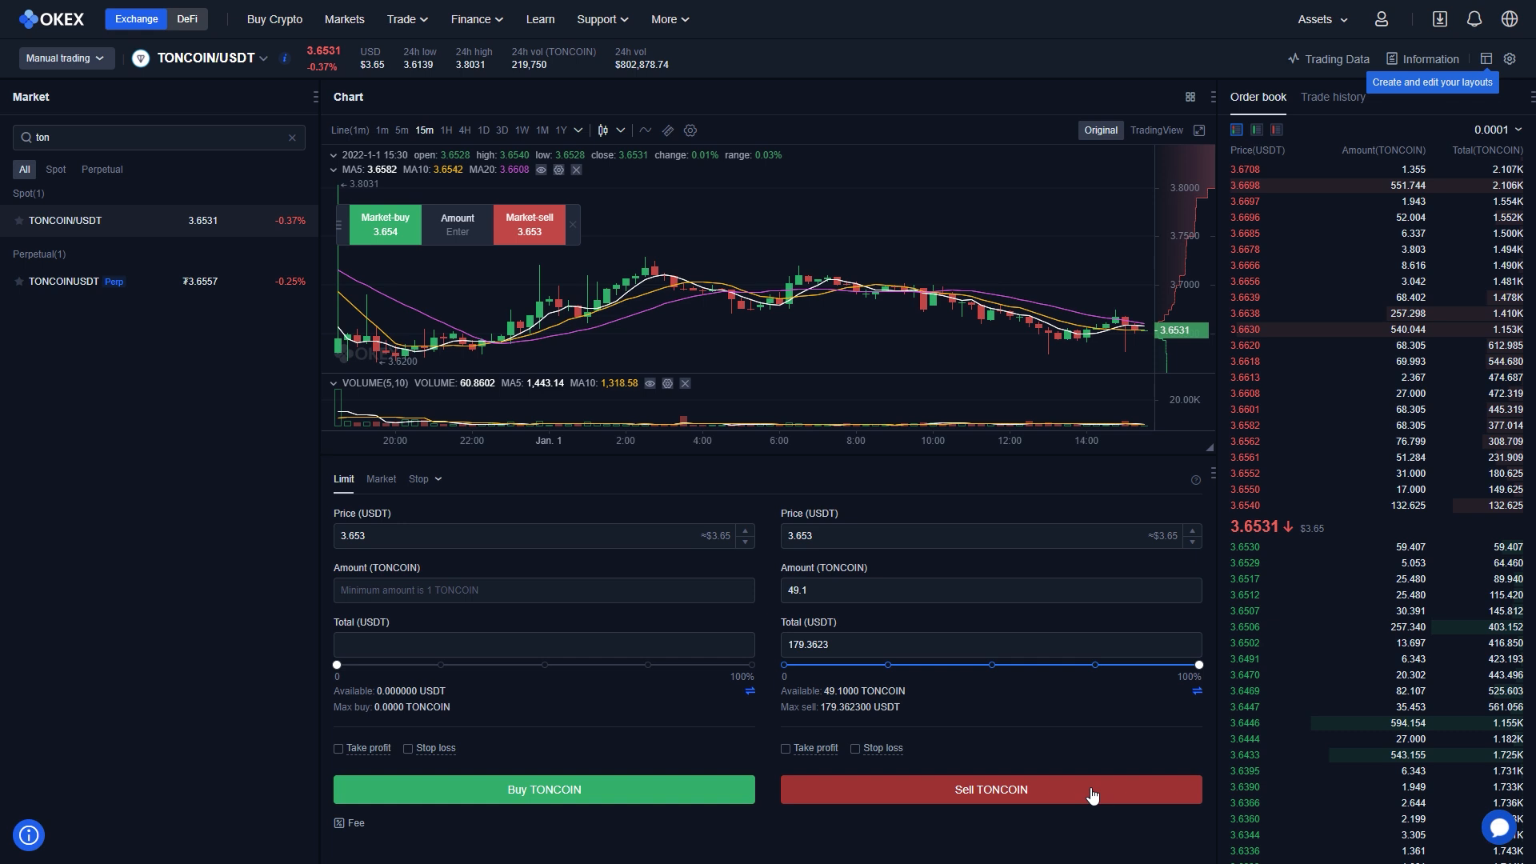
Step: Place and confirm the limit sell of 49.1 TONCOIN at 3.653 USDT
{"action": "left_click", "coordinate": [991, 789]}
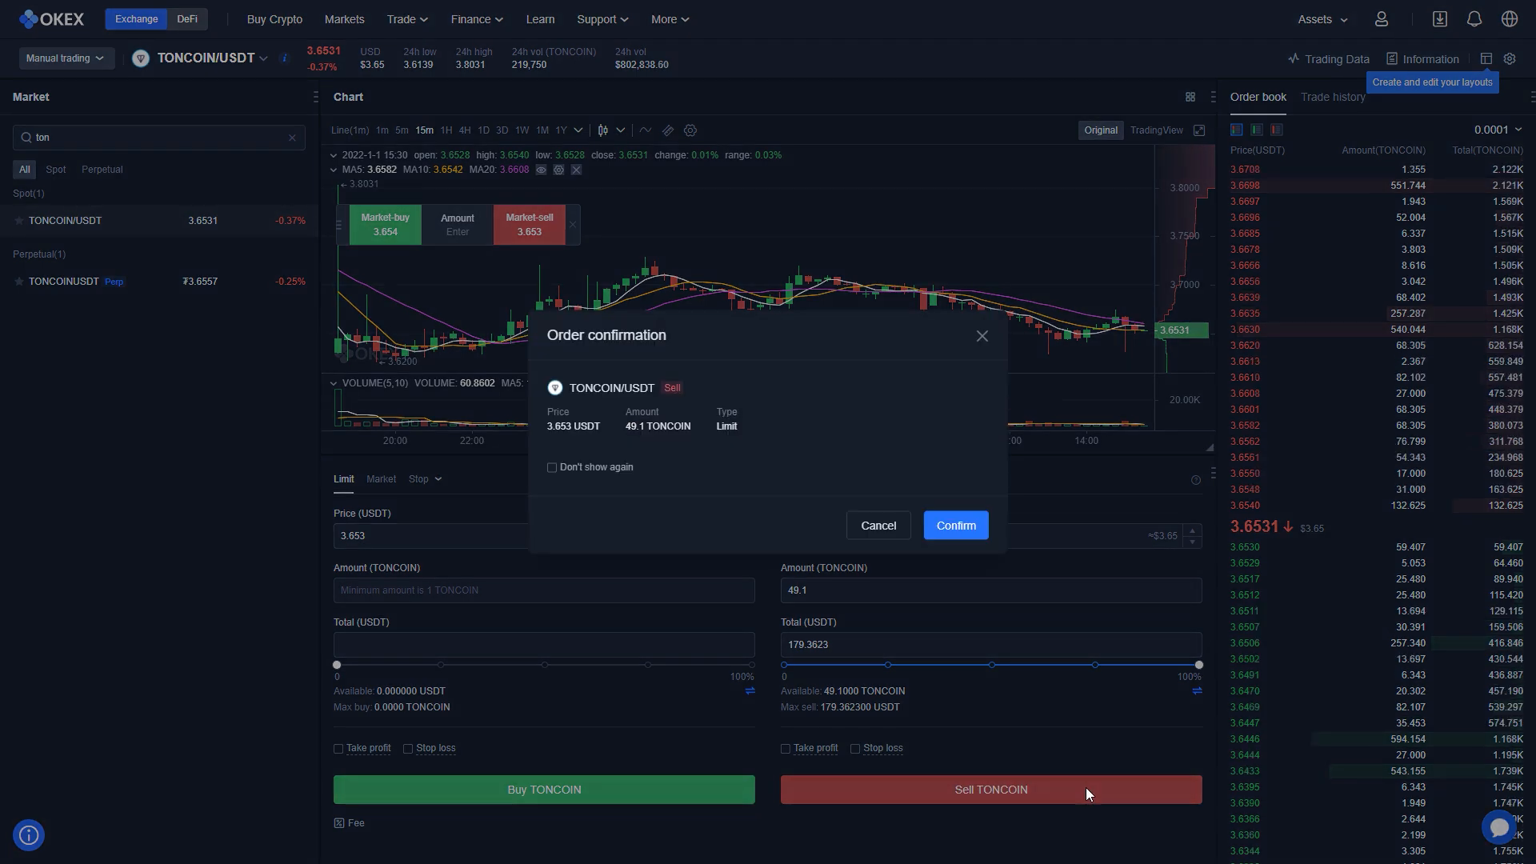
{"action": "left_click", "coordinate": [954, 524]}
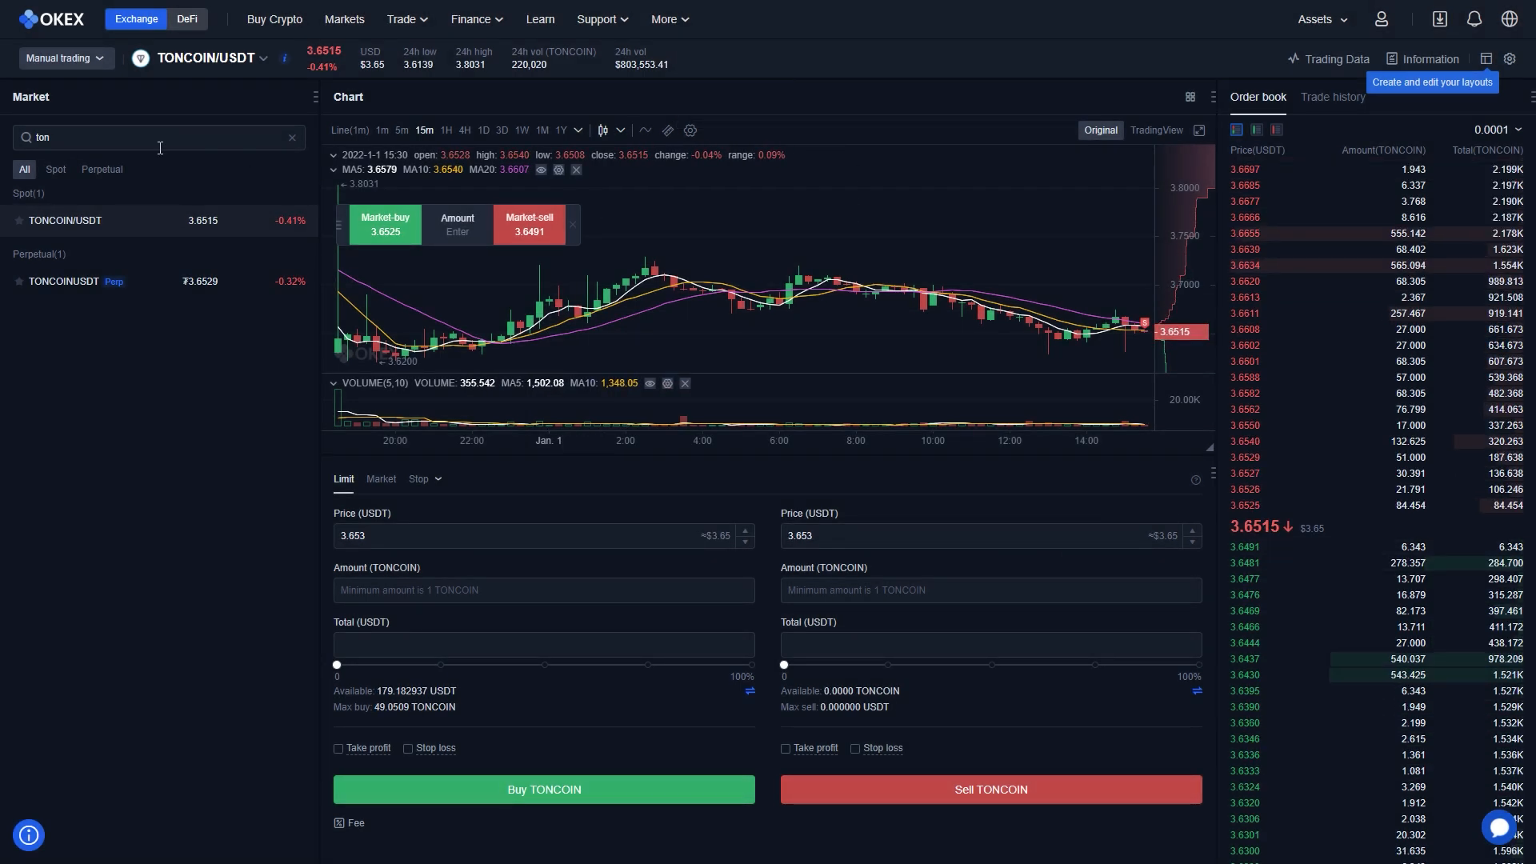
Step: Open ADA/USDT and confirm a 100% limit buy of ADA at 1.33014 USDT
{"action": "type", "text": "ada"}
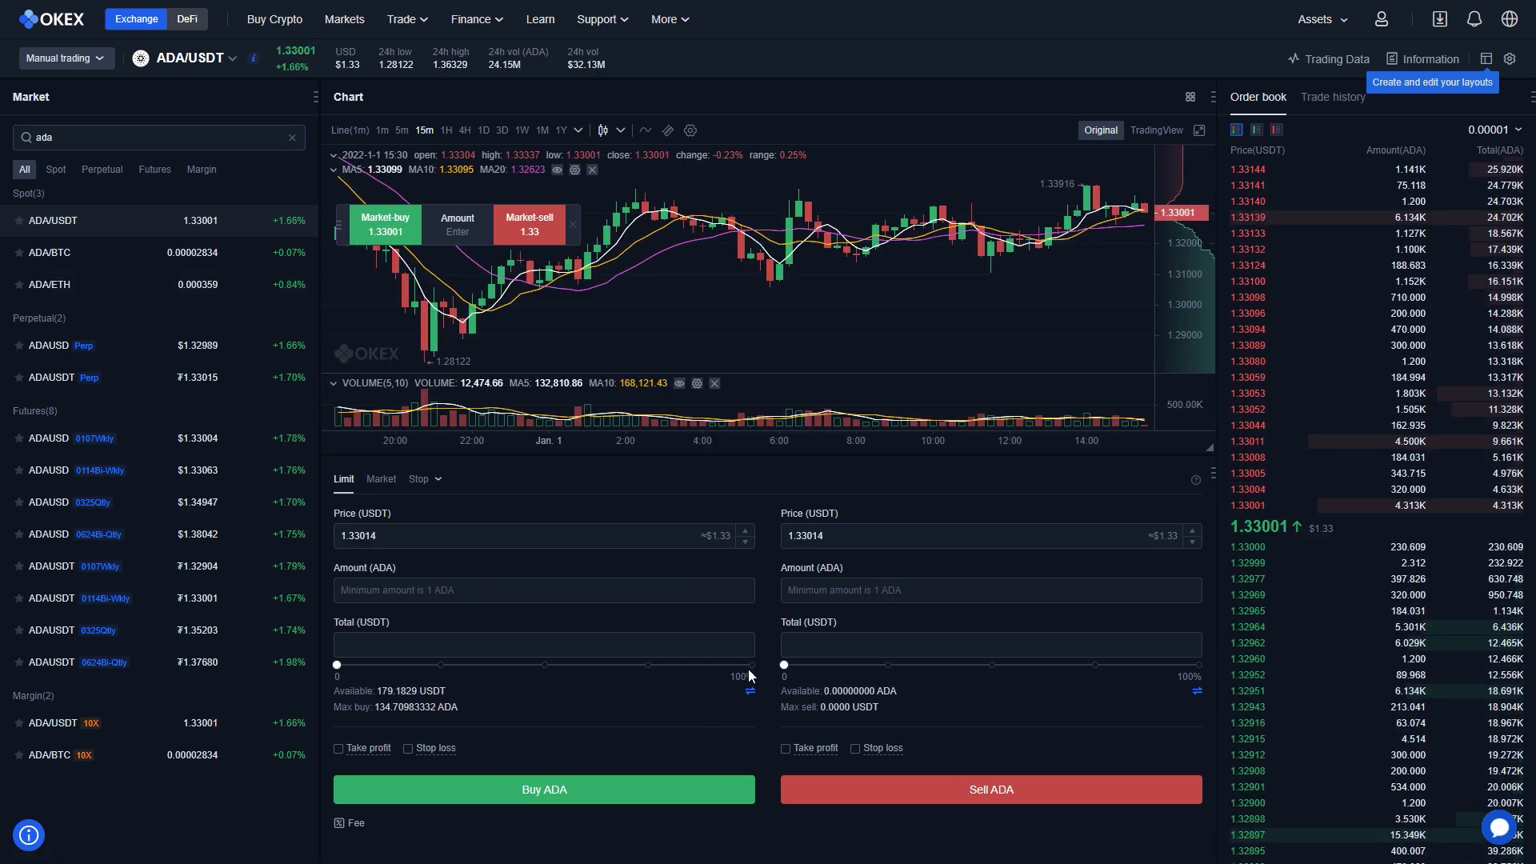
{"action": "left_click_drag", "start_coordinate": [336, 664], "coordinate": [752, 664]}
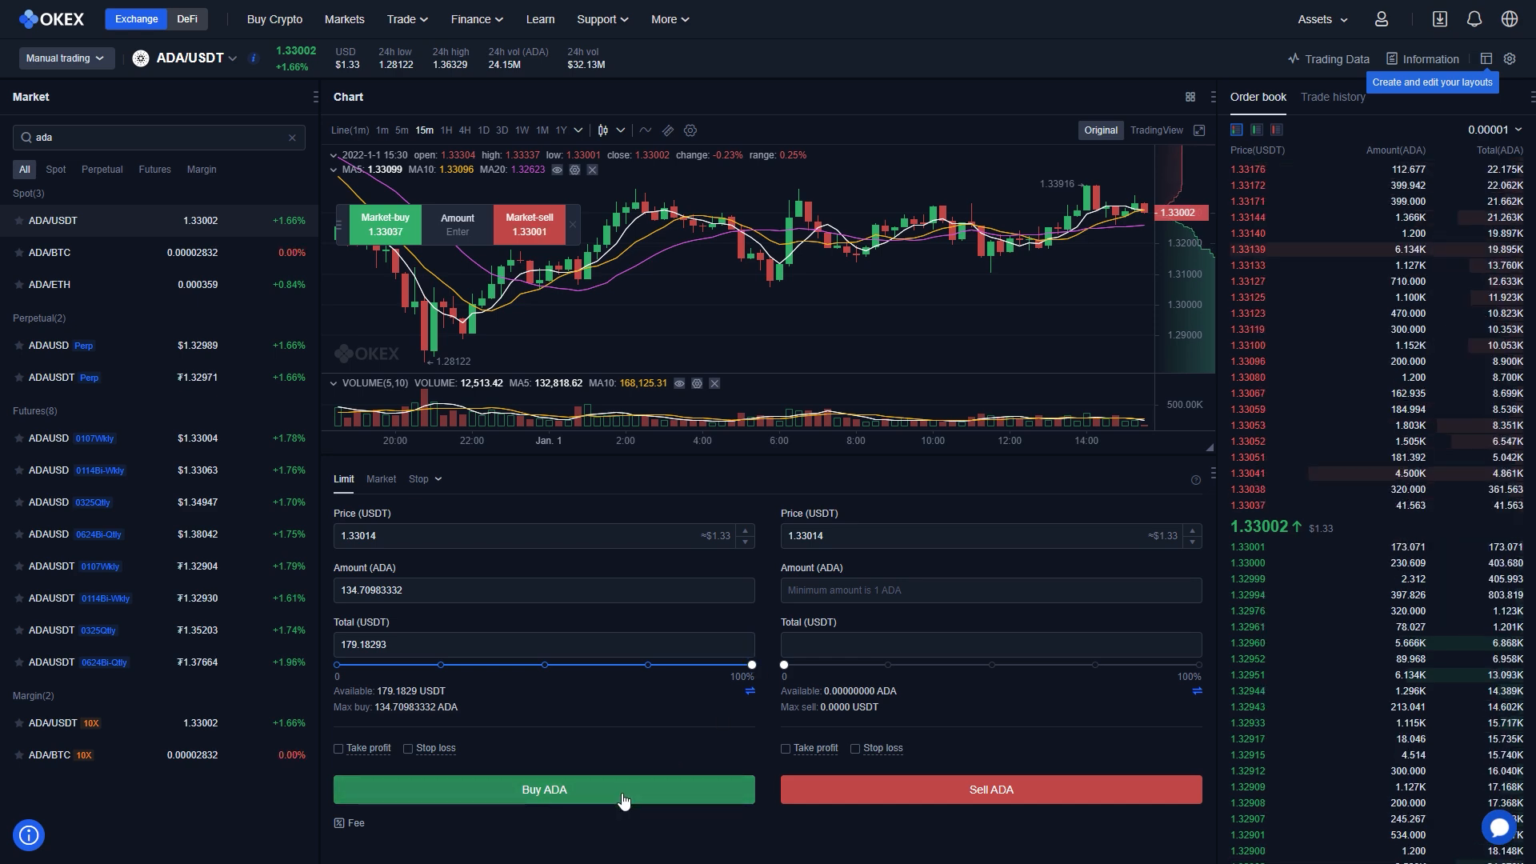
{"action": "left_click", "coordinate": [544, 789]}
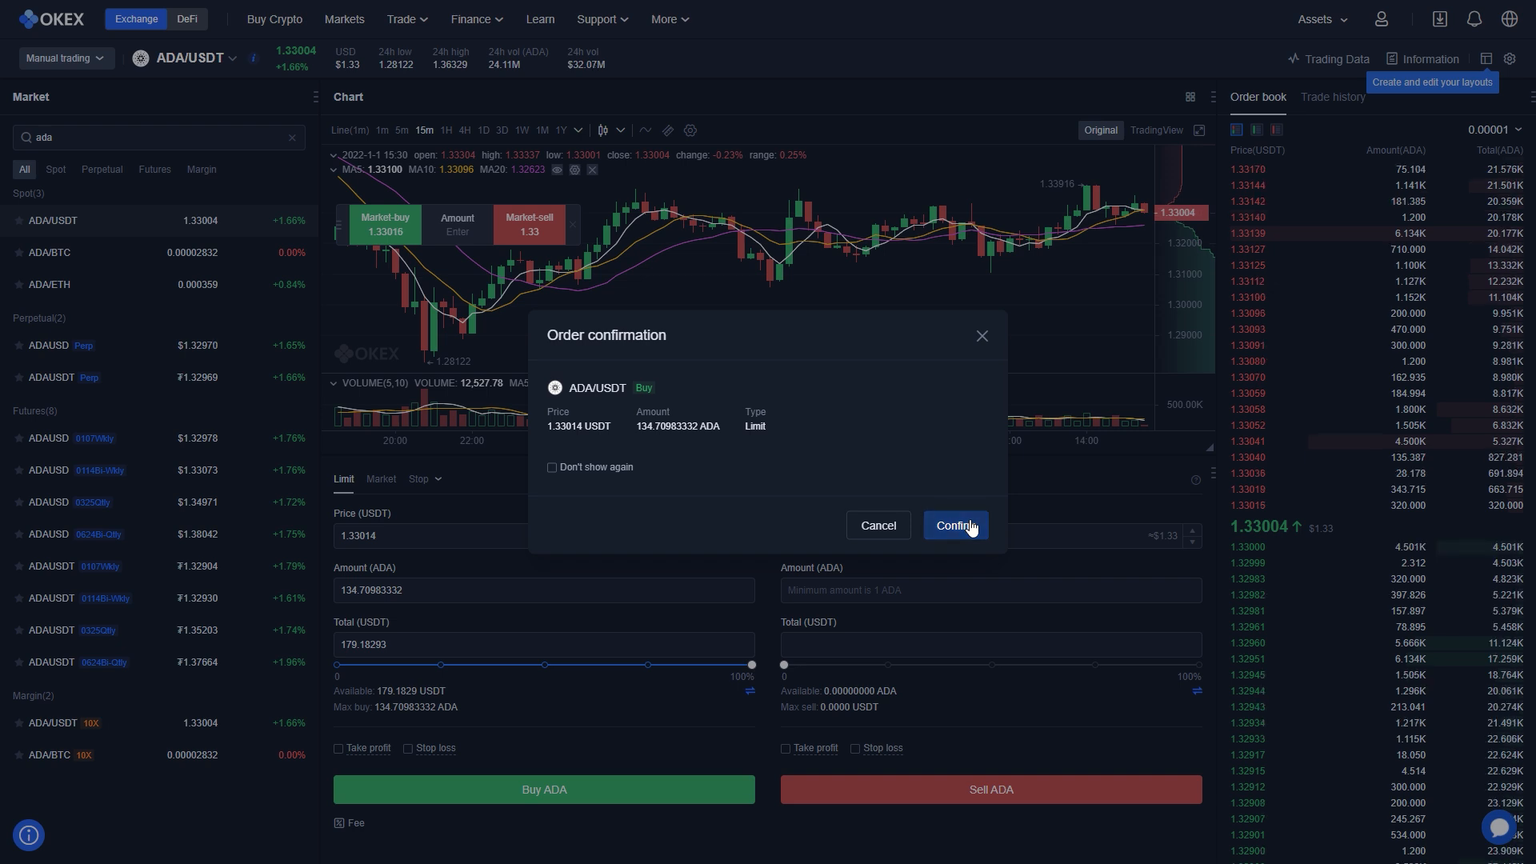
{"action": "left_click", "coordinate": [955, 525]}
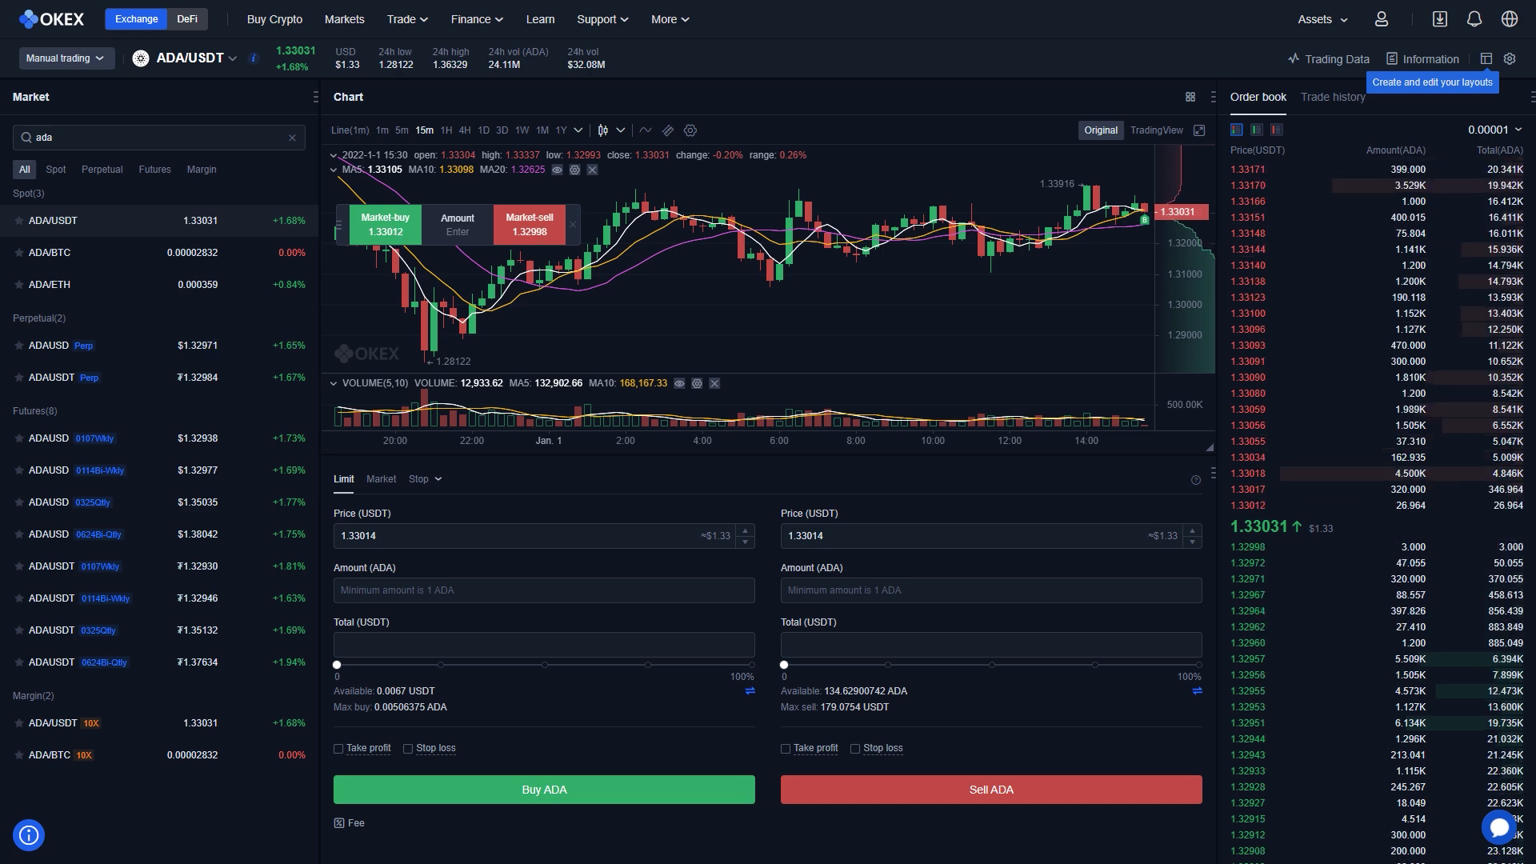
Step: Choose My assets from the OKEx Assets menu
{"action": "left_click", "coordinate": [1316, 18]}
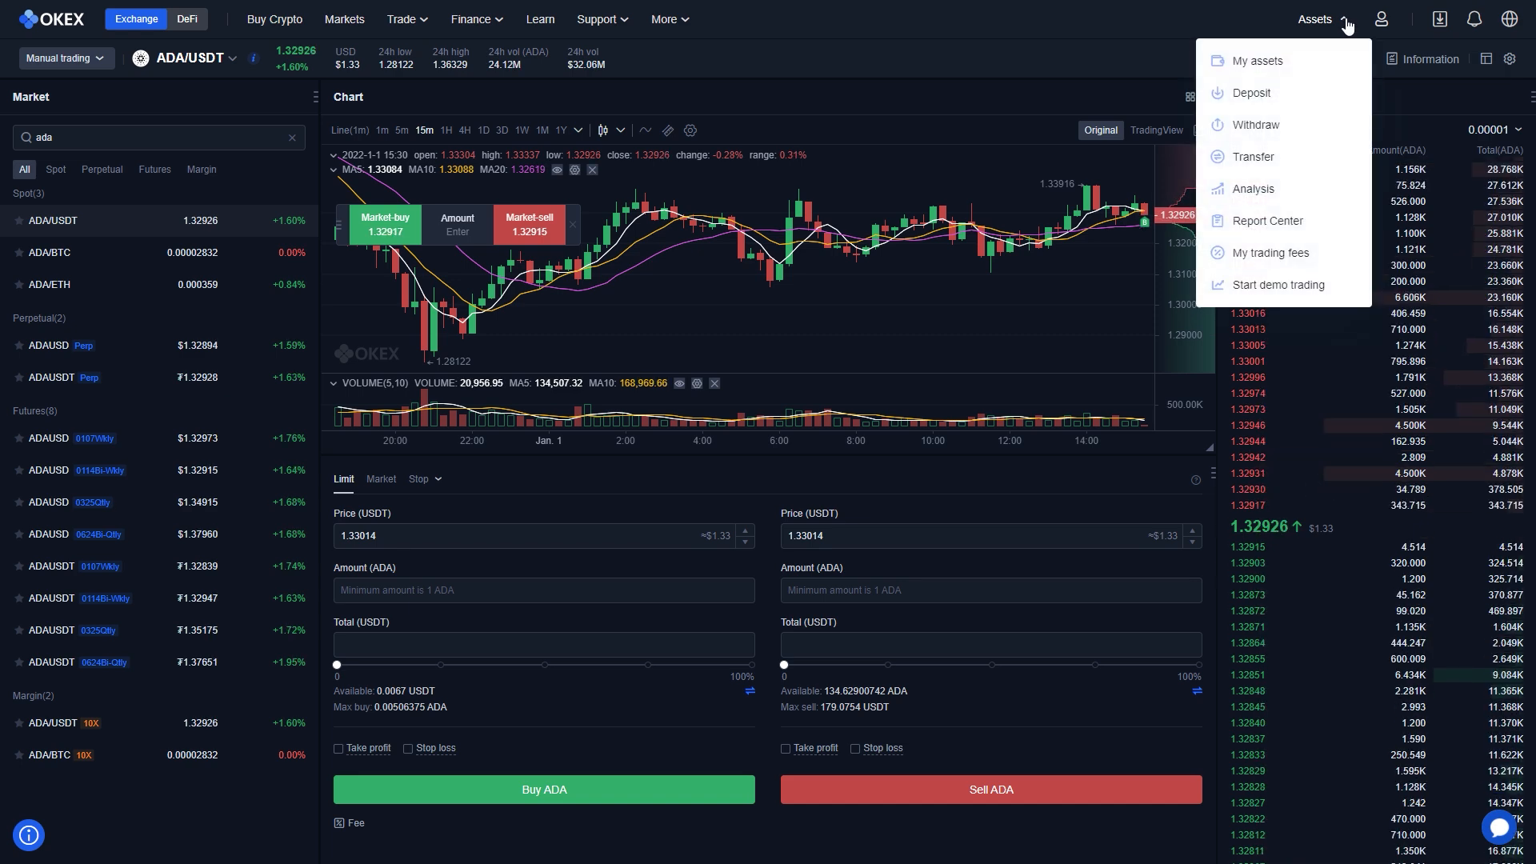
{"action": "mouse_move", "coordinate": [1257, 61]}
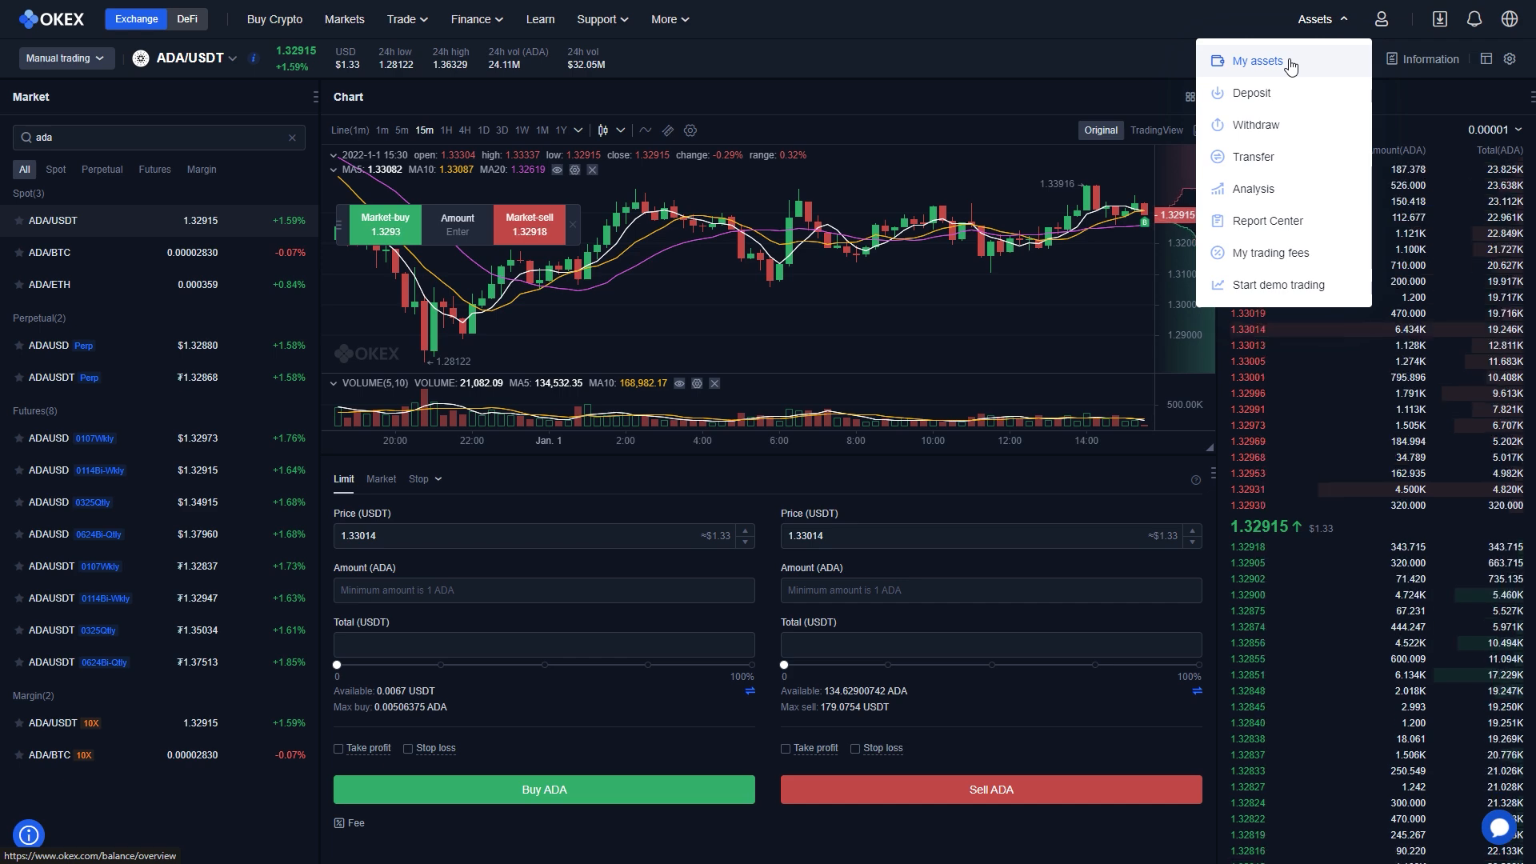
{"action": "left_click", "coordinate": [1258, 61]}
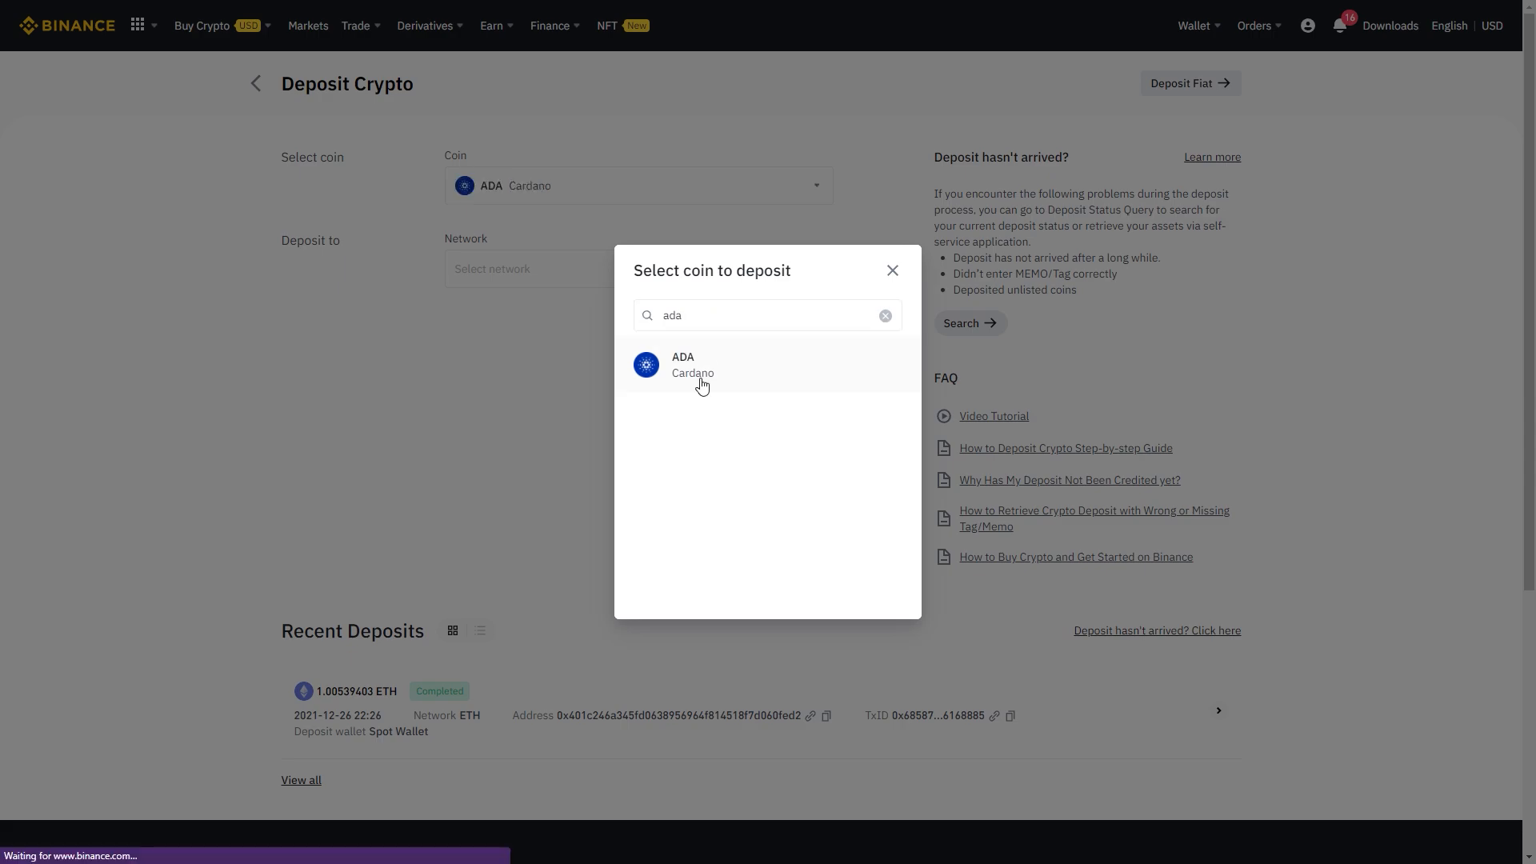
Step: Generate and copy a Binance ADA deposit address on the Cardano network
{"action": "left_click", "coordinate": [691, 365]}
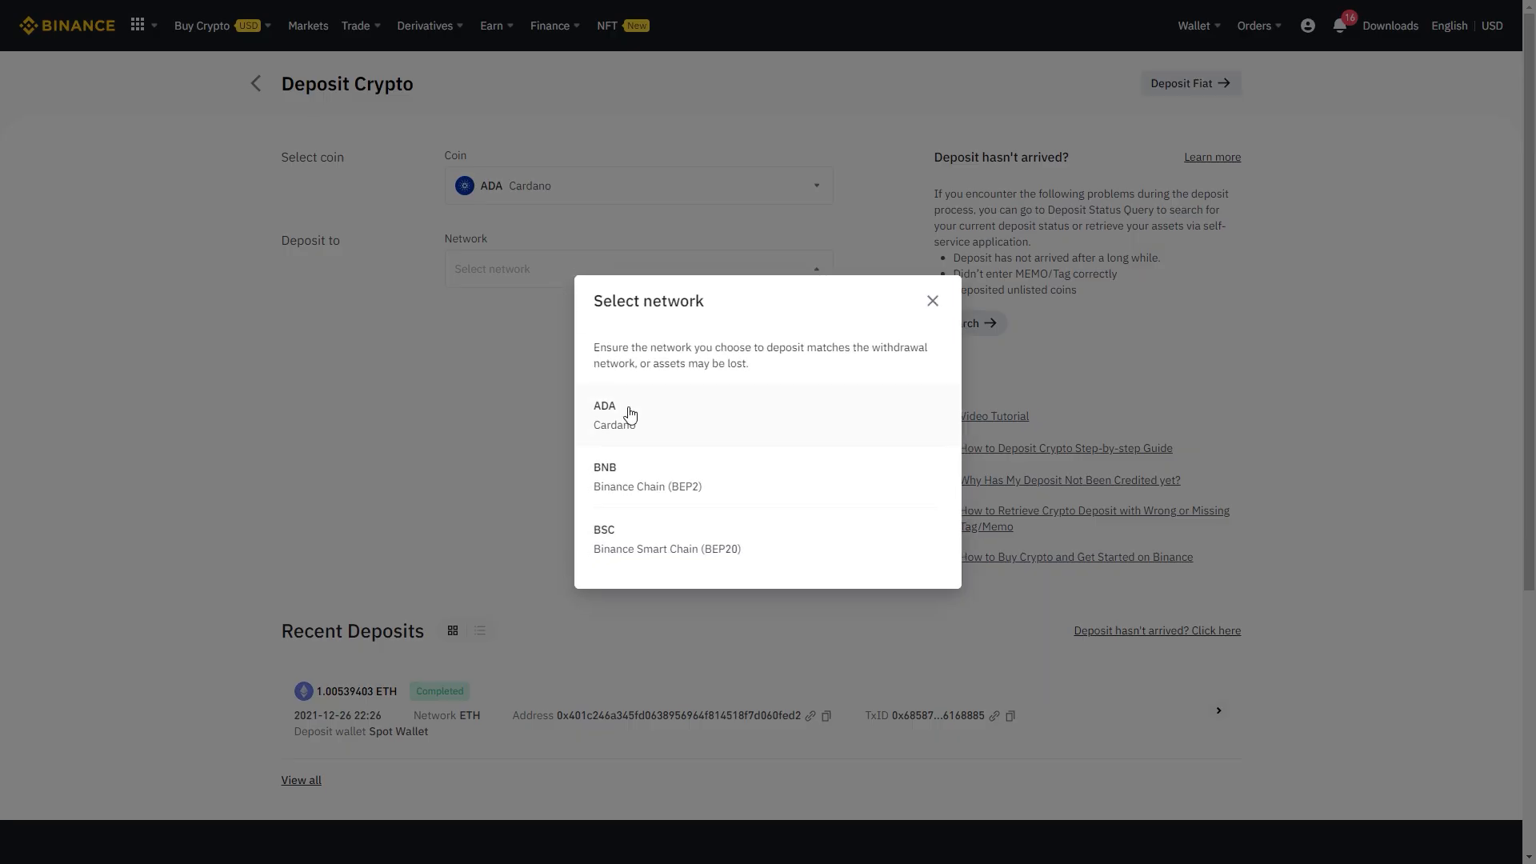
{"action": "left_click", "coordinate": [605, 411]}
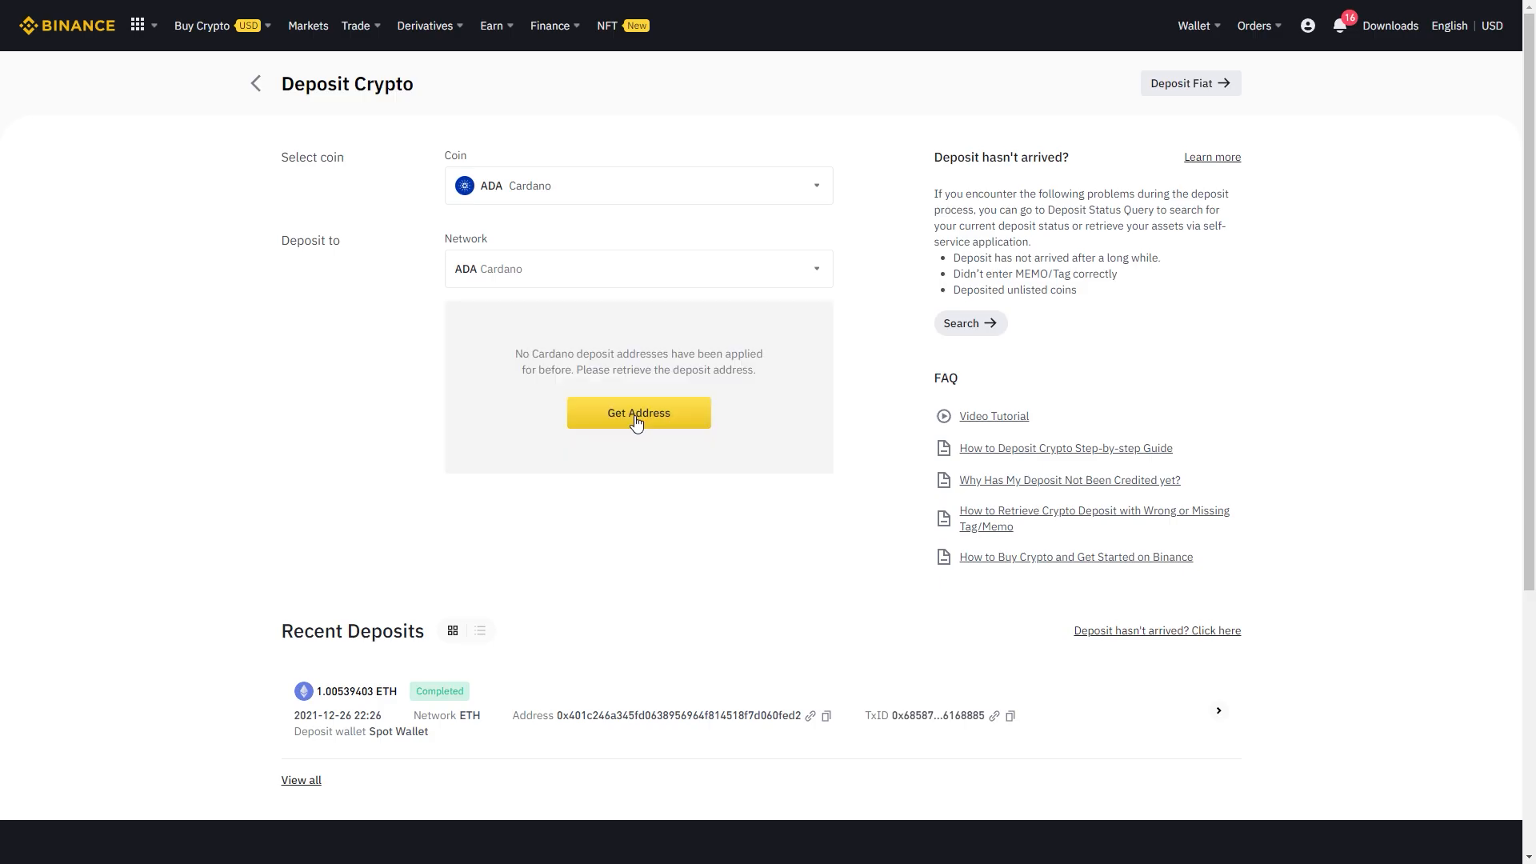
{"action": "left_click", "coordinate": [638, 413]}
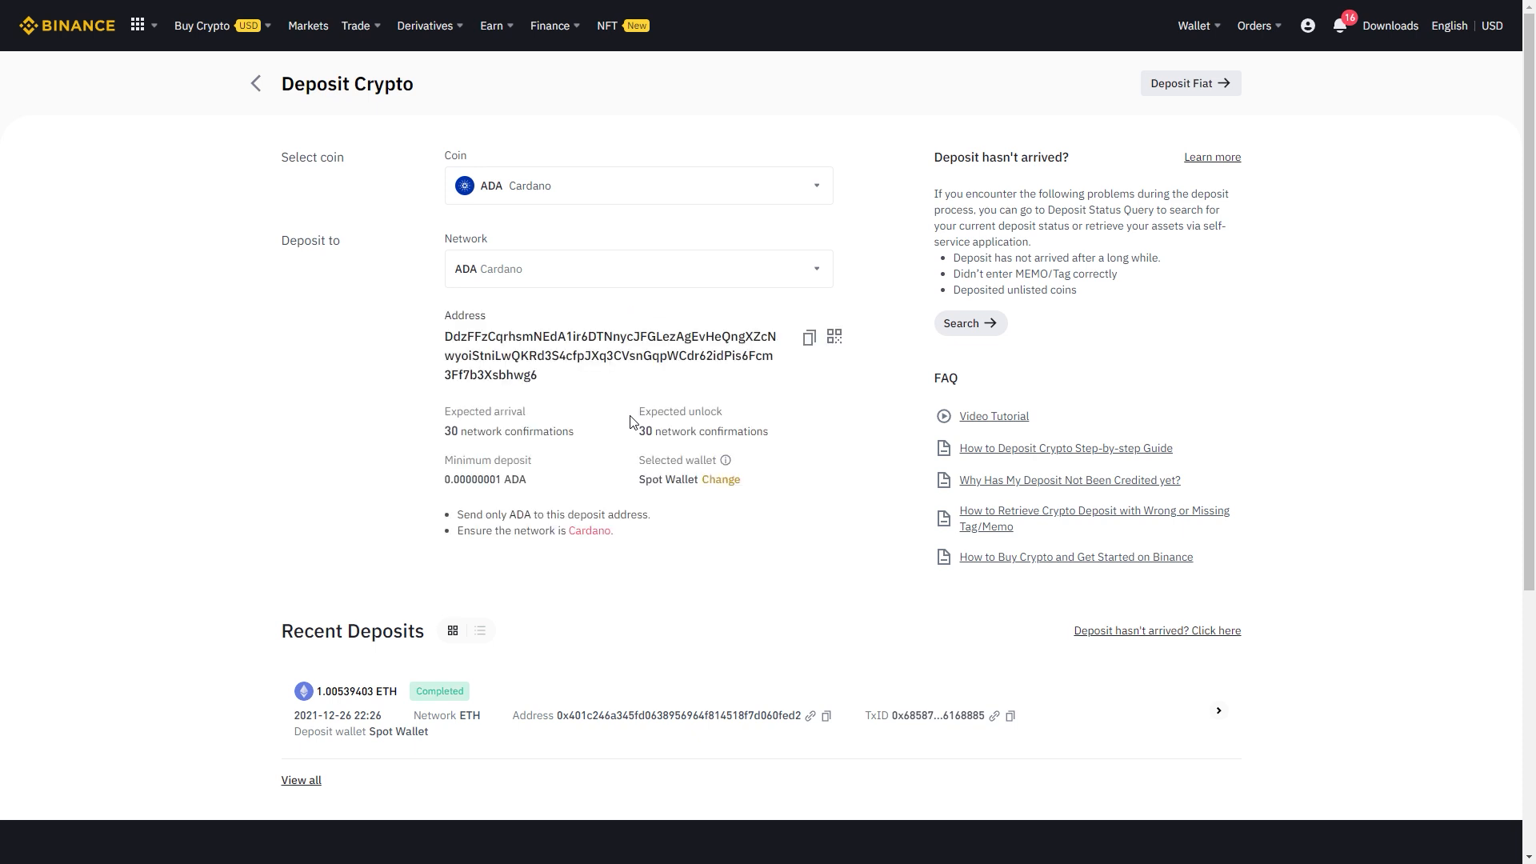
{"action": "mouse_move", "coordinate": [809, 338]}
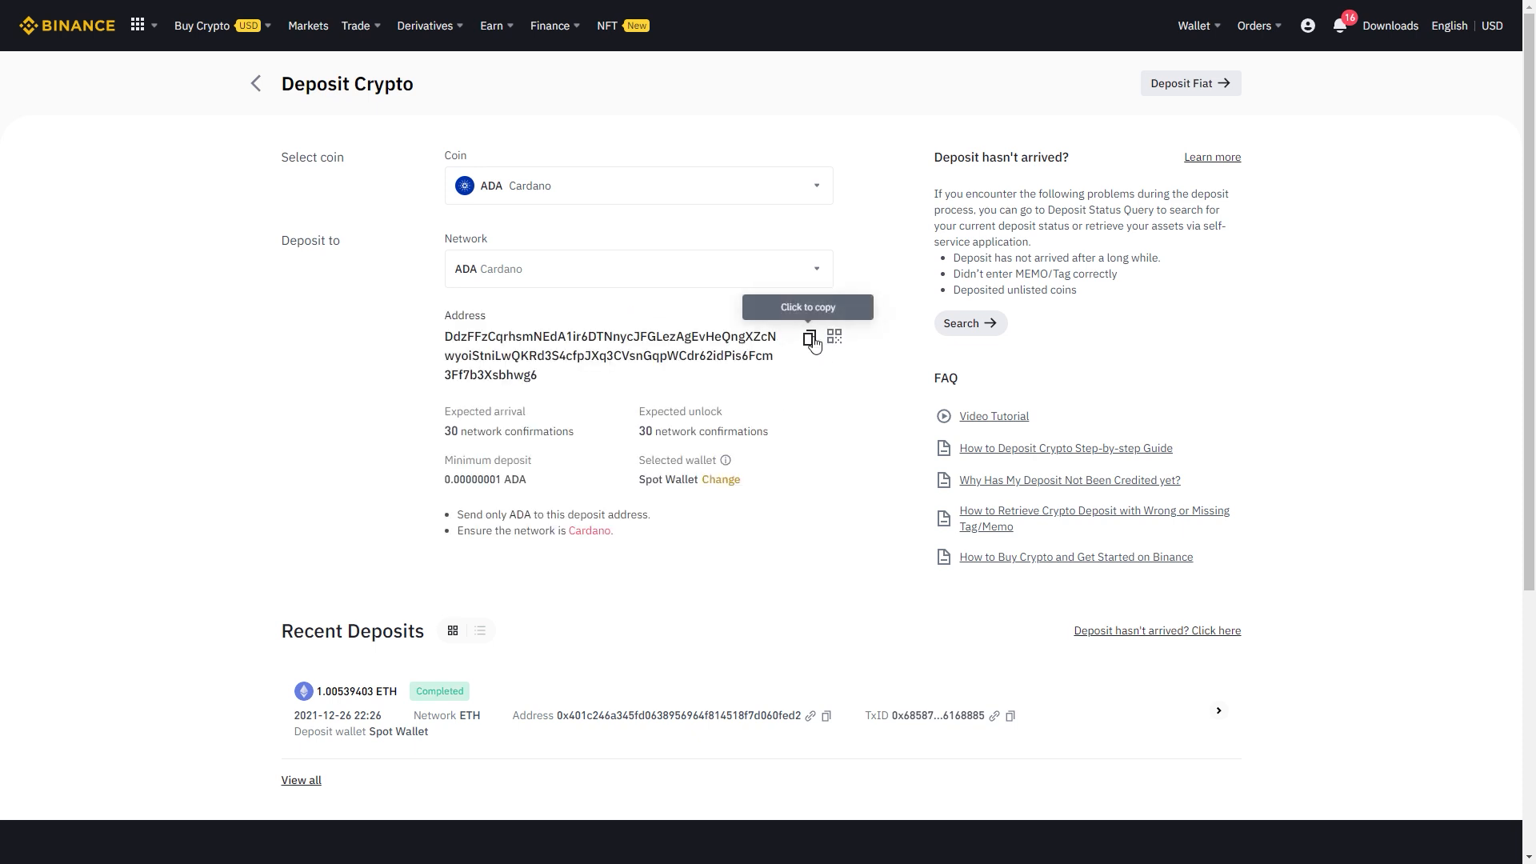
{"action": "left_click", "coordinate": [808, 338]}
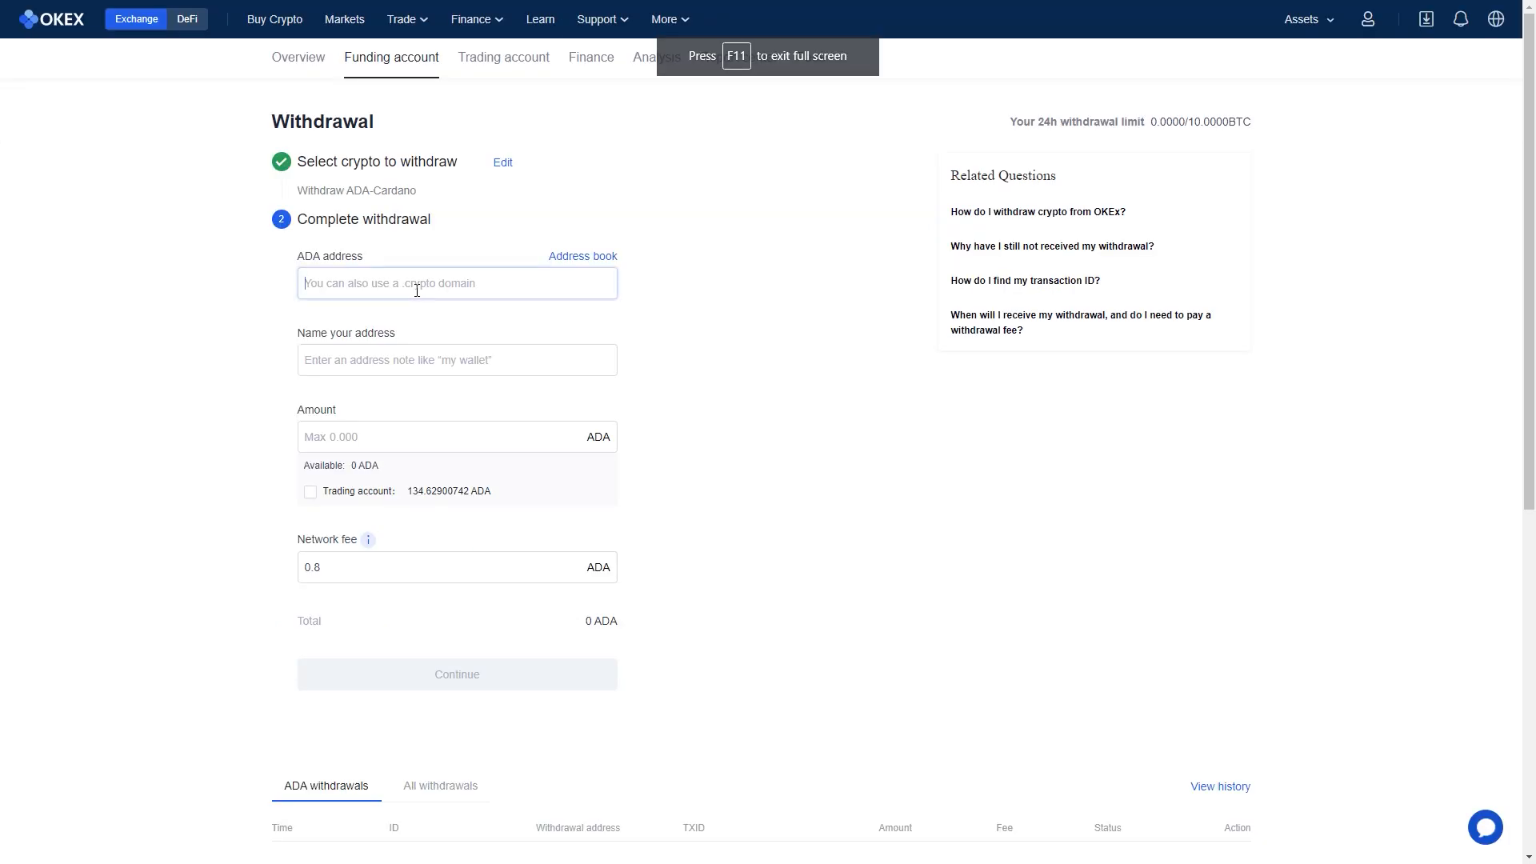
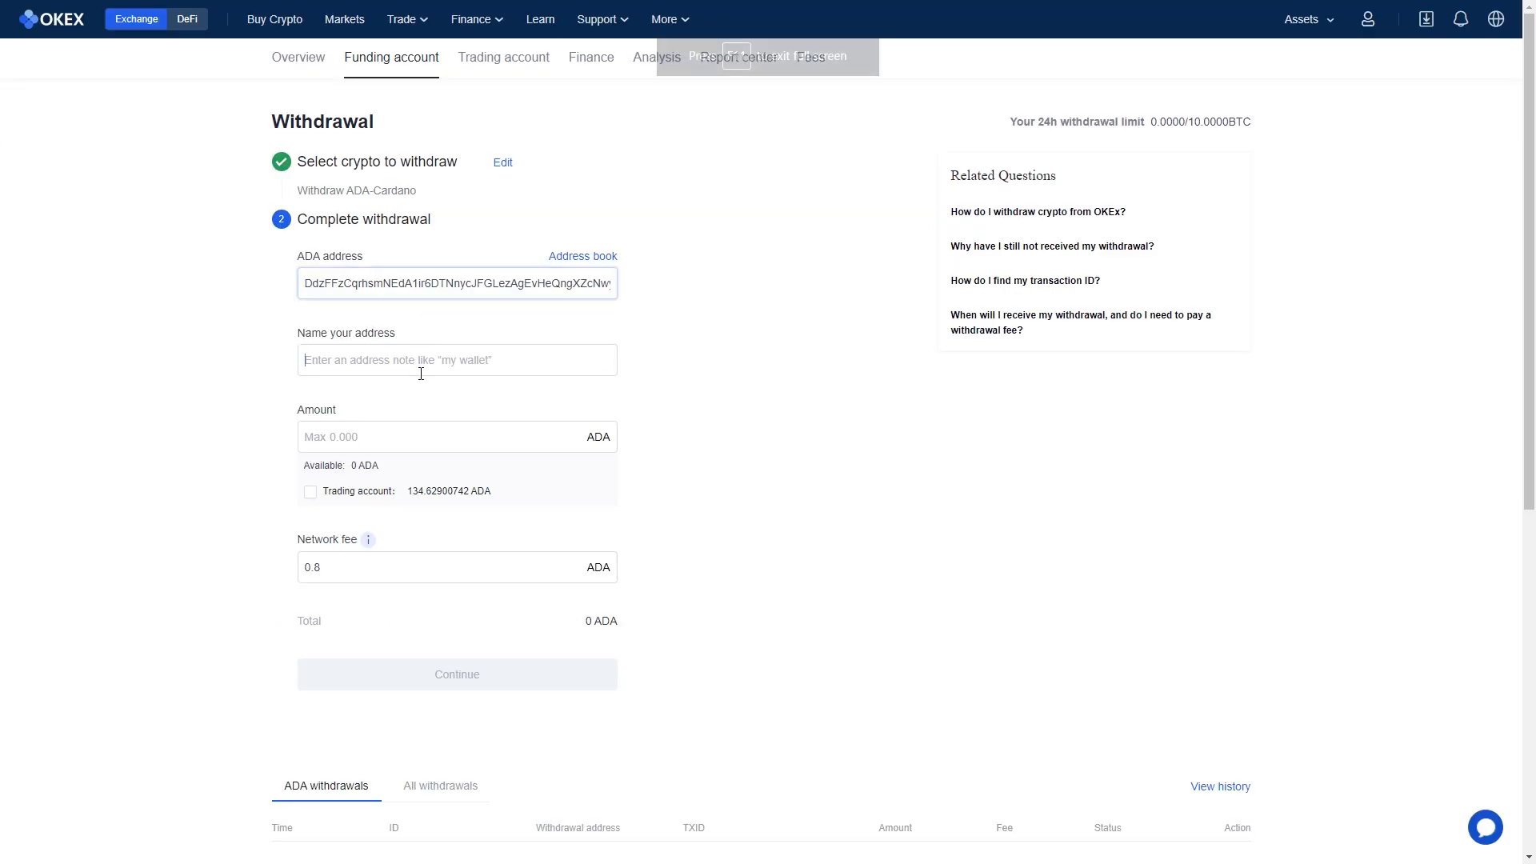
Step: Enter the Binance address named ADAMain and withdraw 134.629 ADA from the trading account
{"action": "type", "text": "ADAMail"}
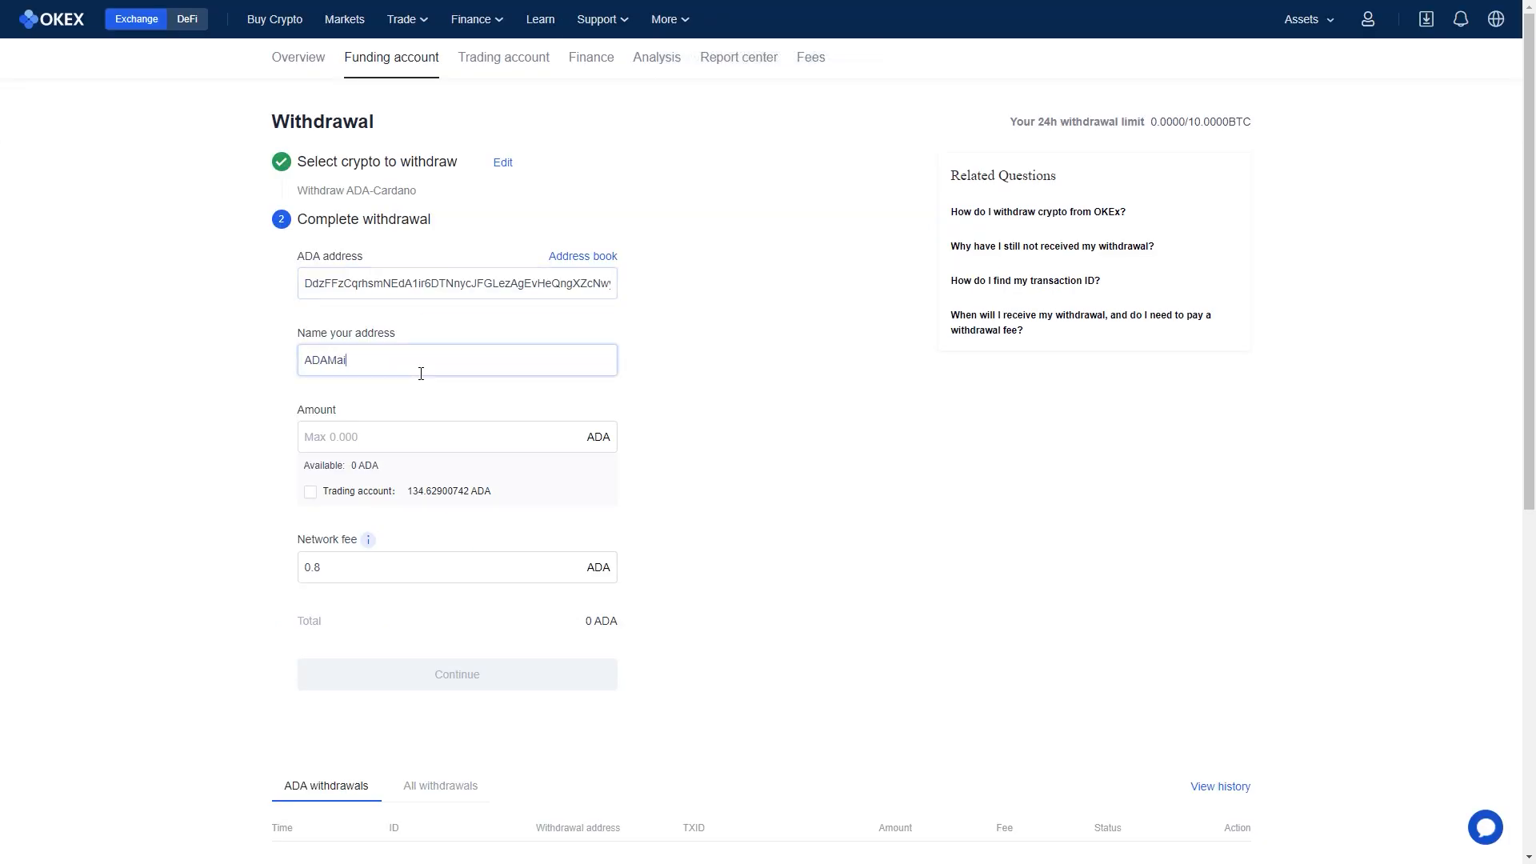
{"action": "left_click", "coordinate": [455, 436]}
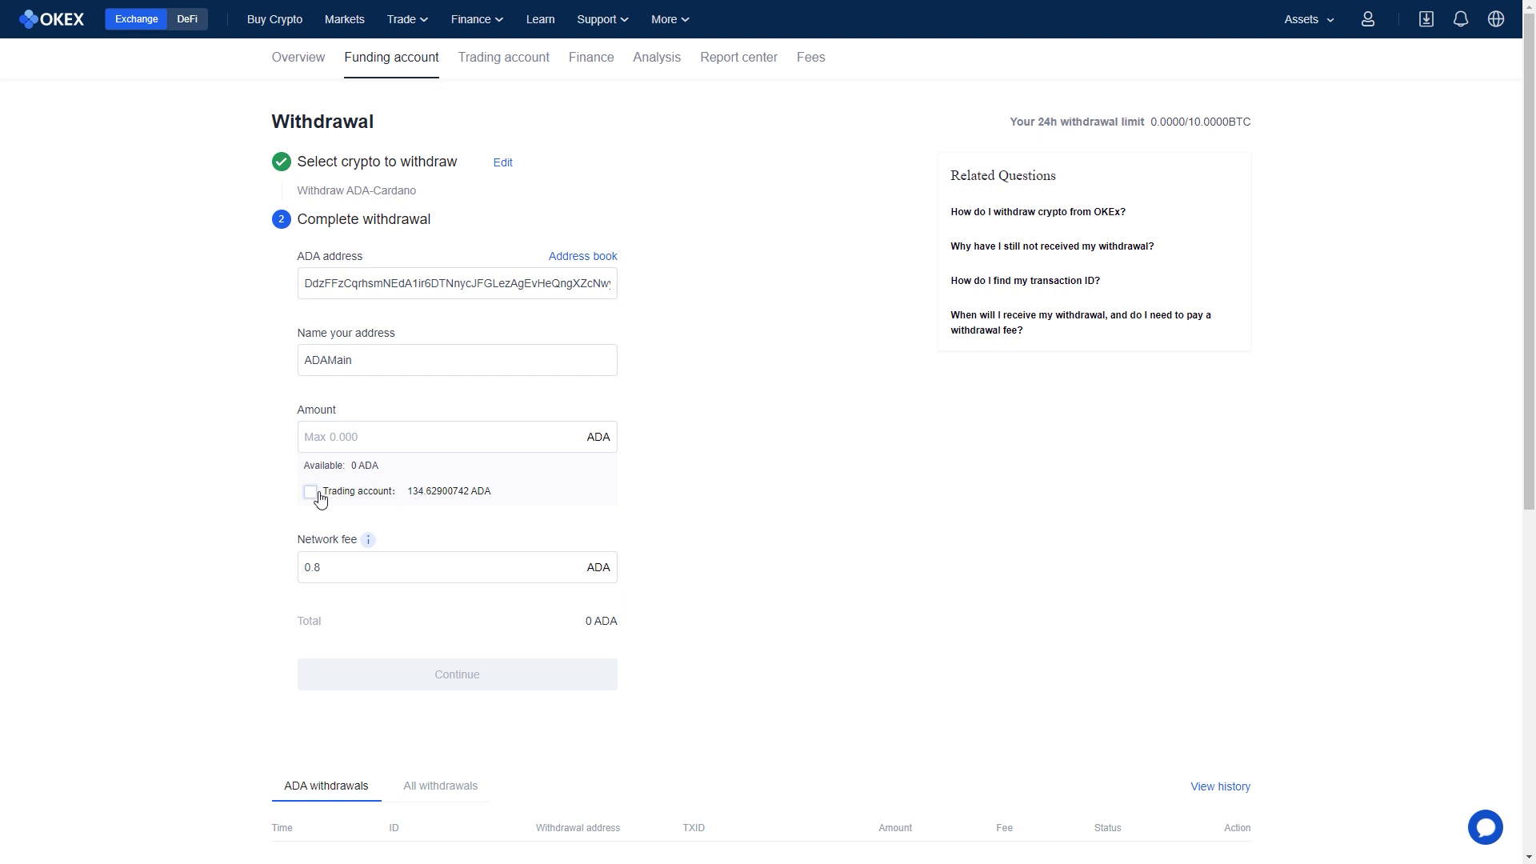
{"action": "left_click", "coordinate": [309, 490]}
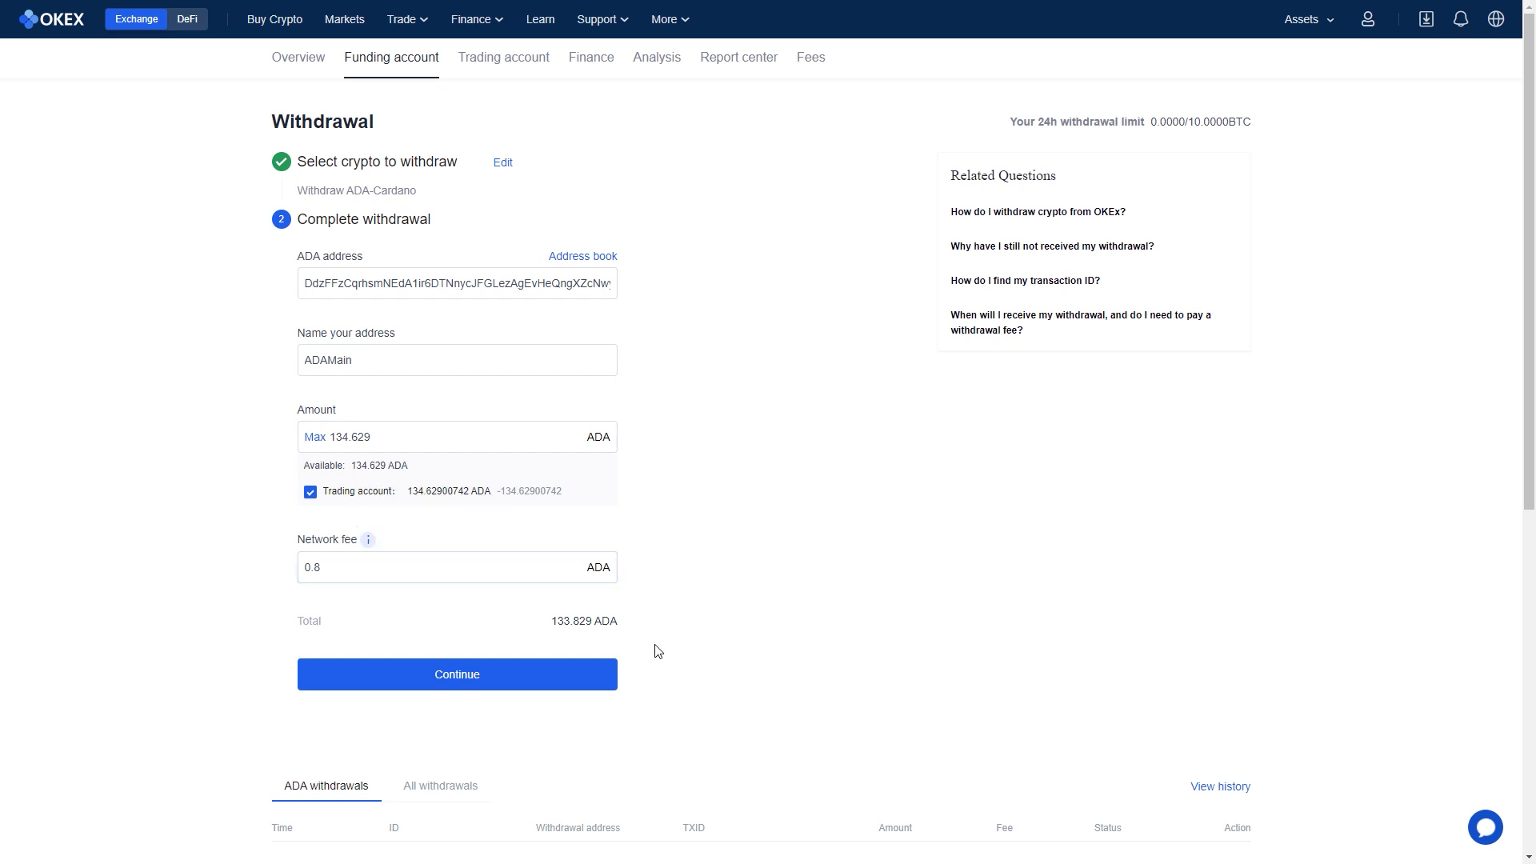
Step: Confirm the 133.829 ADA withdrawal to ADAMain and submit it after entering the verification codes
{"action": "left_click", "coordinate": [455, 674]}
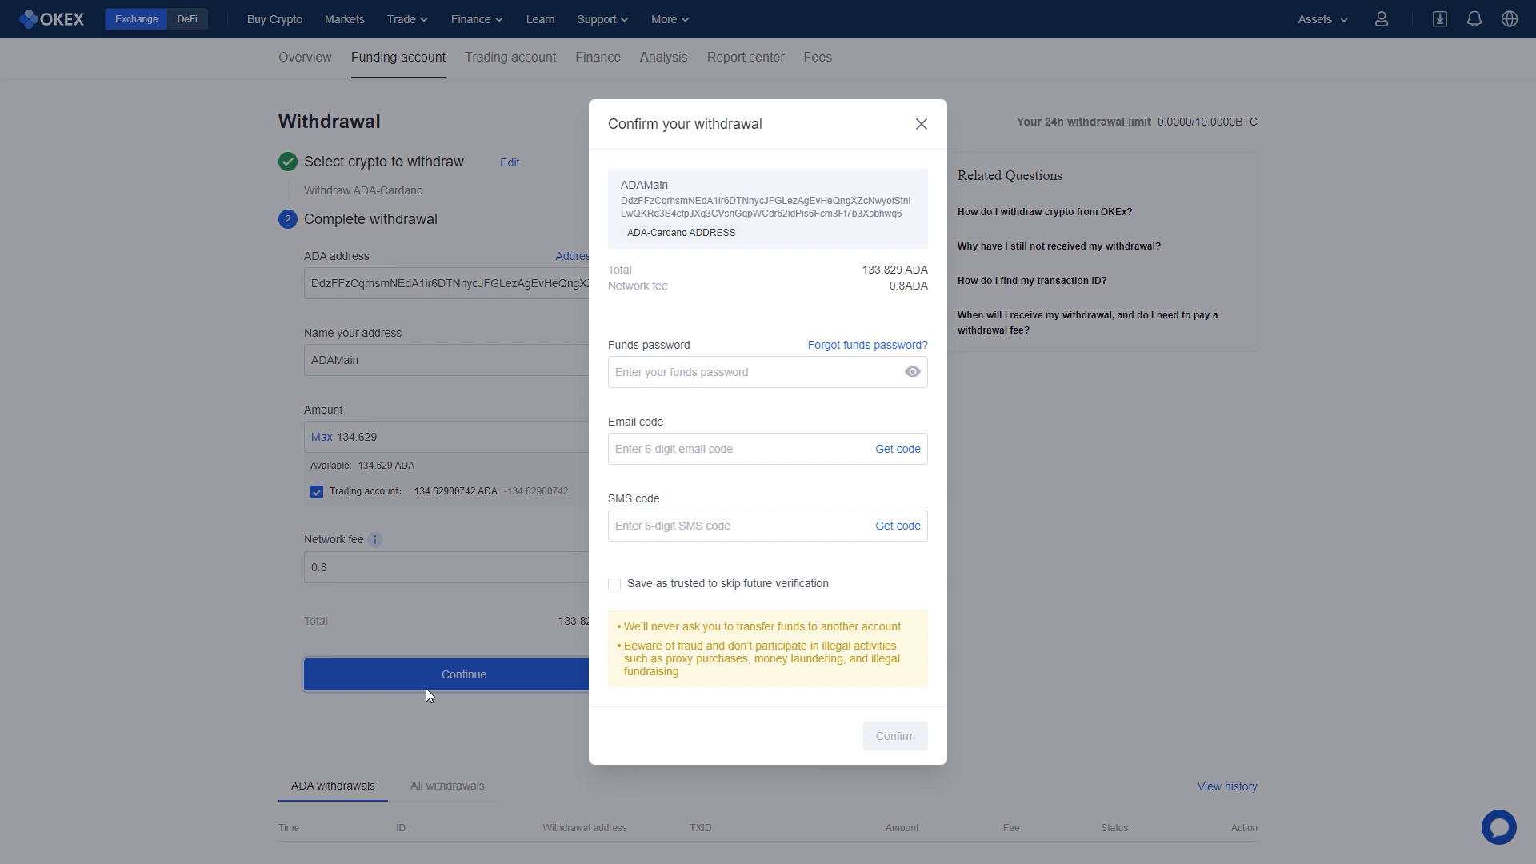
{"action": "mouse_move", "coordinate": [697, 398]}
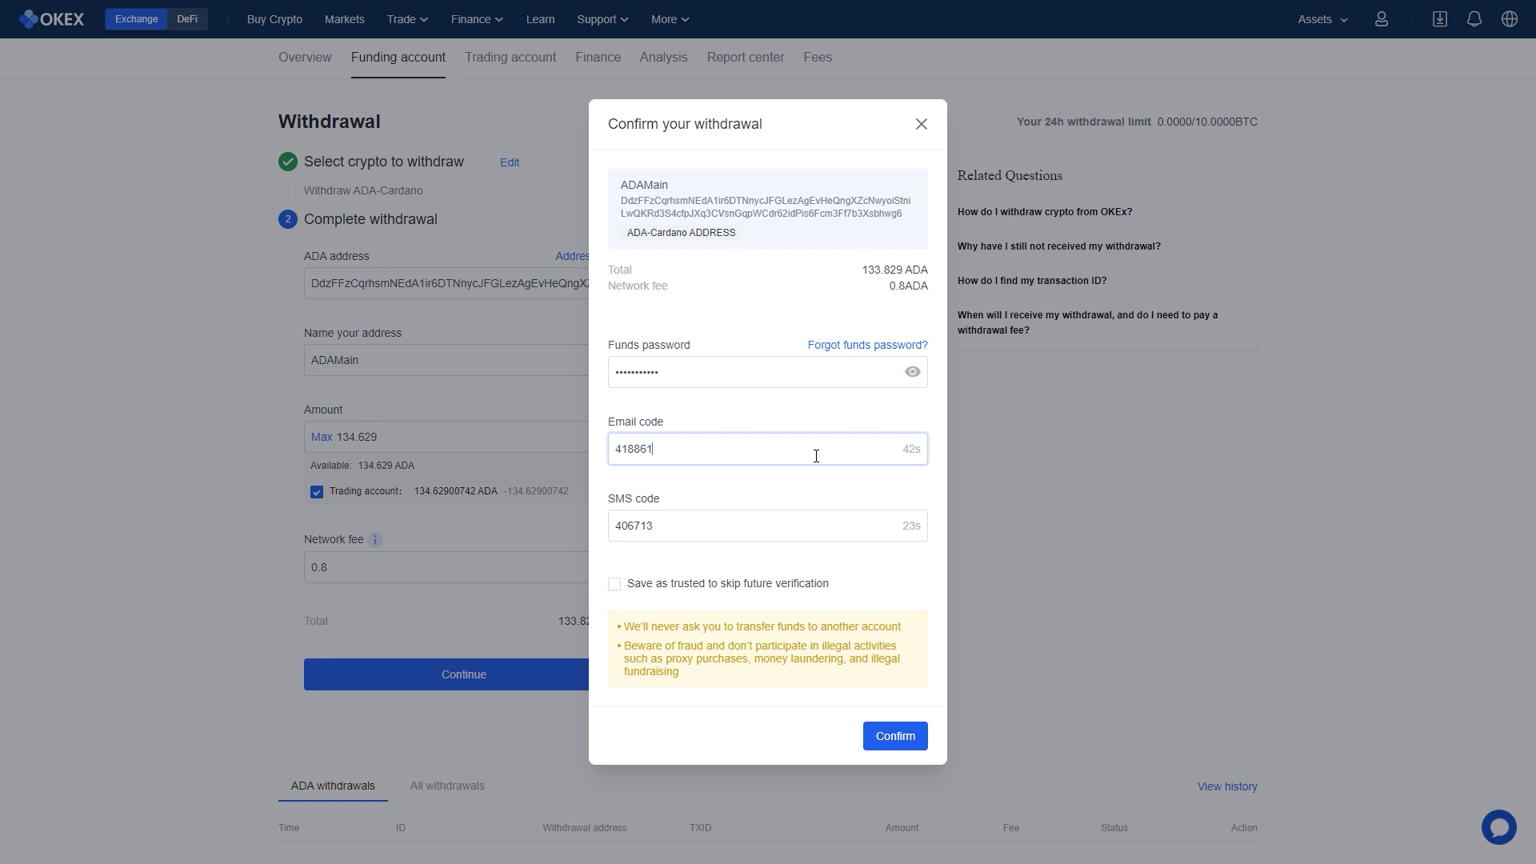
{"action": "left_click", "coordinate": [893, 736]}
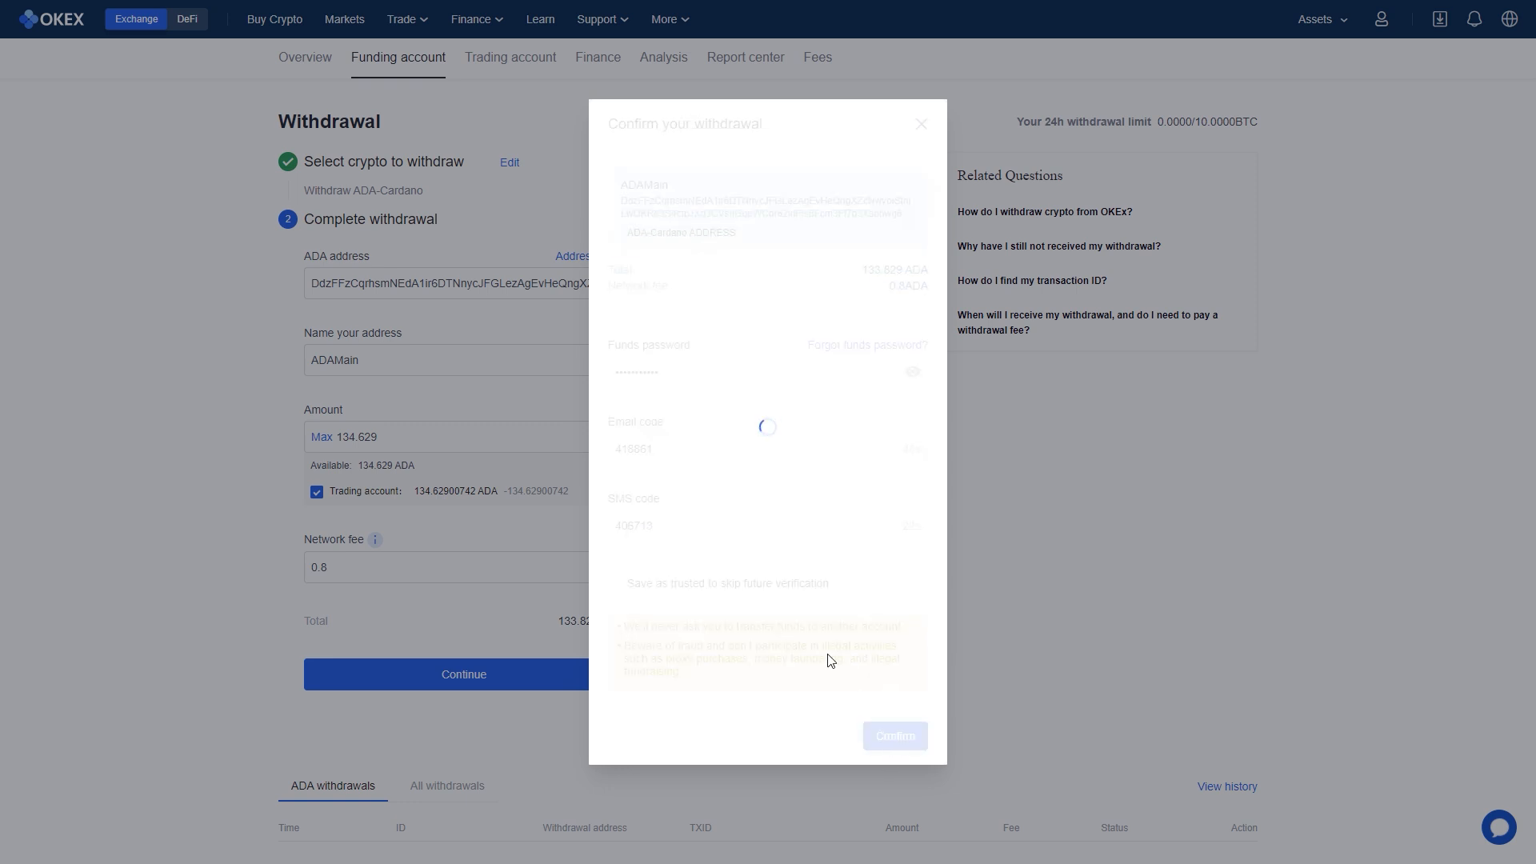
Step: Acknowledge the 'Withdrawal request submitted' notice for the 133.829 ADA withdrawal
{"action": "left_click", "coordinate": [893, 736]}
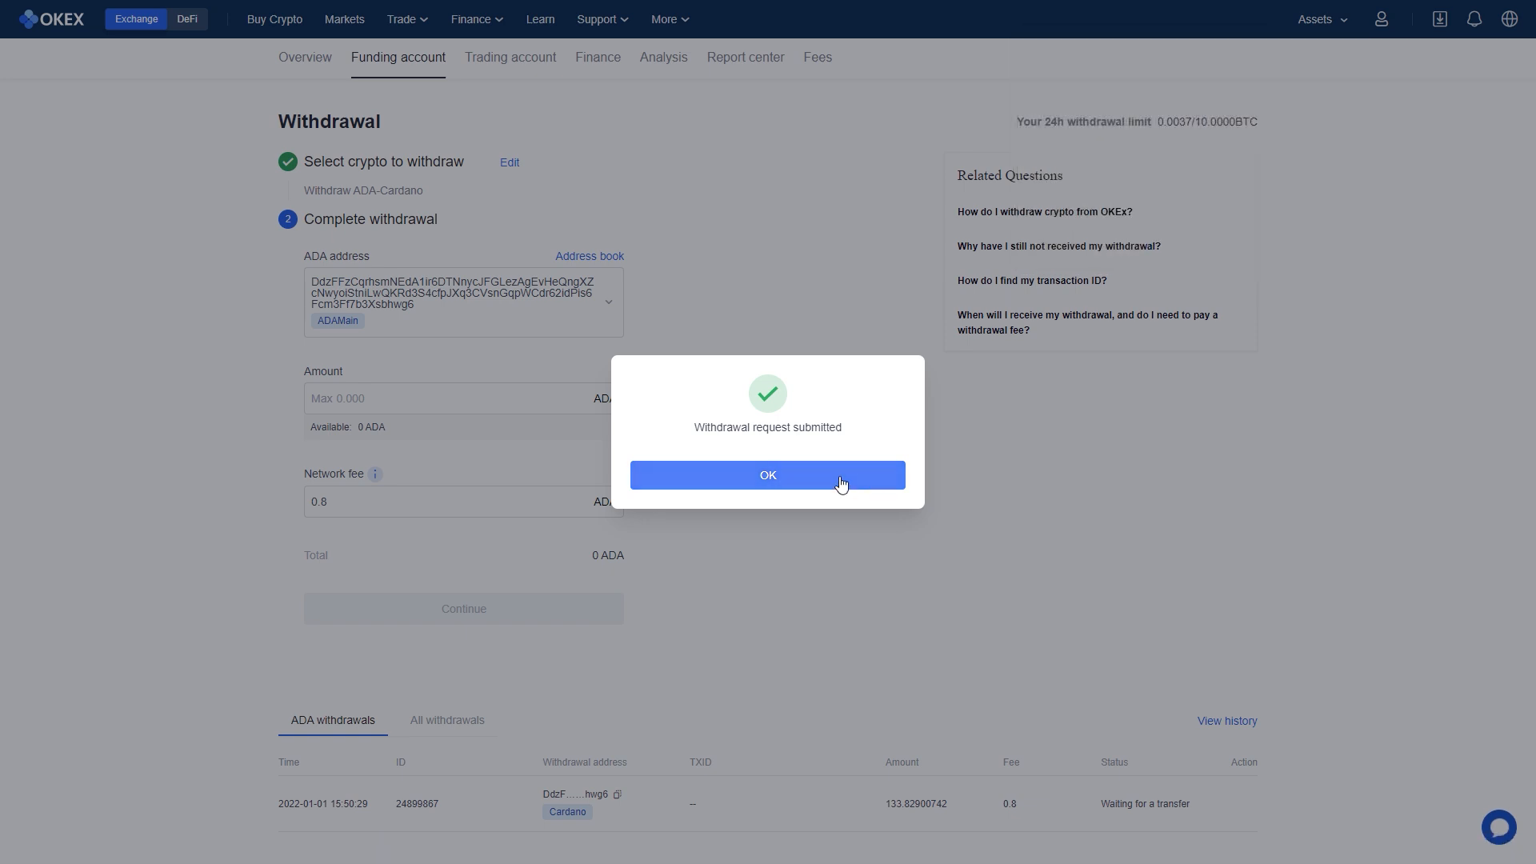
{"action": "left_click", "coordinate": [768, 475]}
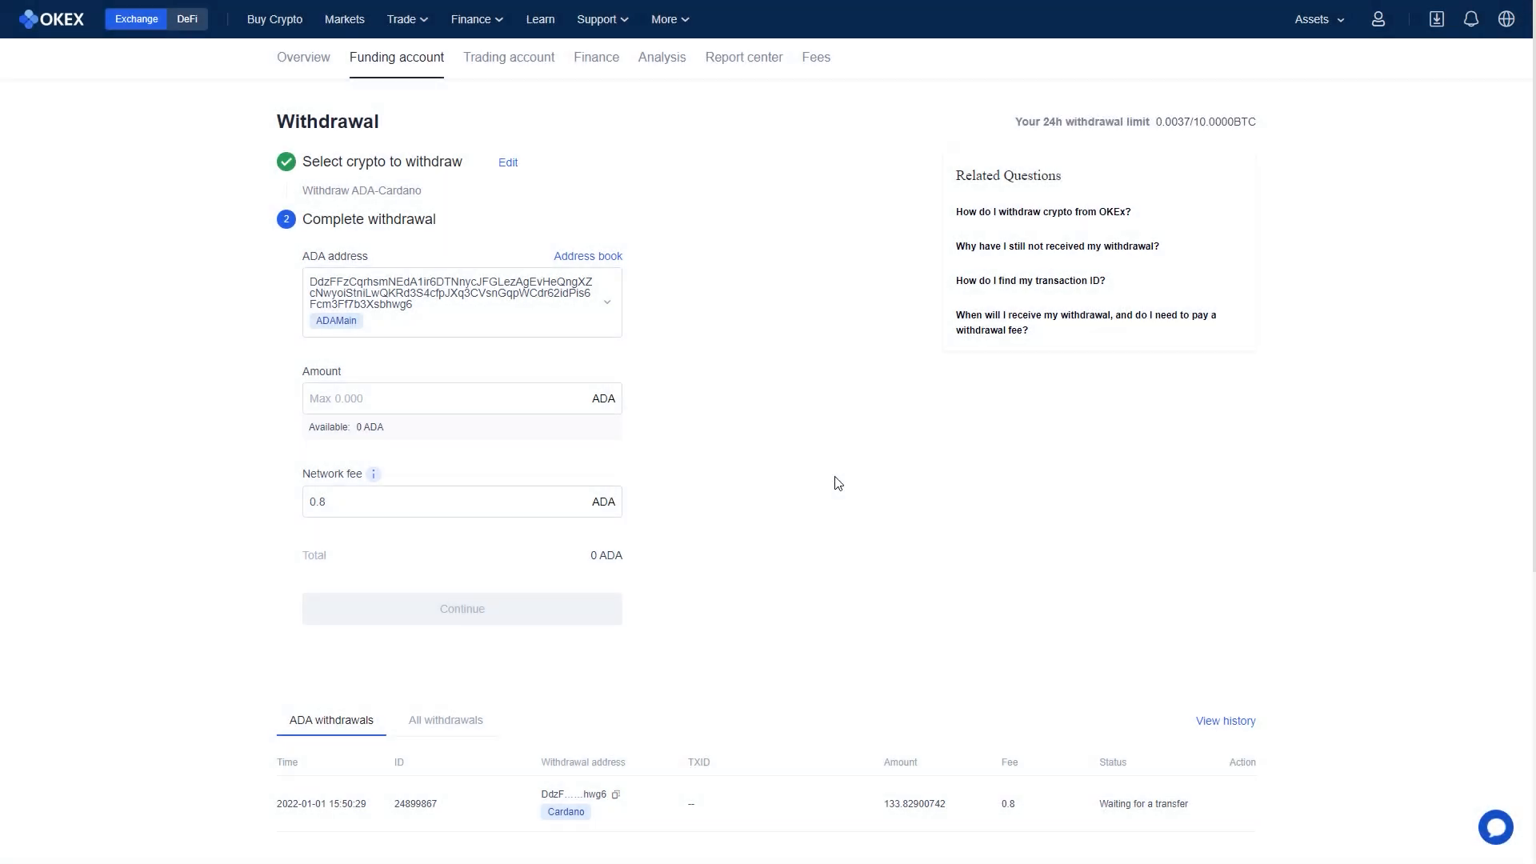